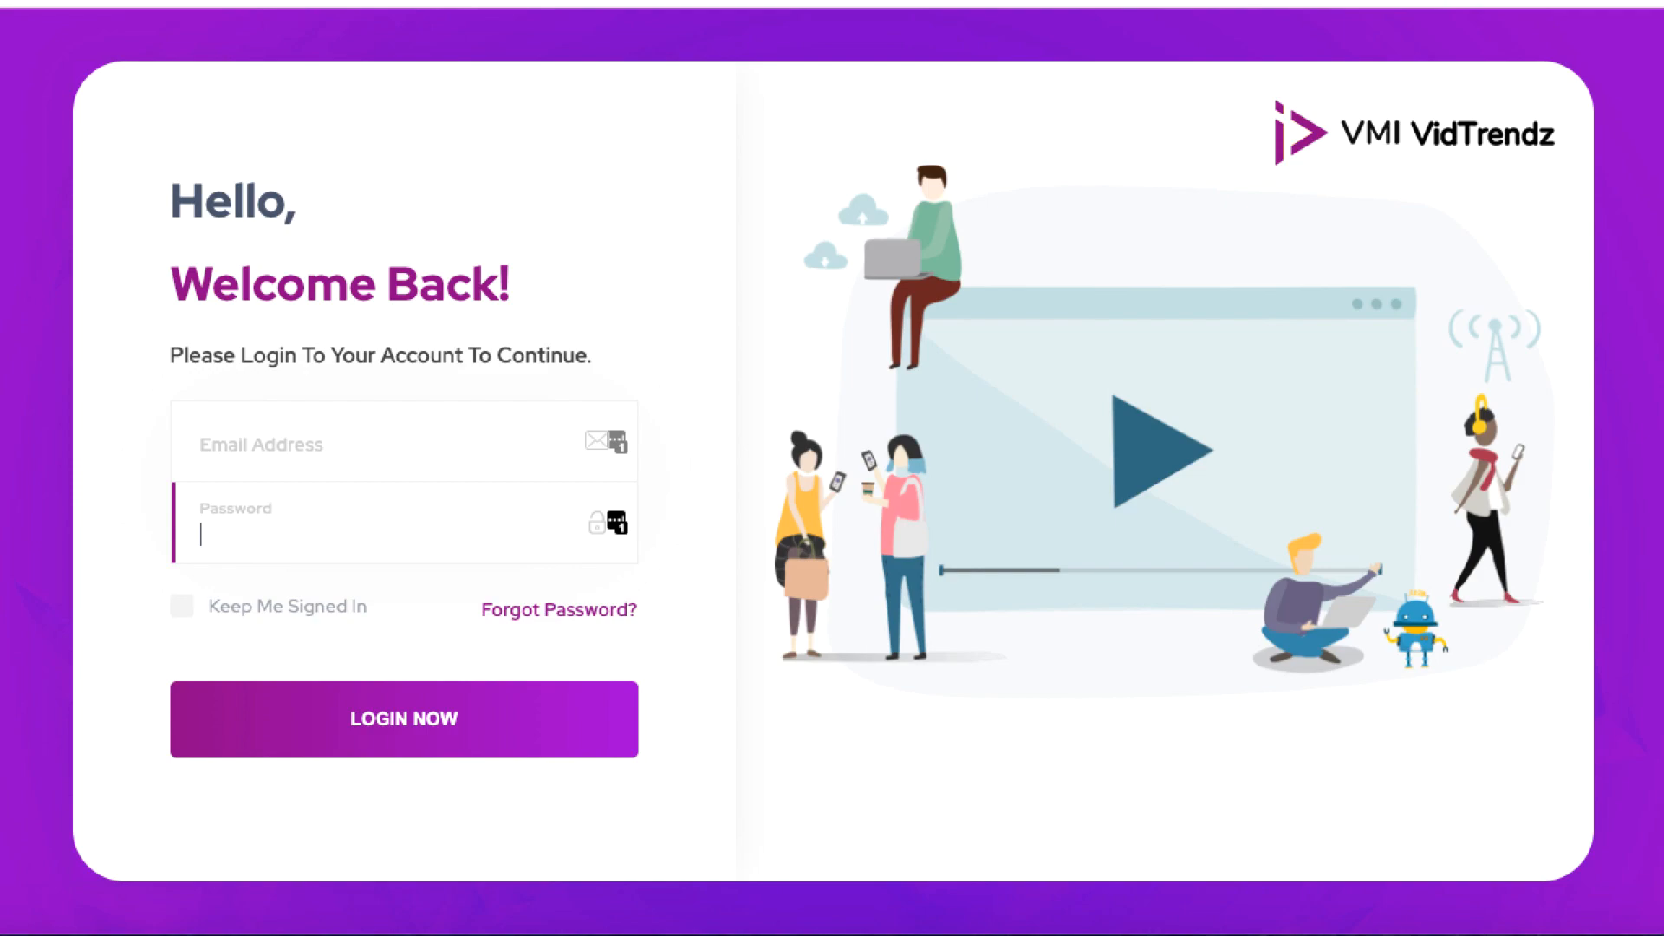
# Log in to the VMI VidTrendz account to reach the Search Videos page
pyautogui.click(404, 718)
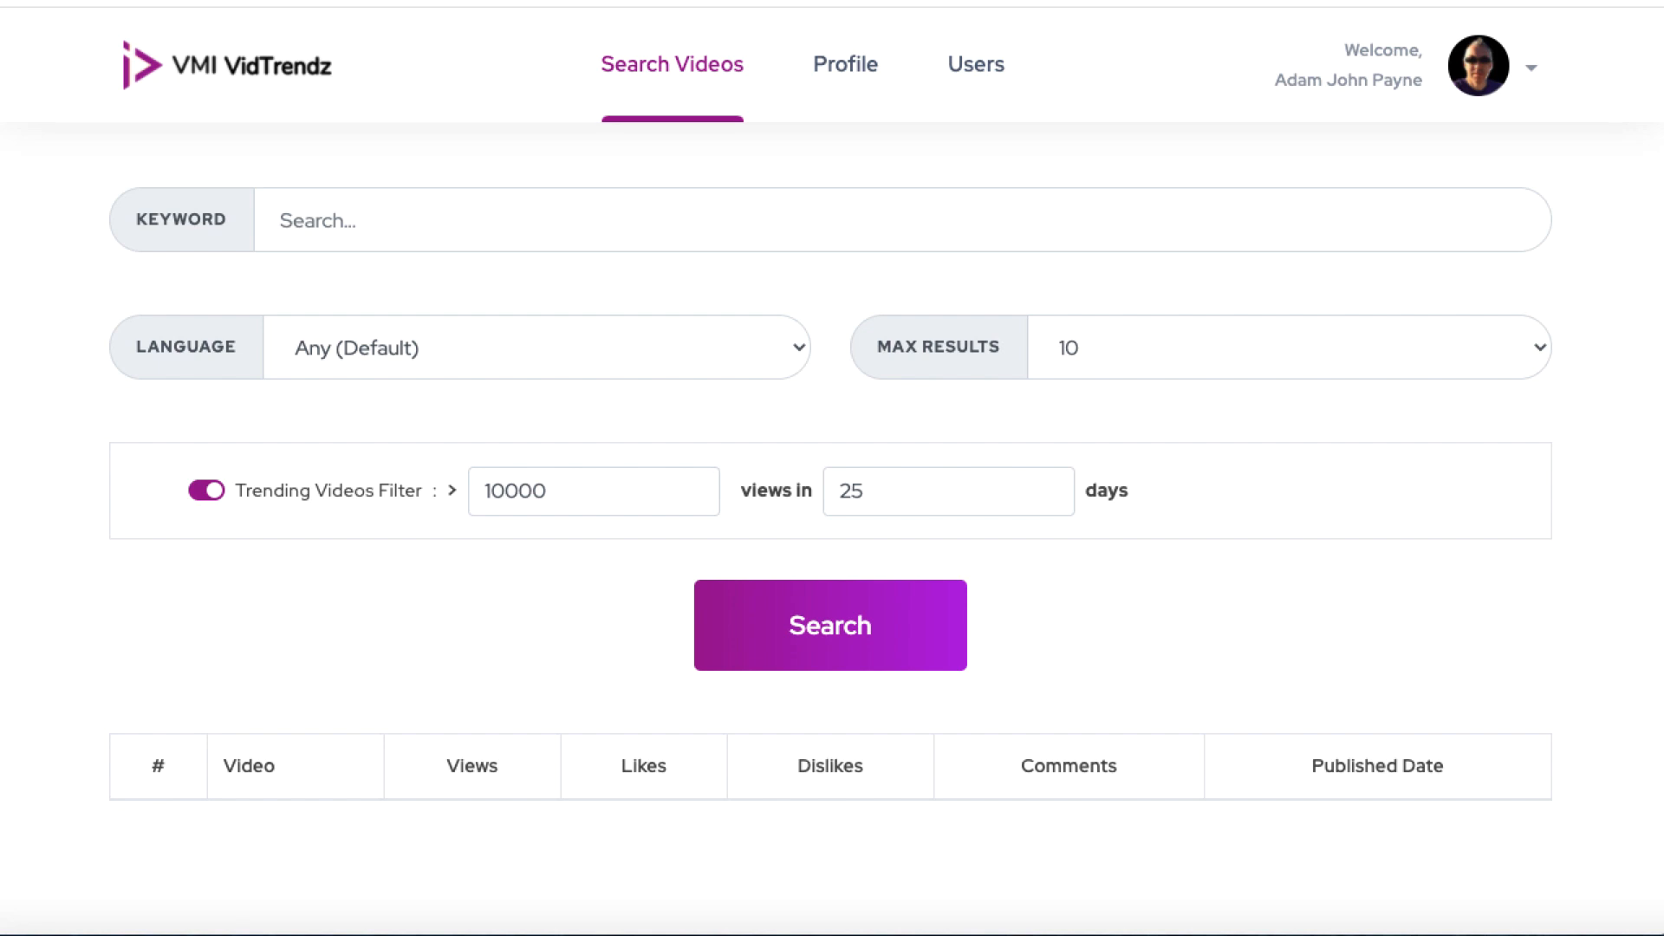
pyautogui.moveTo(358, 169)
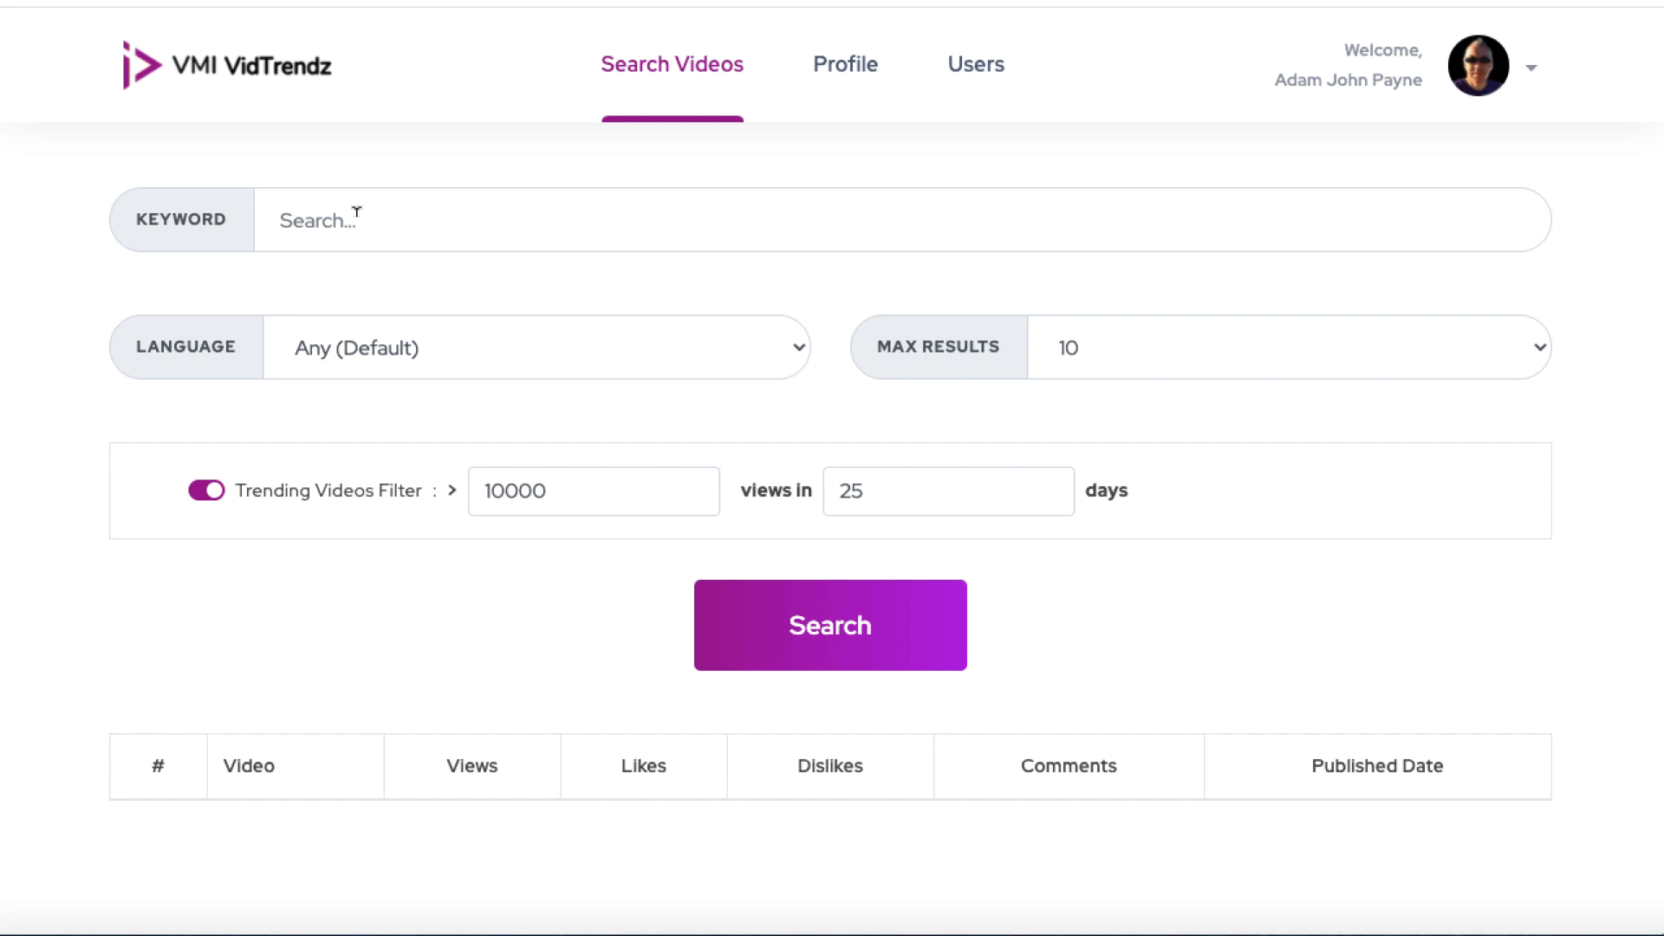
# Enter keyword keto, keep 10 results, and set the trending filter to 15000 views in 10 days
pyautogui.write('key')
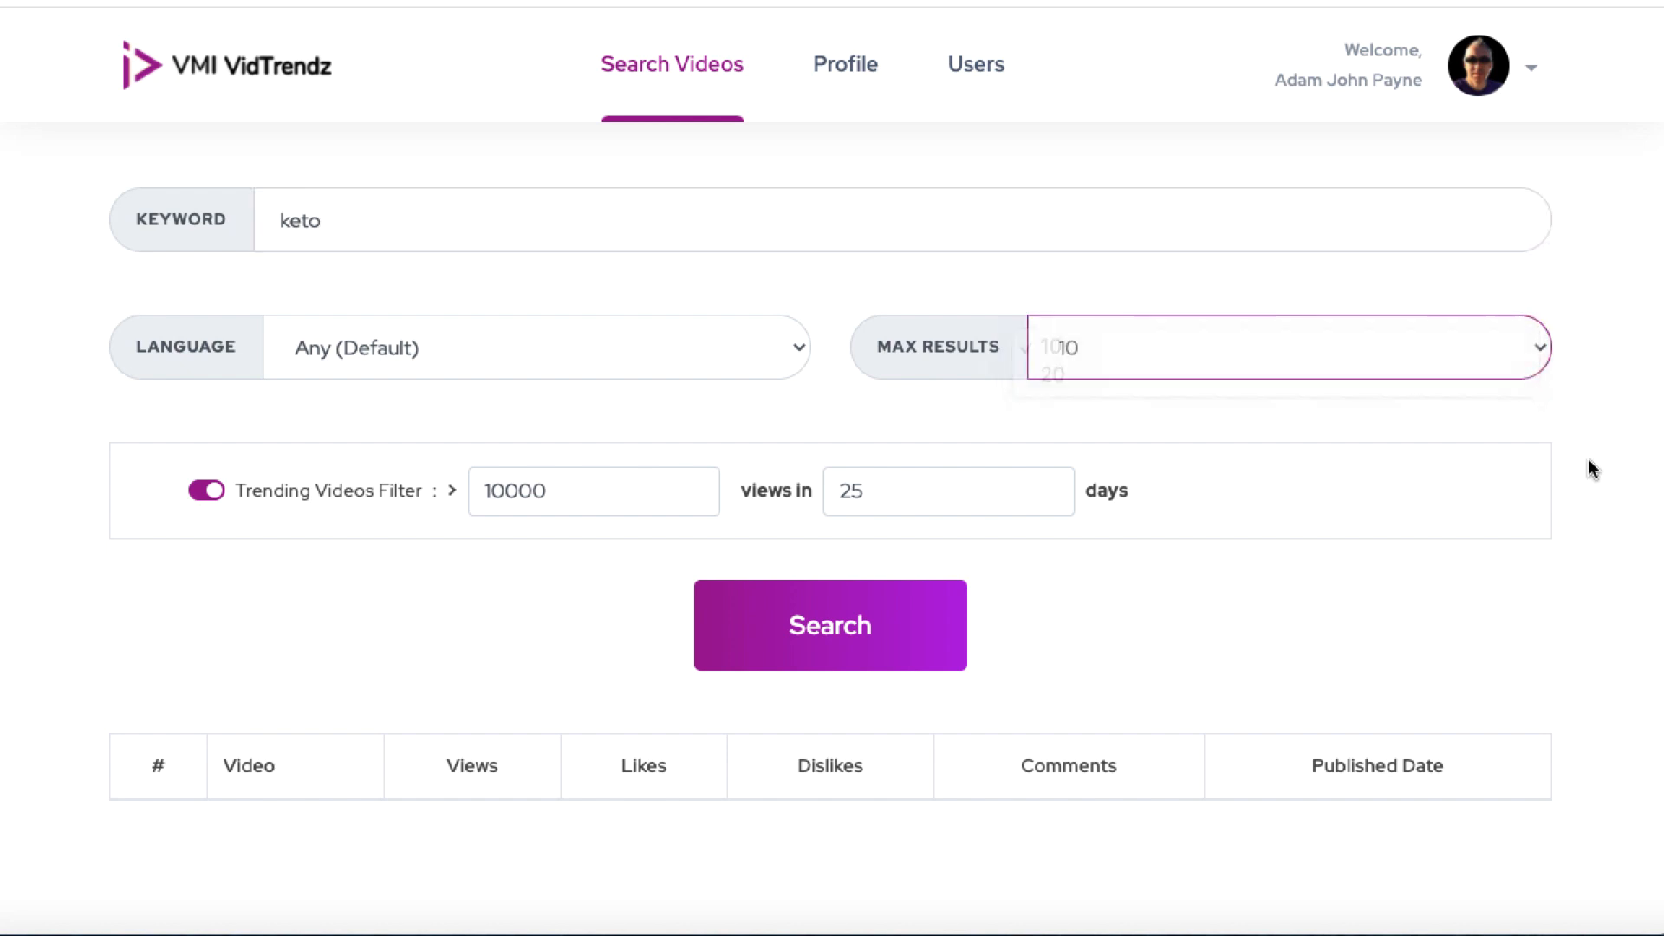
pyautogui.click(1069, 347)
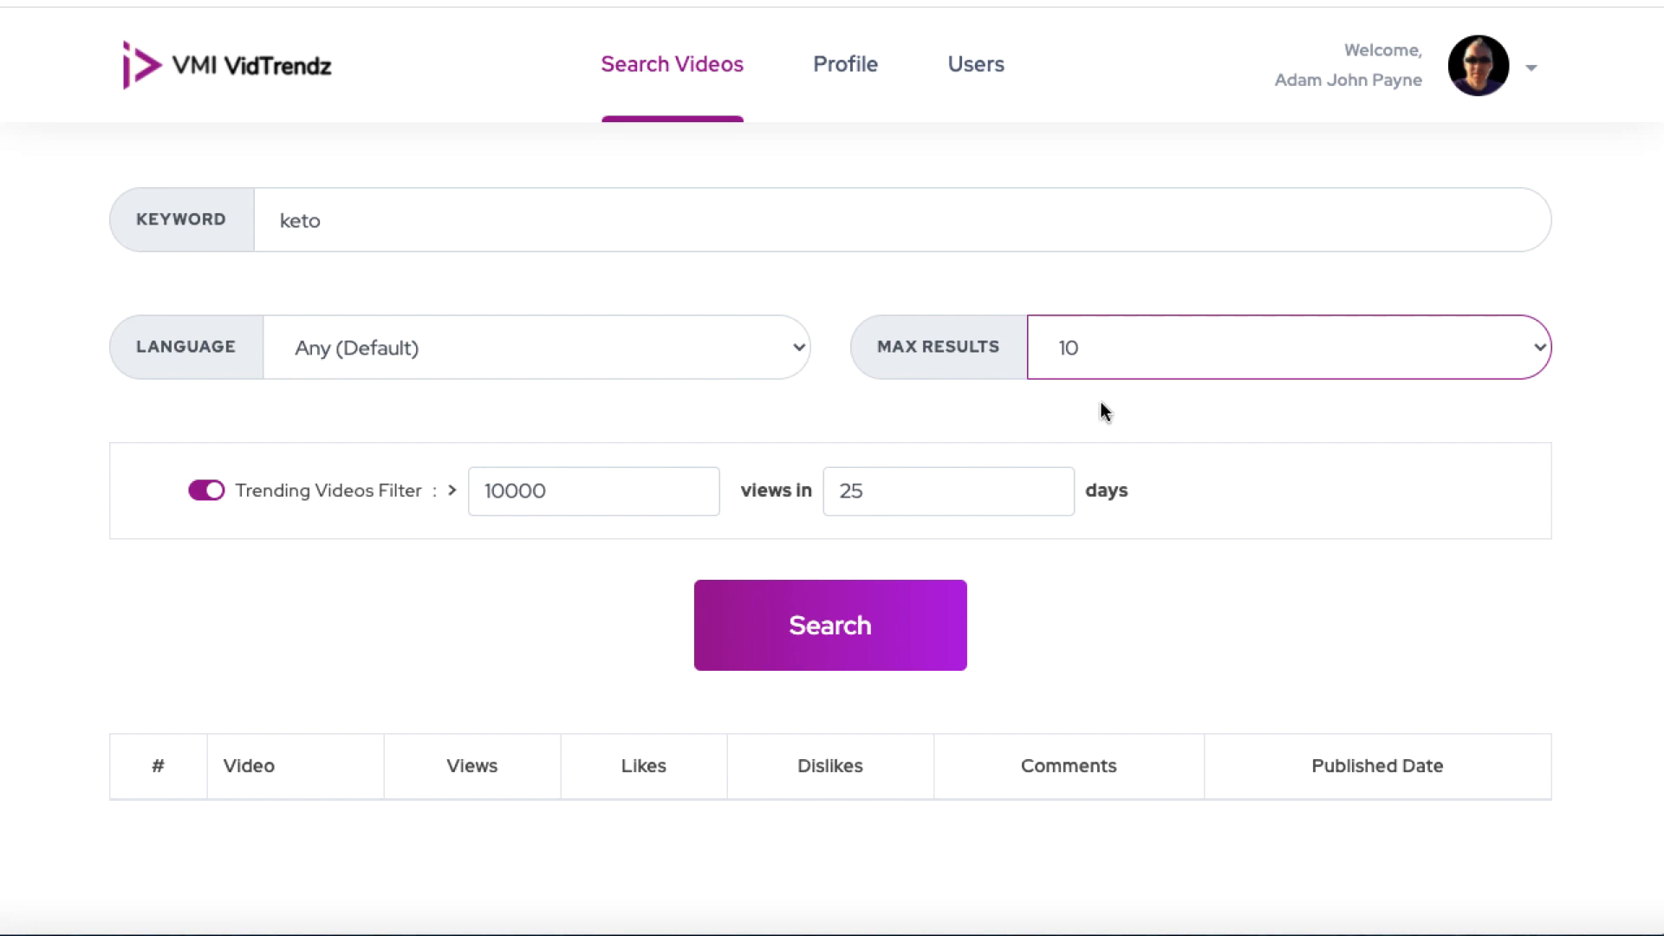
pyautogui.moveTo(435, 499)
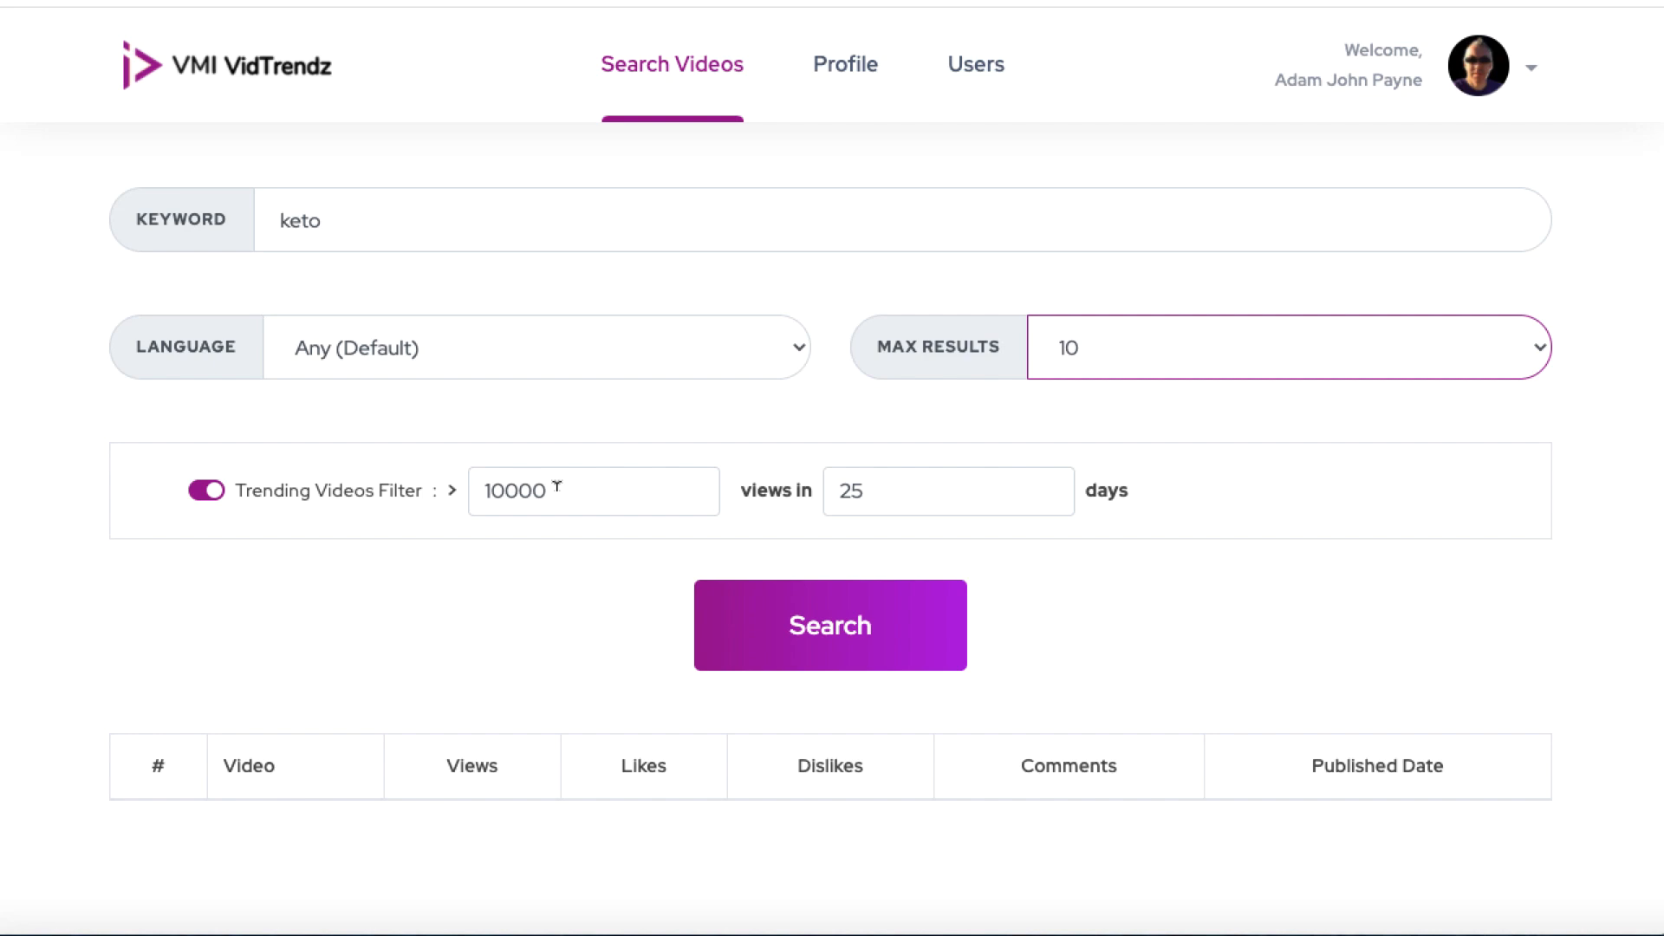
pyautogui.moveTo(780, 499)
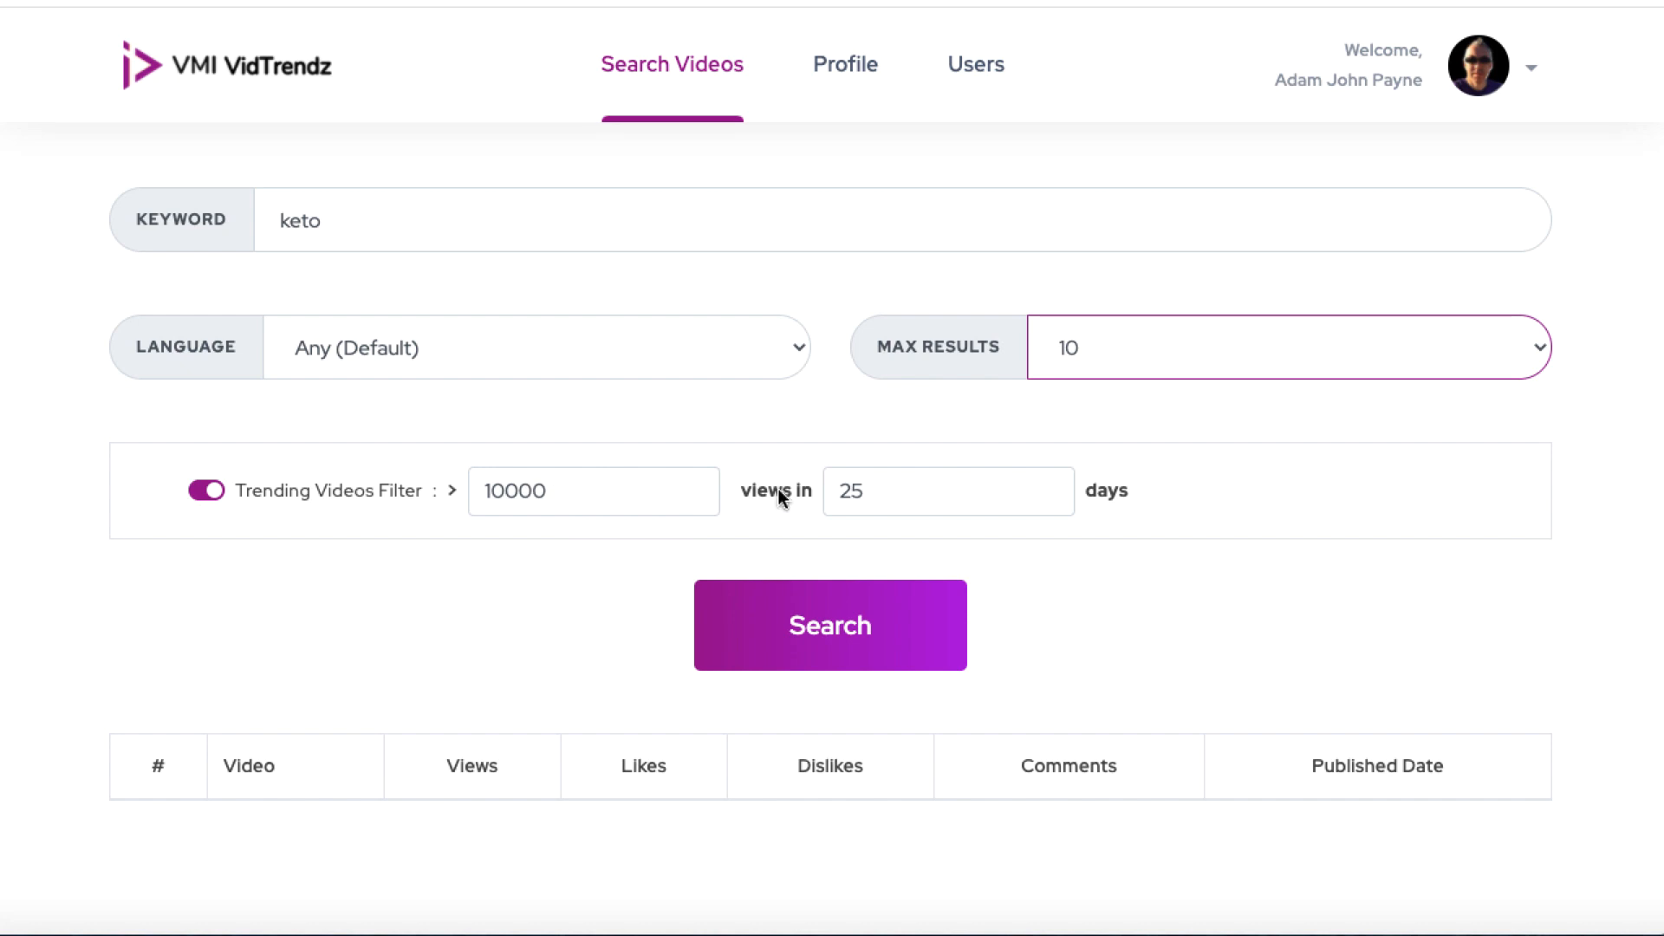
pyautogui.click(949, 491)
pyautogui.write('10')
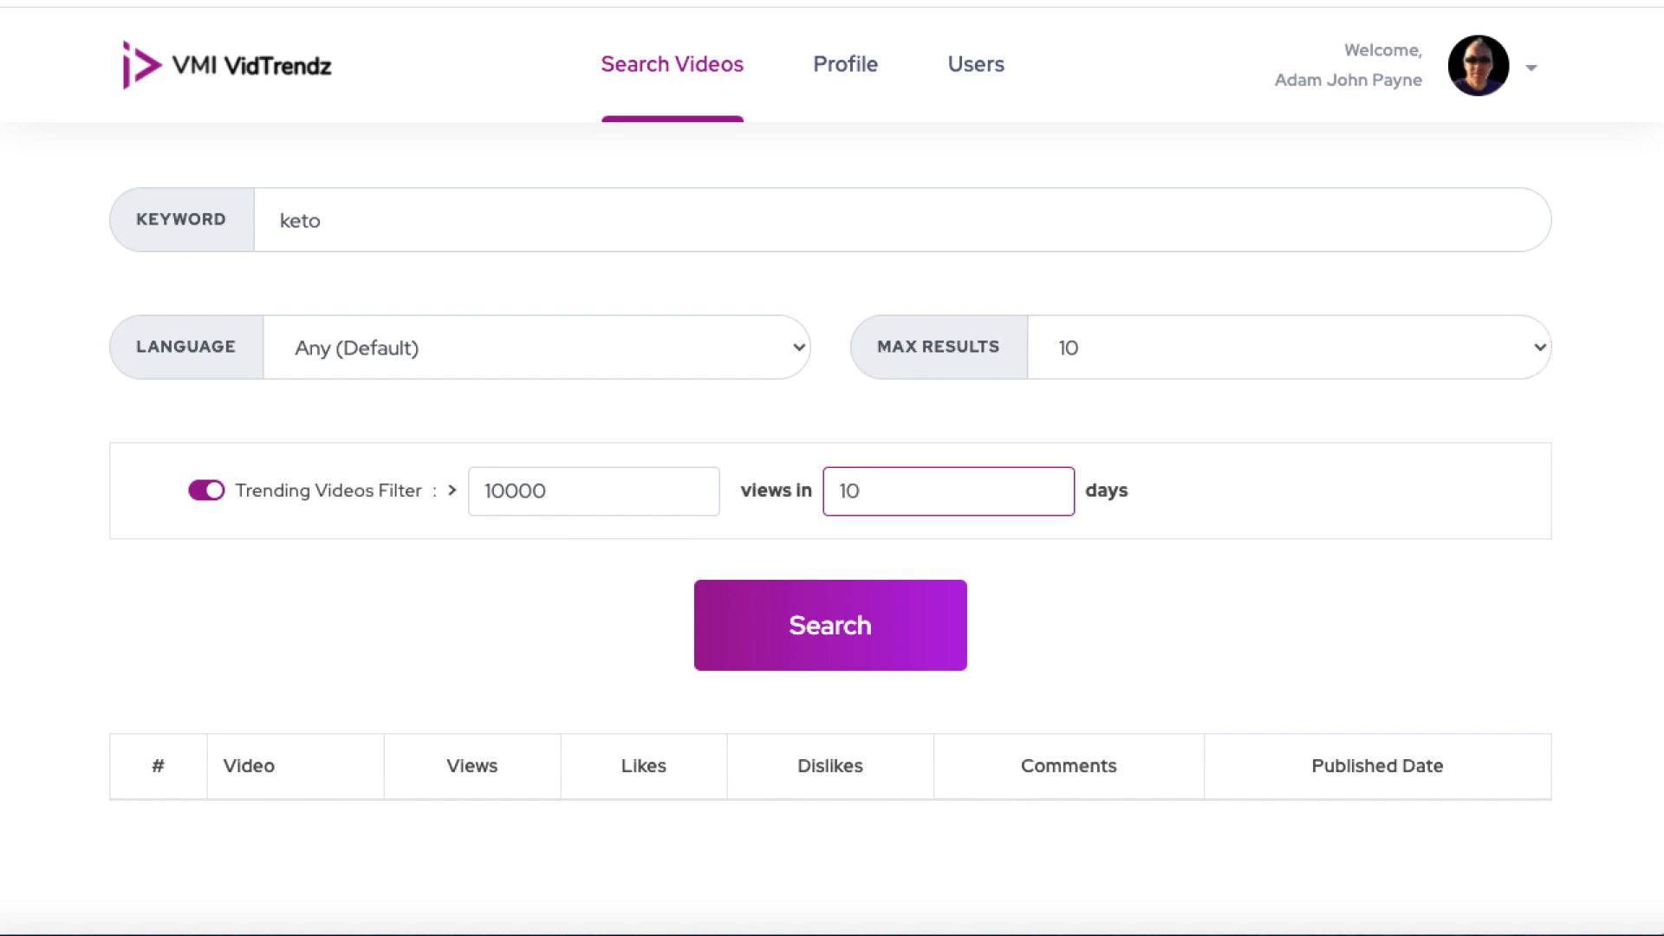
pyautogui.click(592, 491)
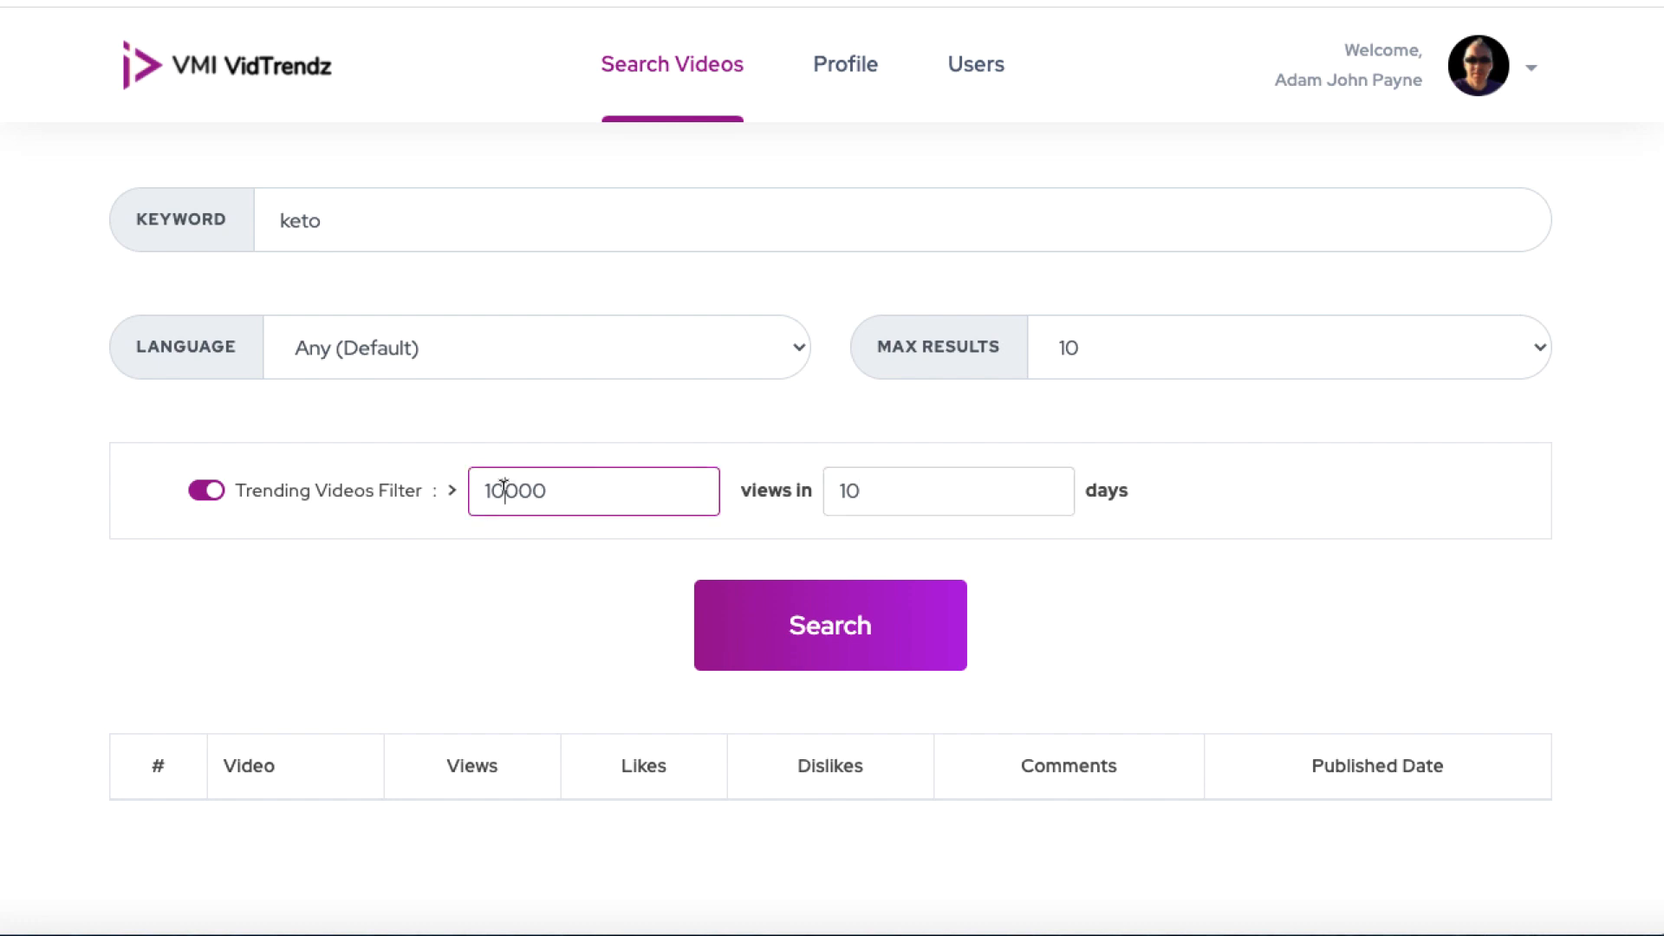
pyautogui.write('15000')
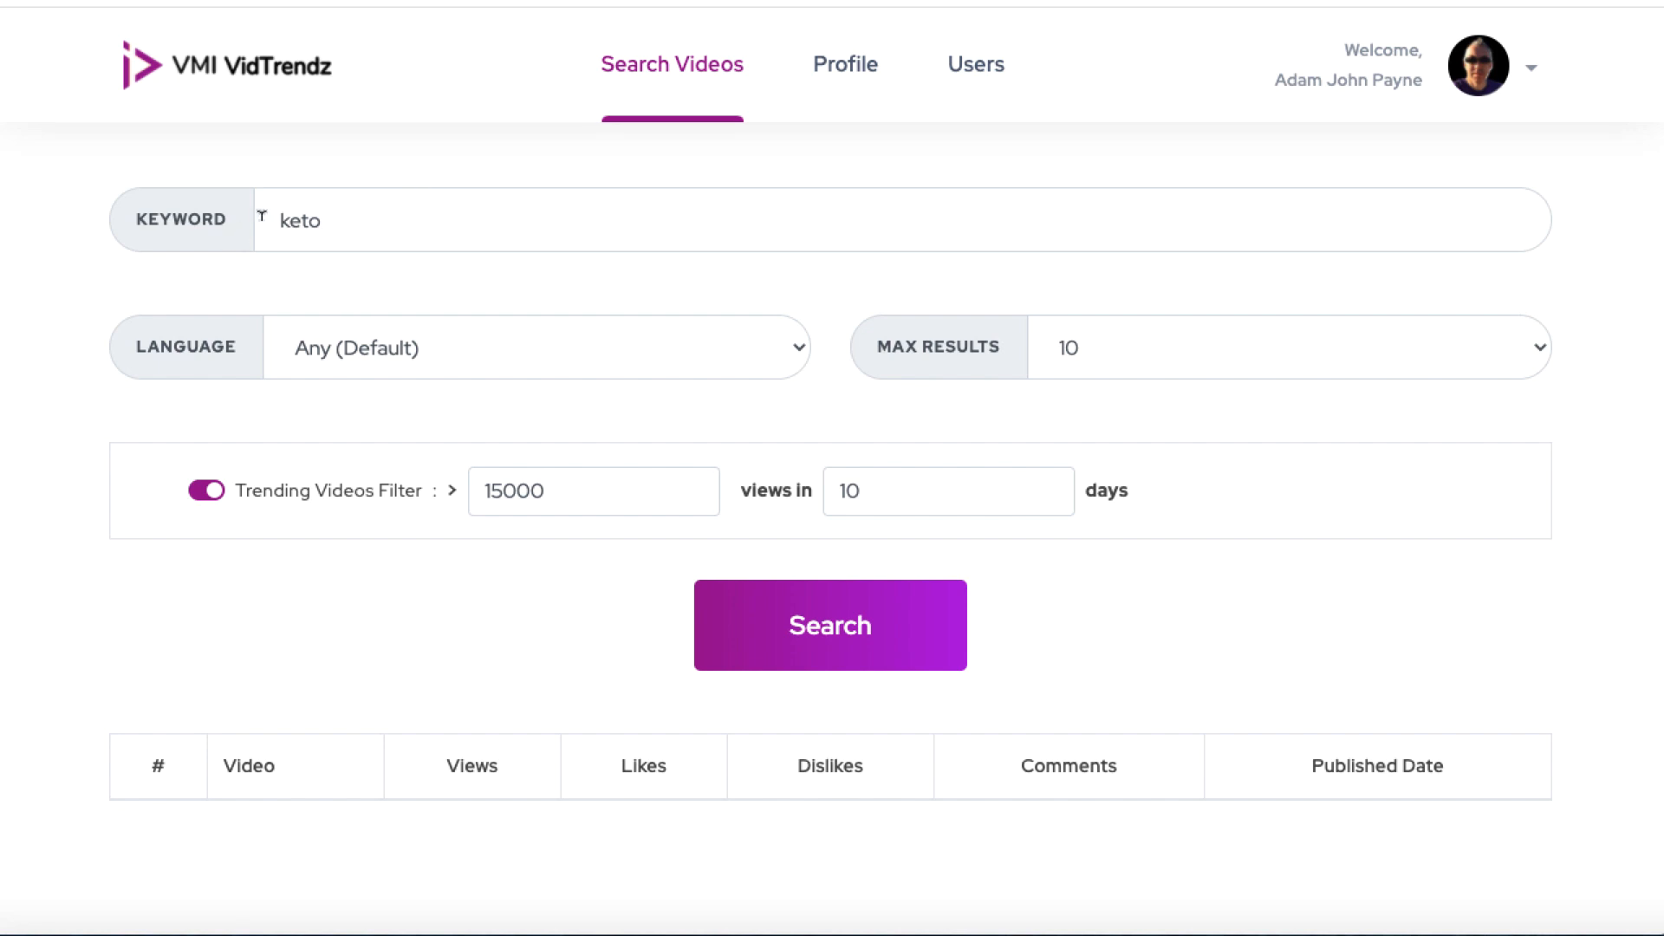
pyautogui.moveTo(575, 491)
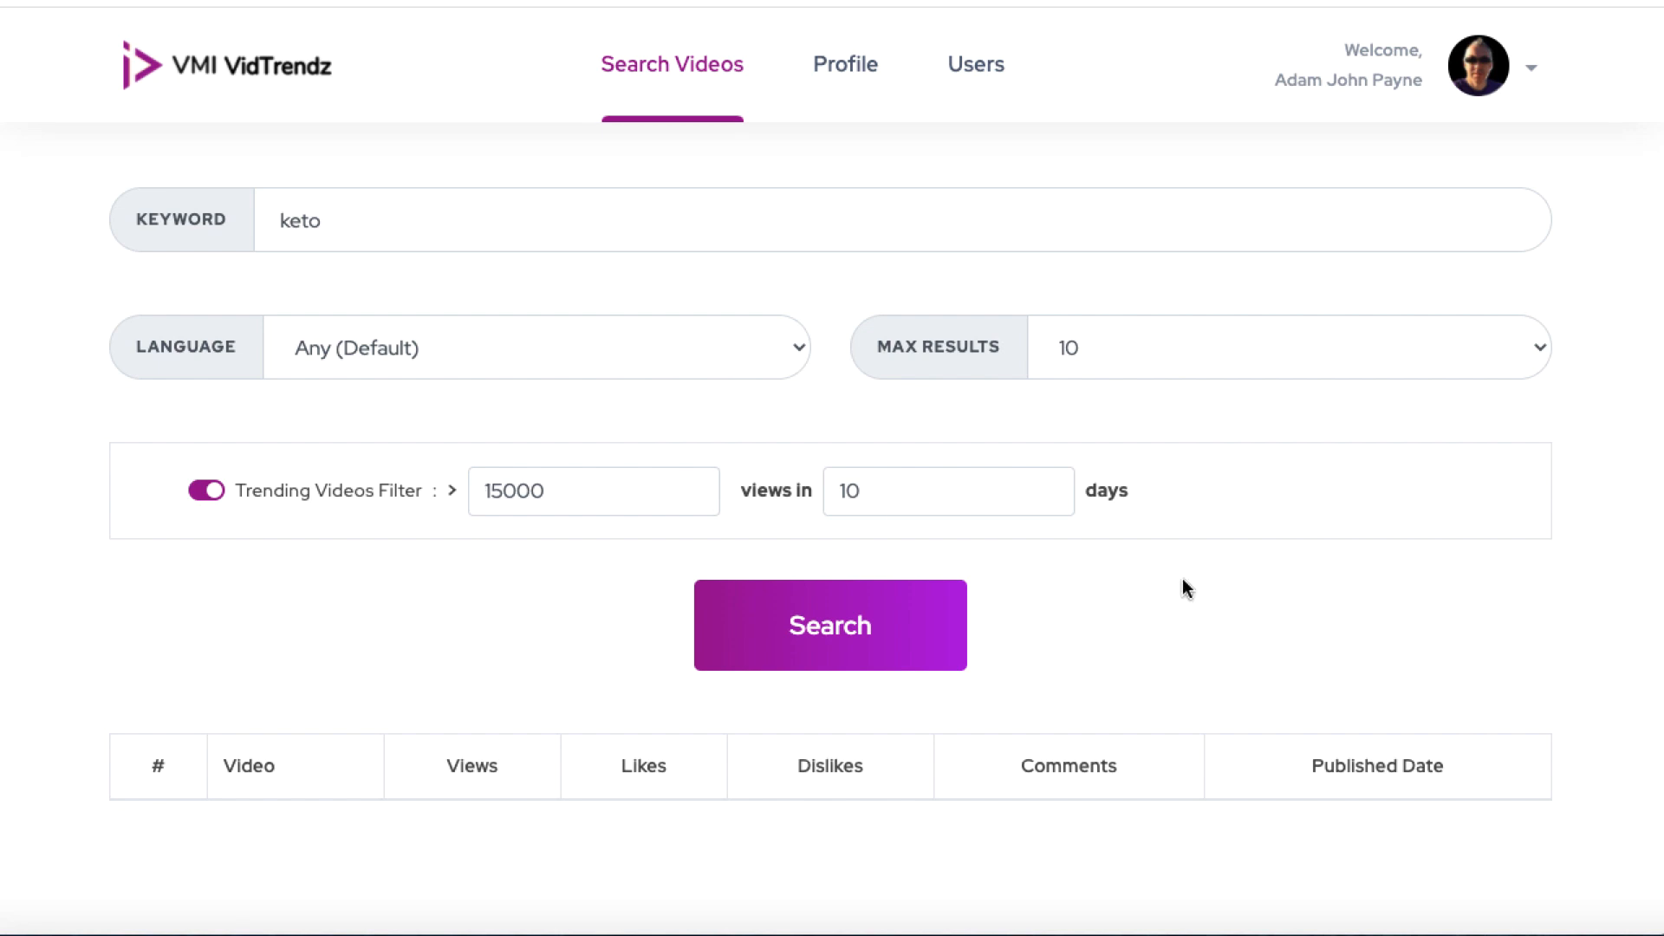
# Run the trending keto search and review the results table's views, likes and published dates
pyautogui.click(830, 624)
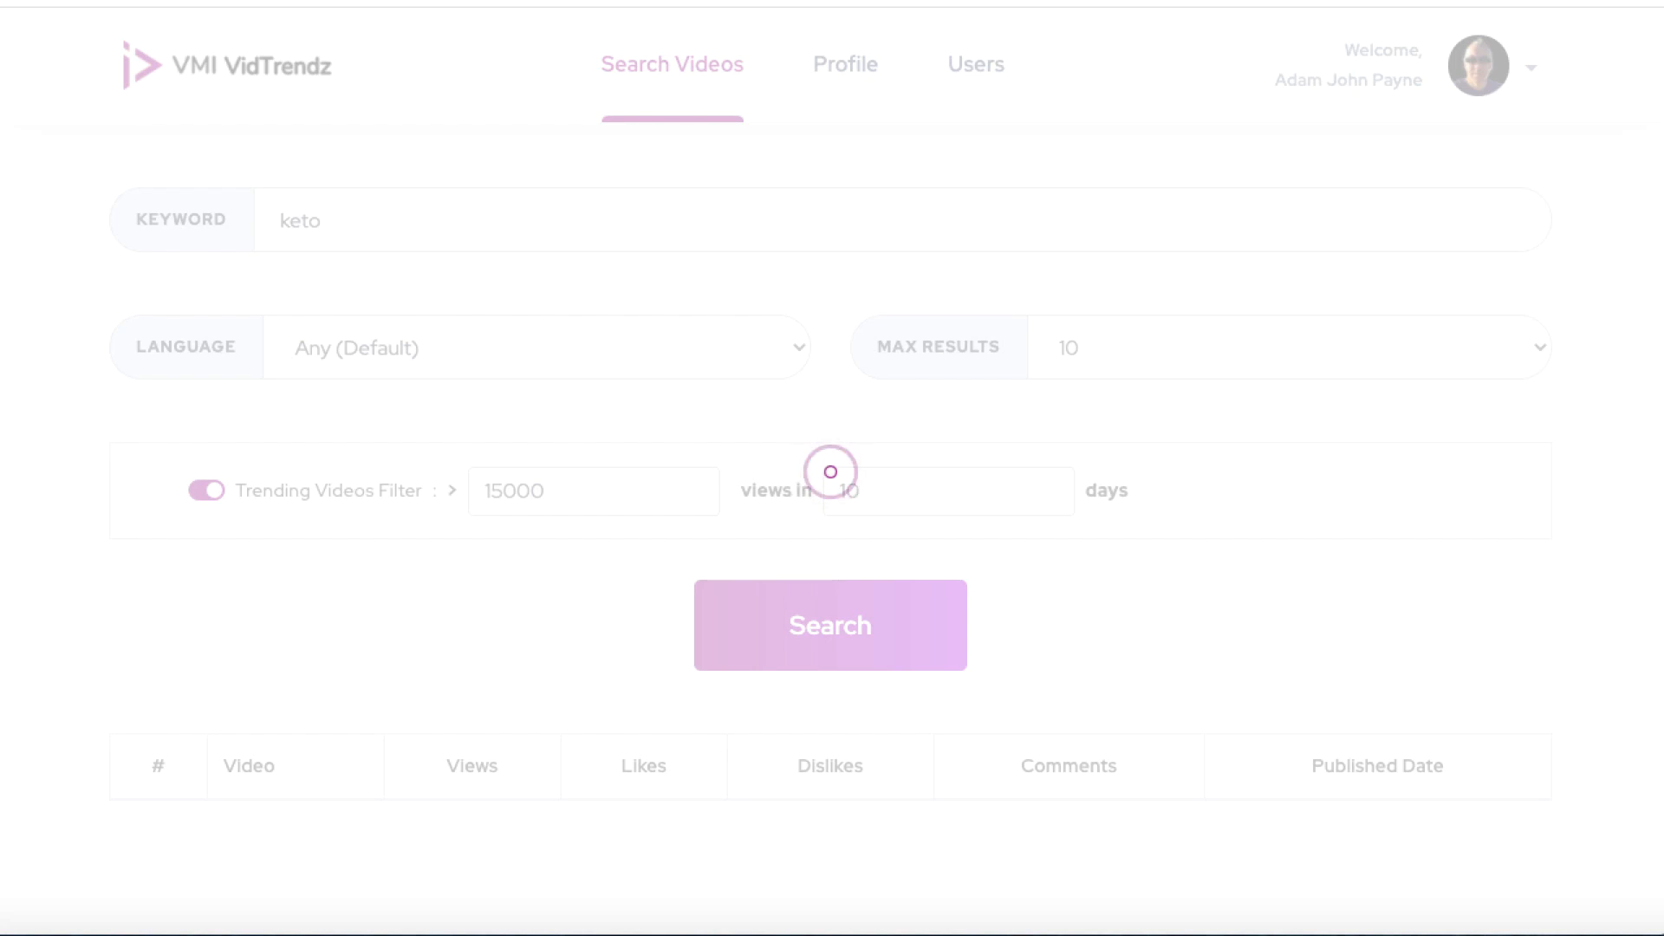
pyautogui.click(831, 624)
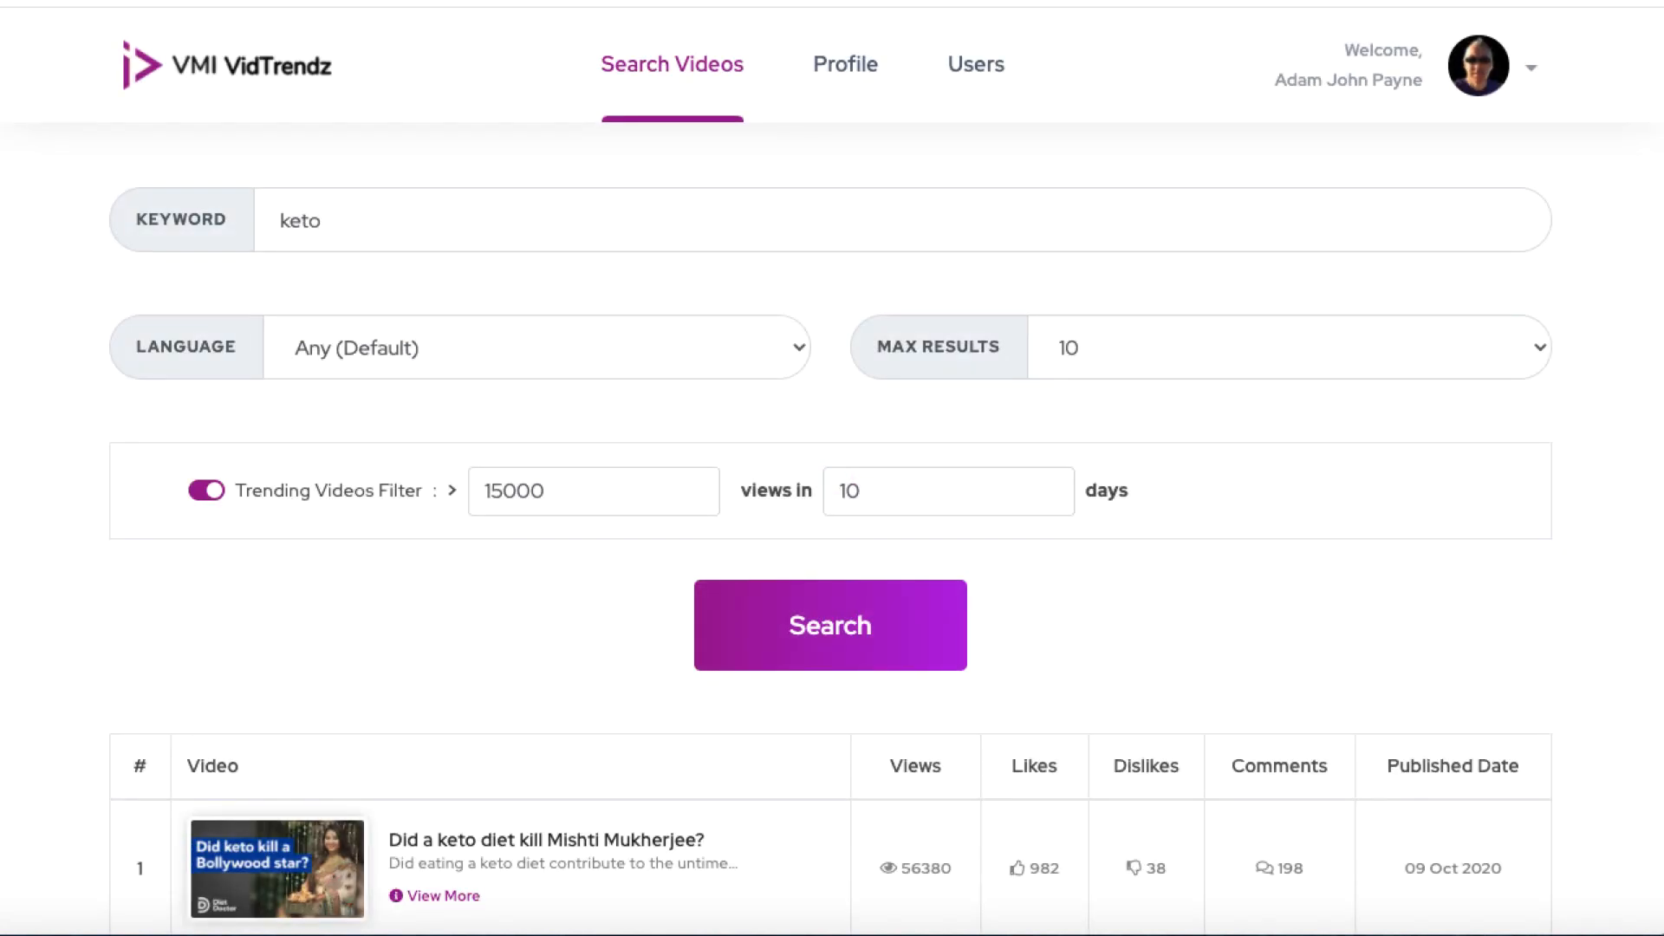
pyautogui.scroll(-3)
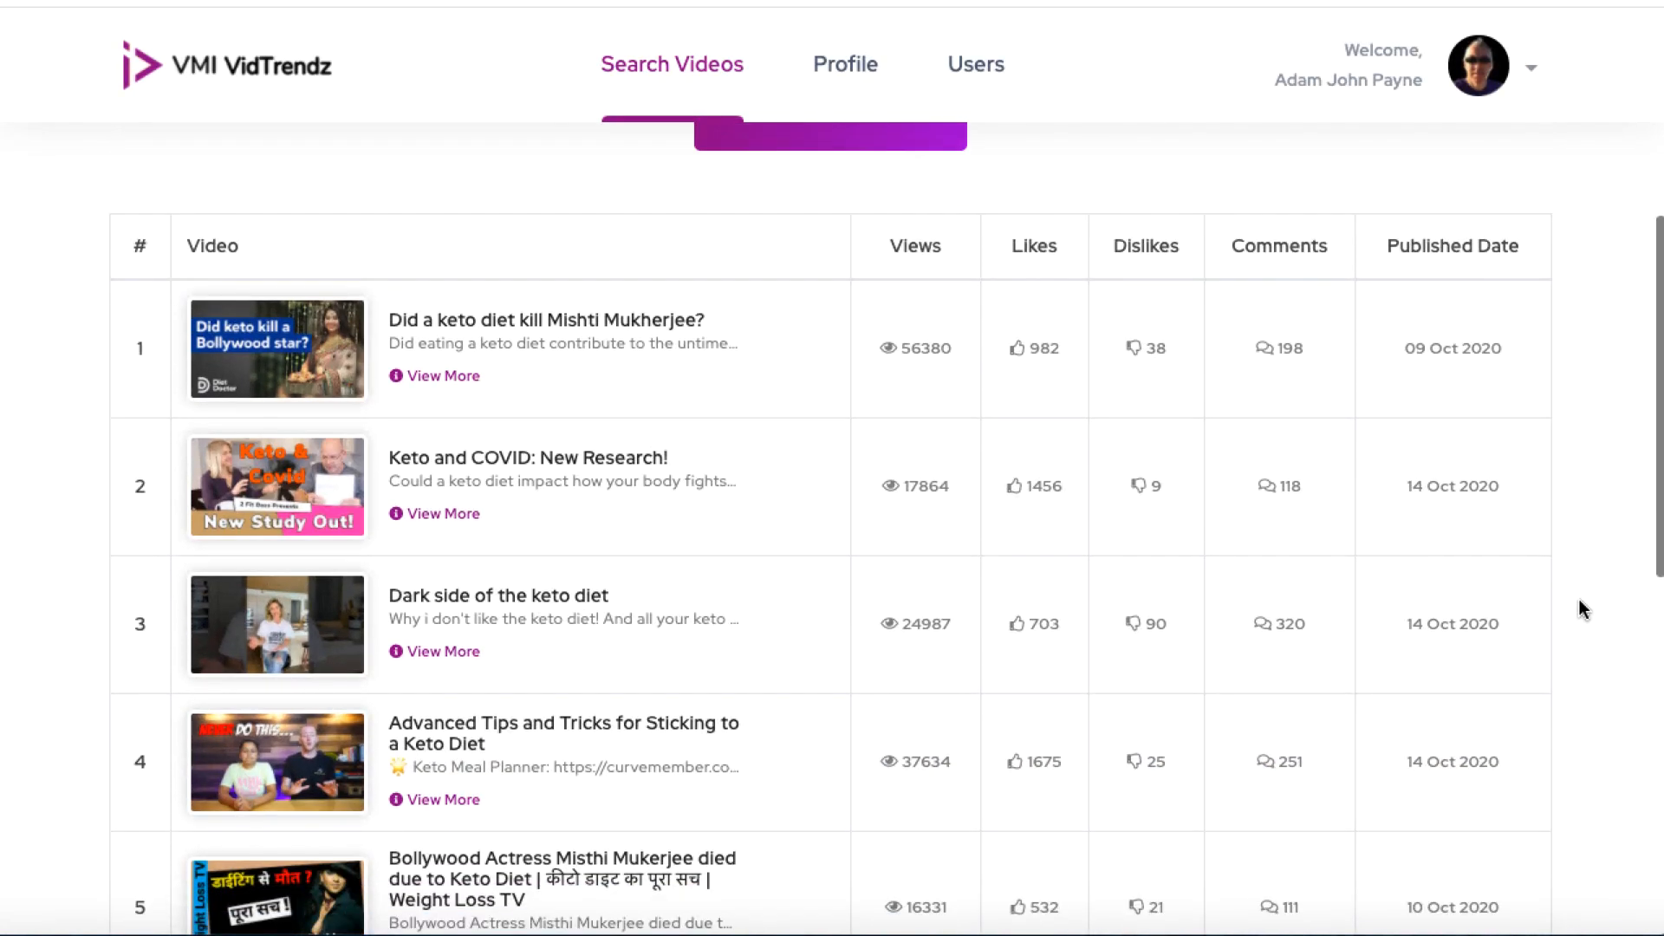
pyautogui.scroll(3)
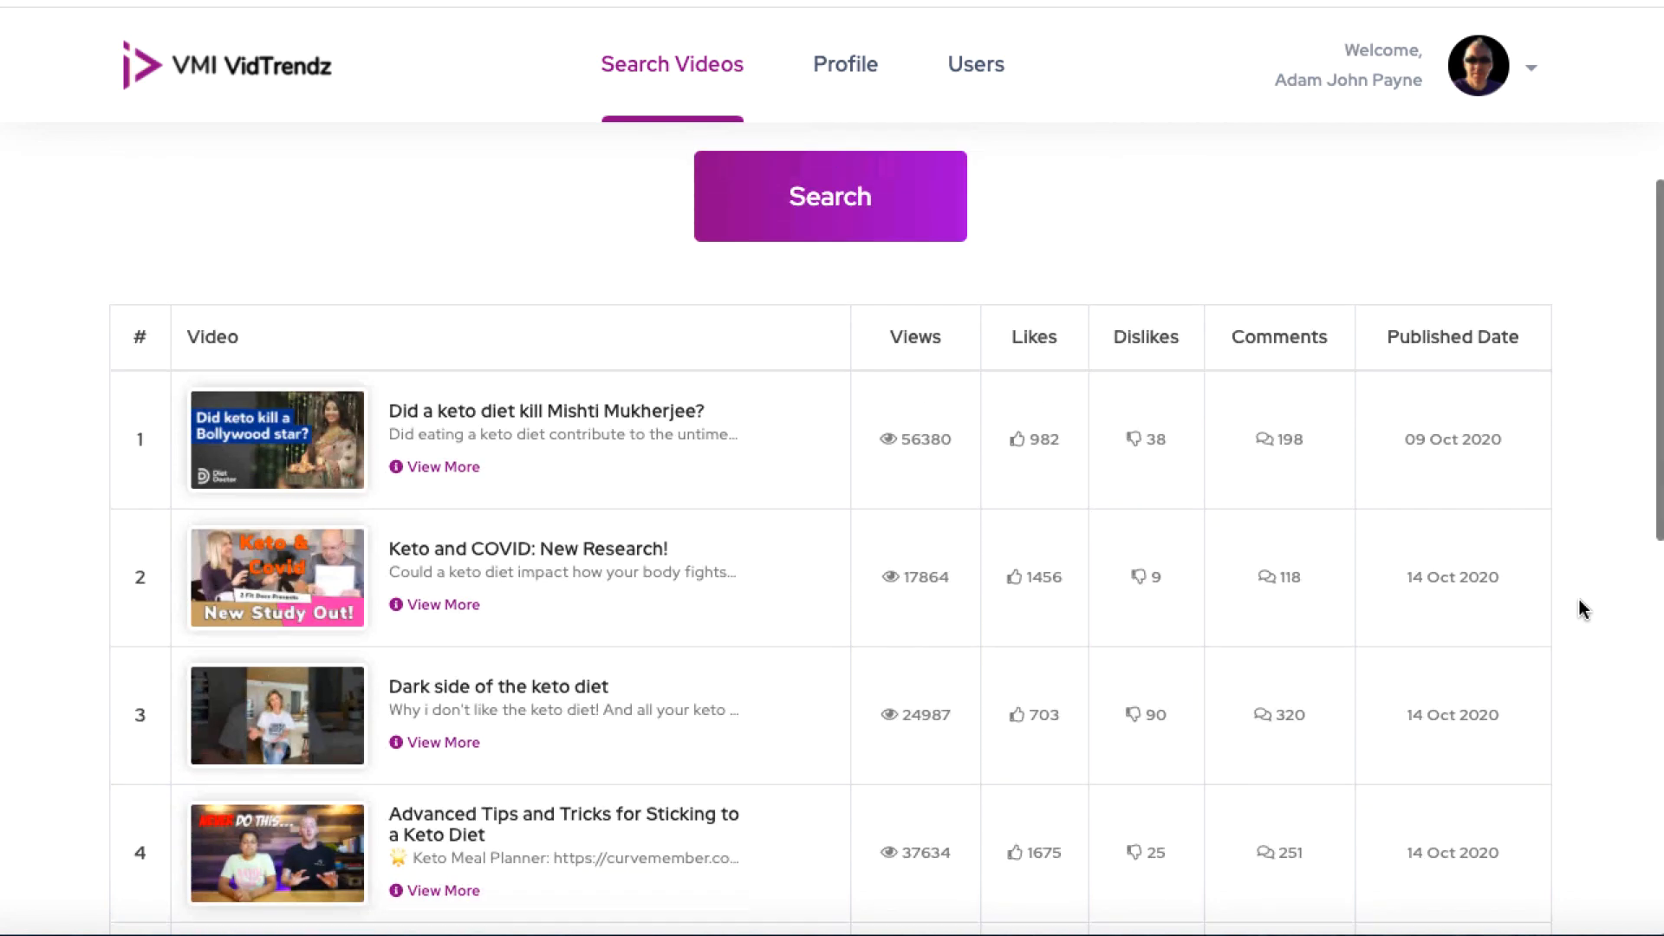
pyautogui.scroll(3)
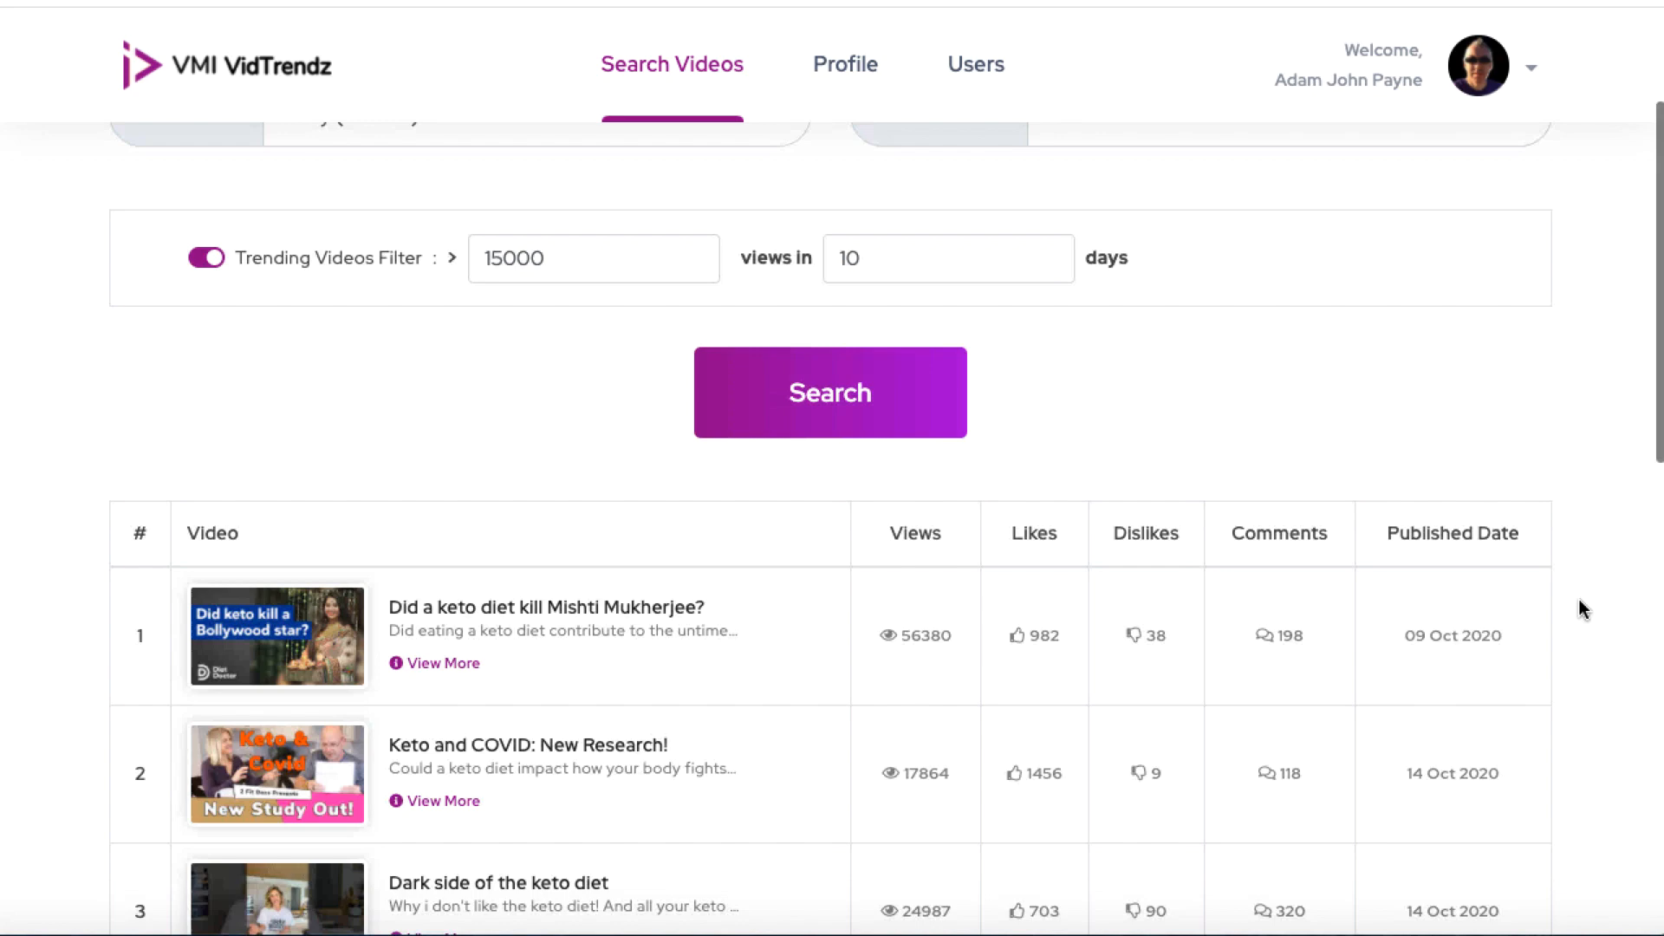
pyautogui.scroll(3)
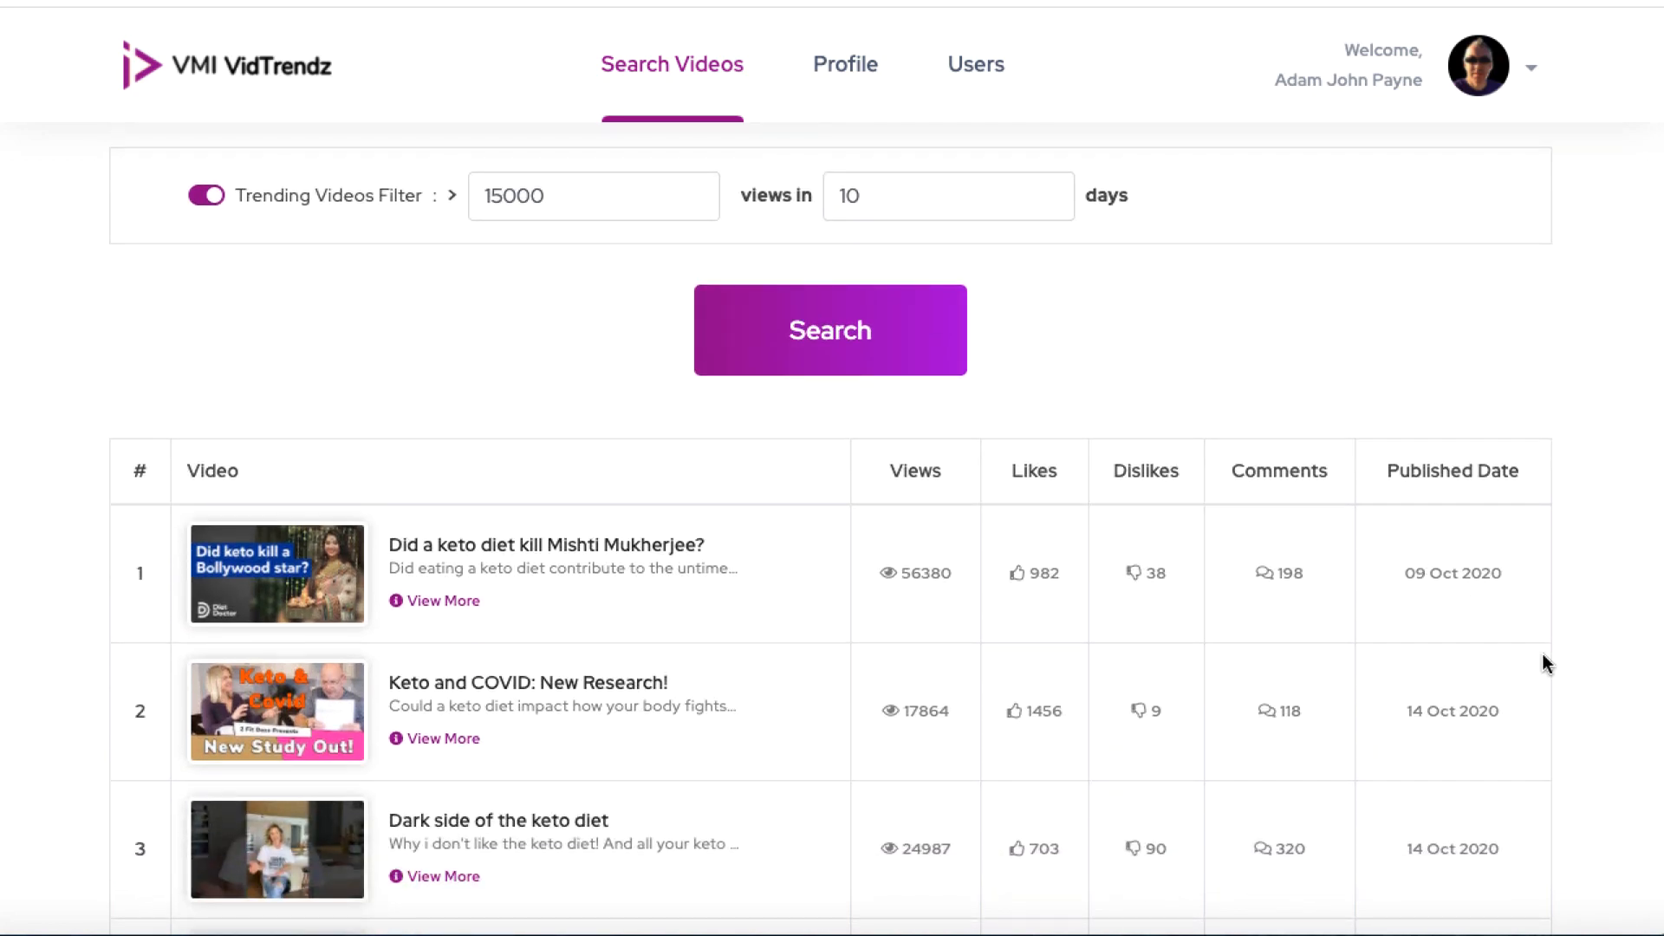
pyautogui.scroll(-3)
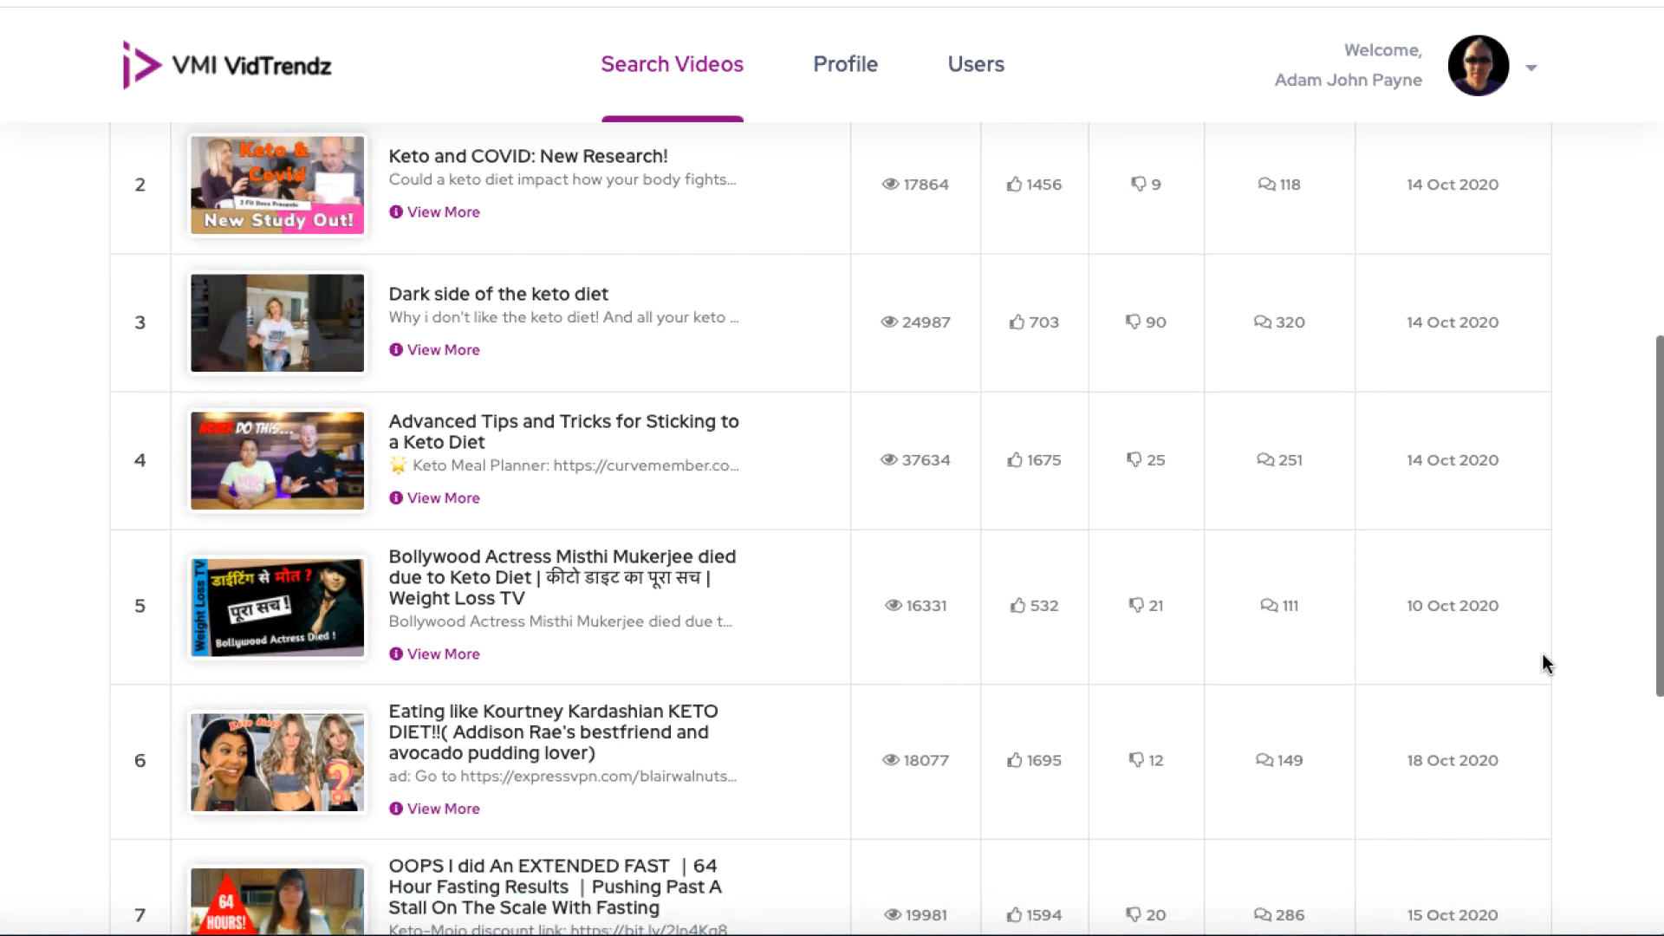
pyautogui.scroll(-3)
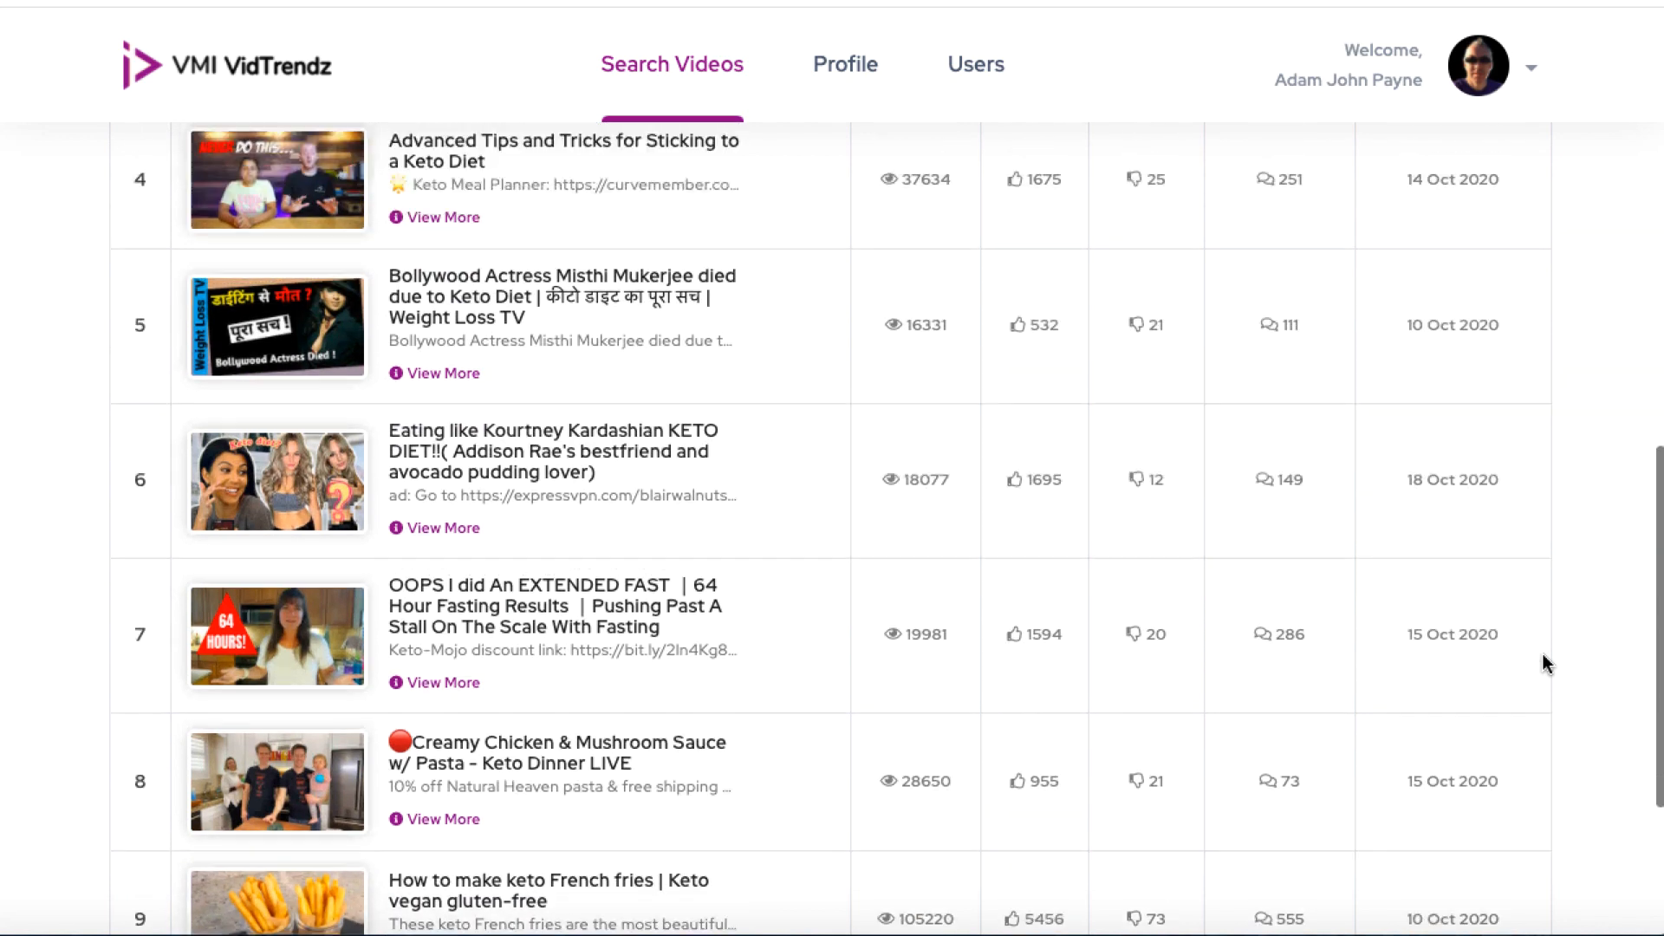
pyautogui.scroll(3)
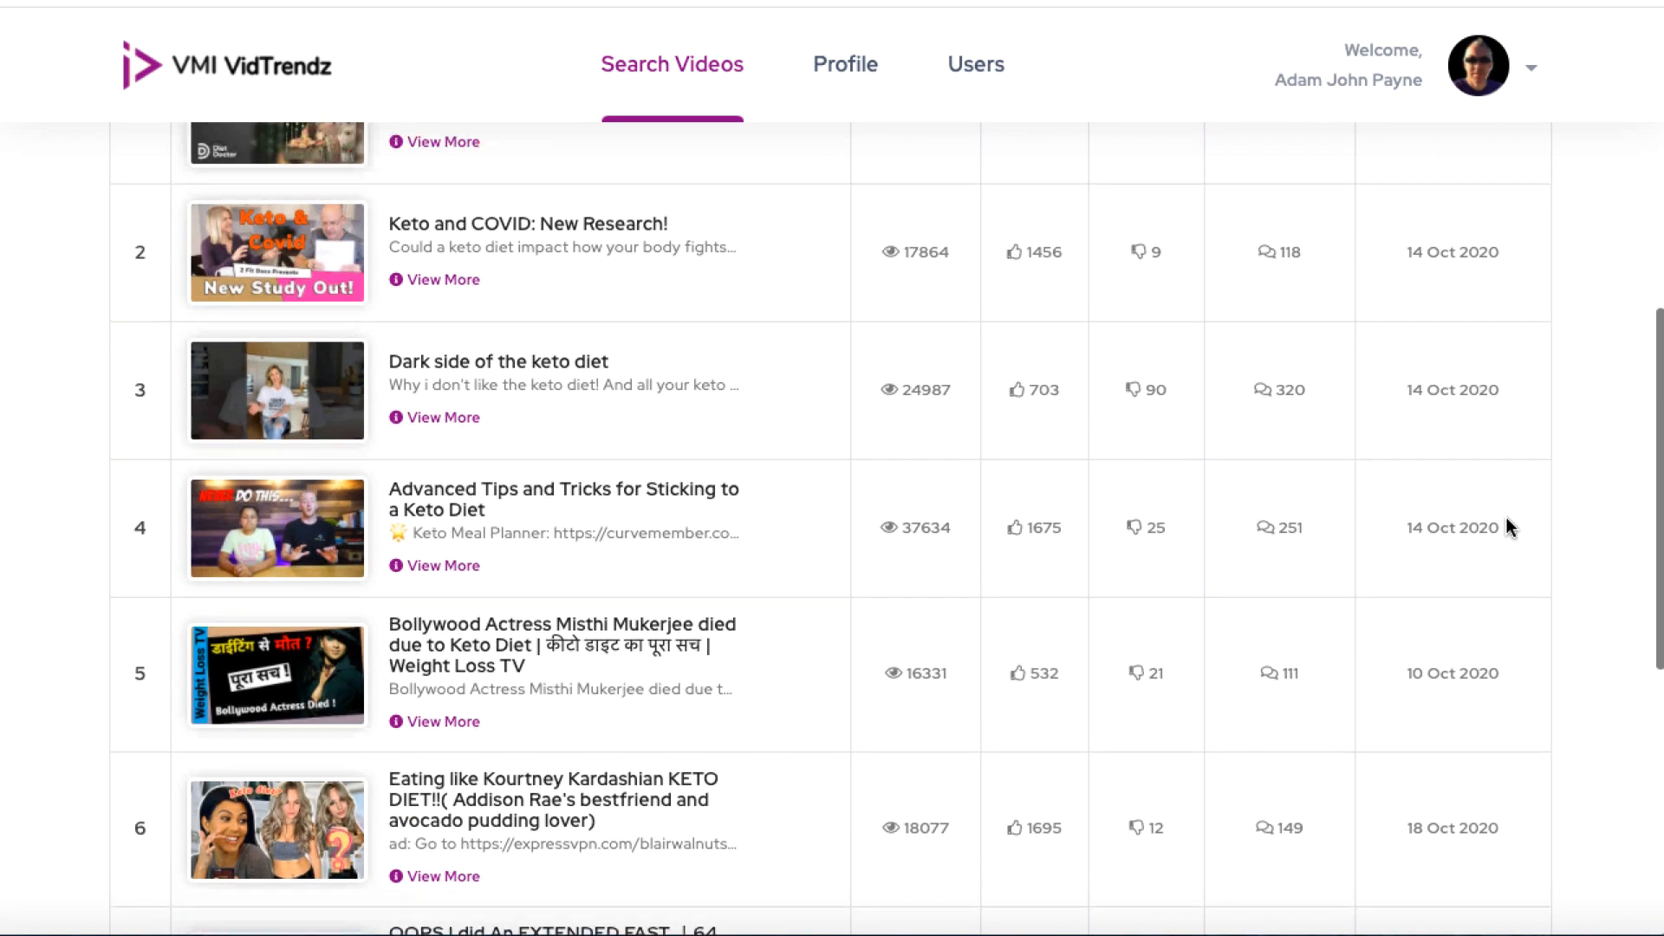
pyautogui.scroll(3)
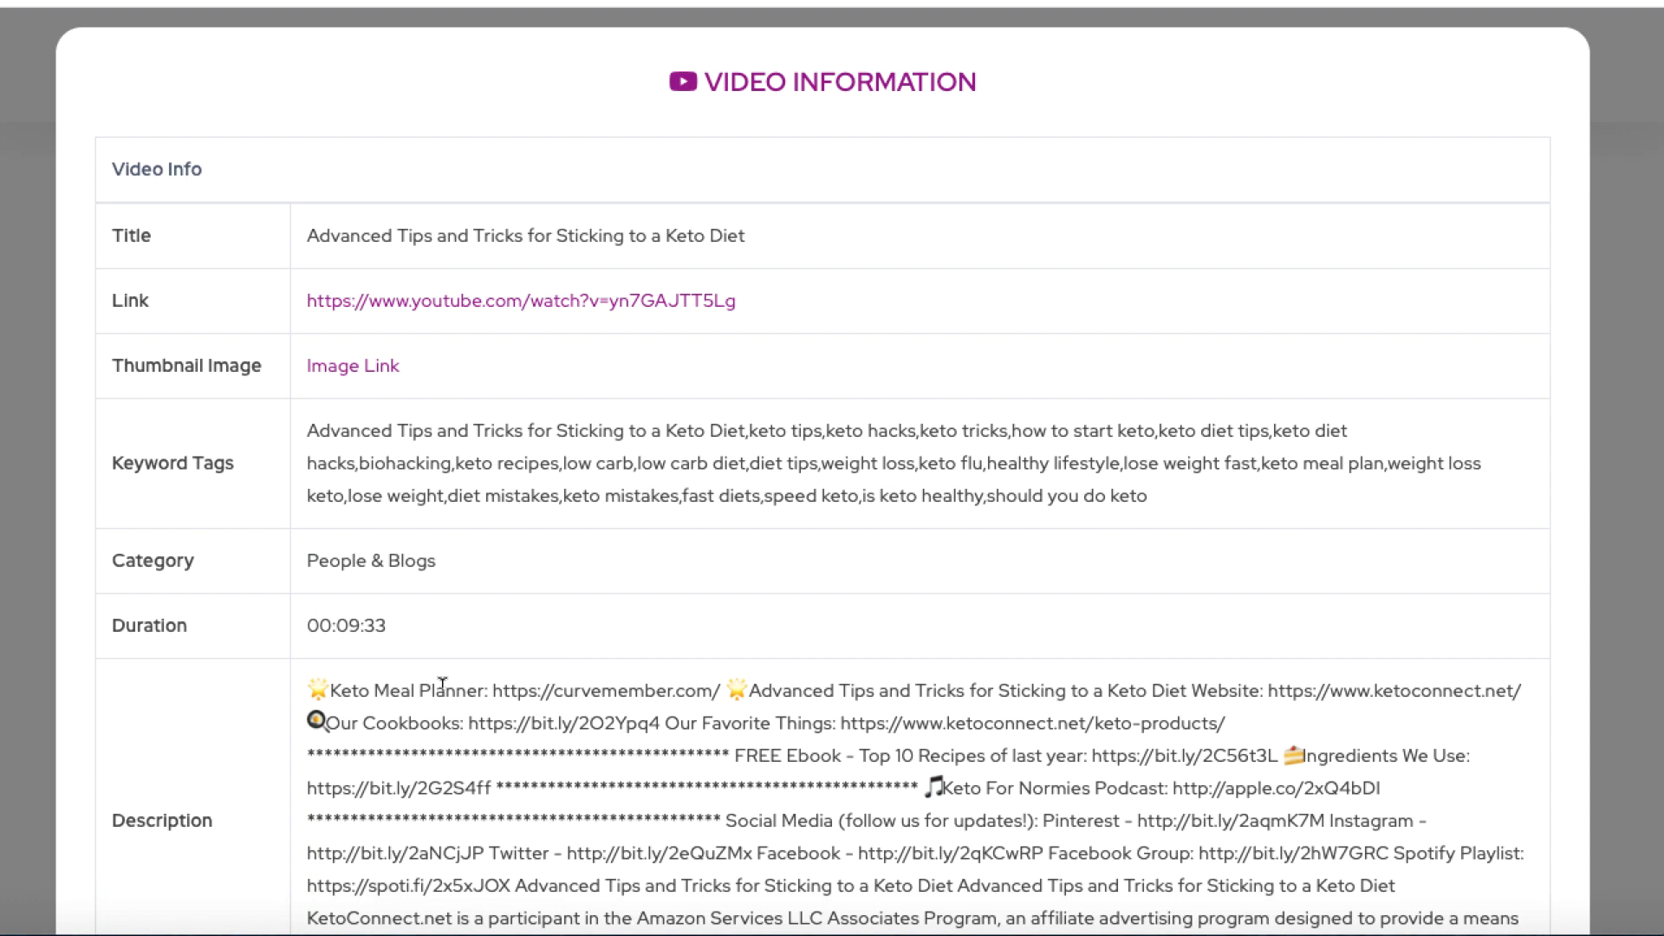
pyautogui.moveTo(490, 290)
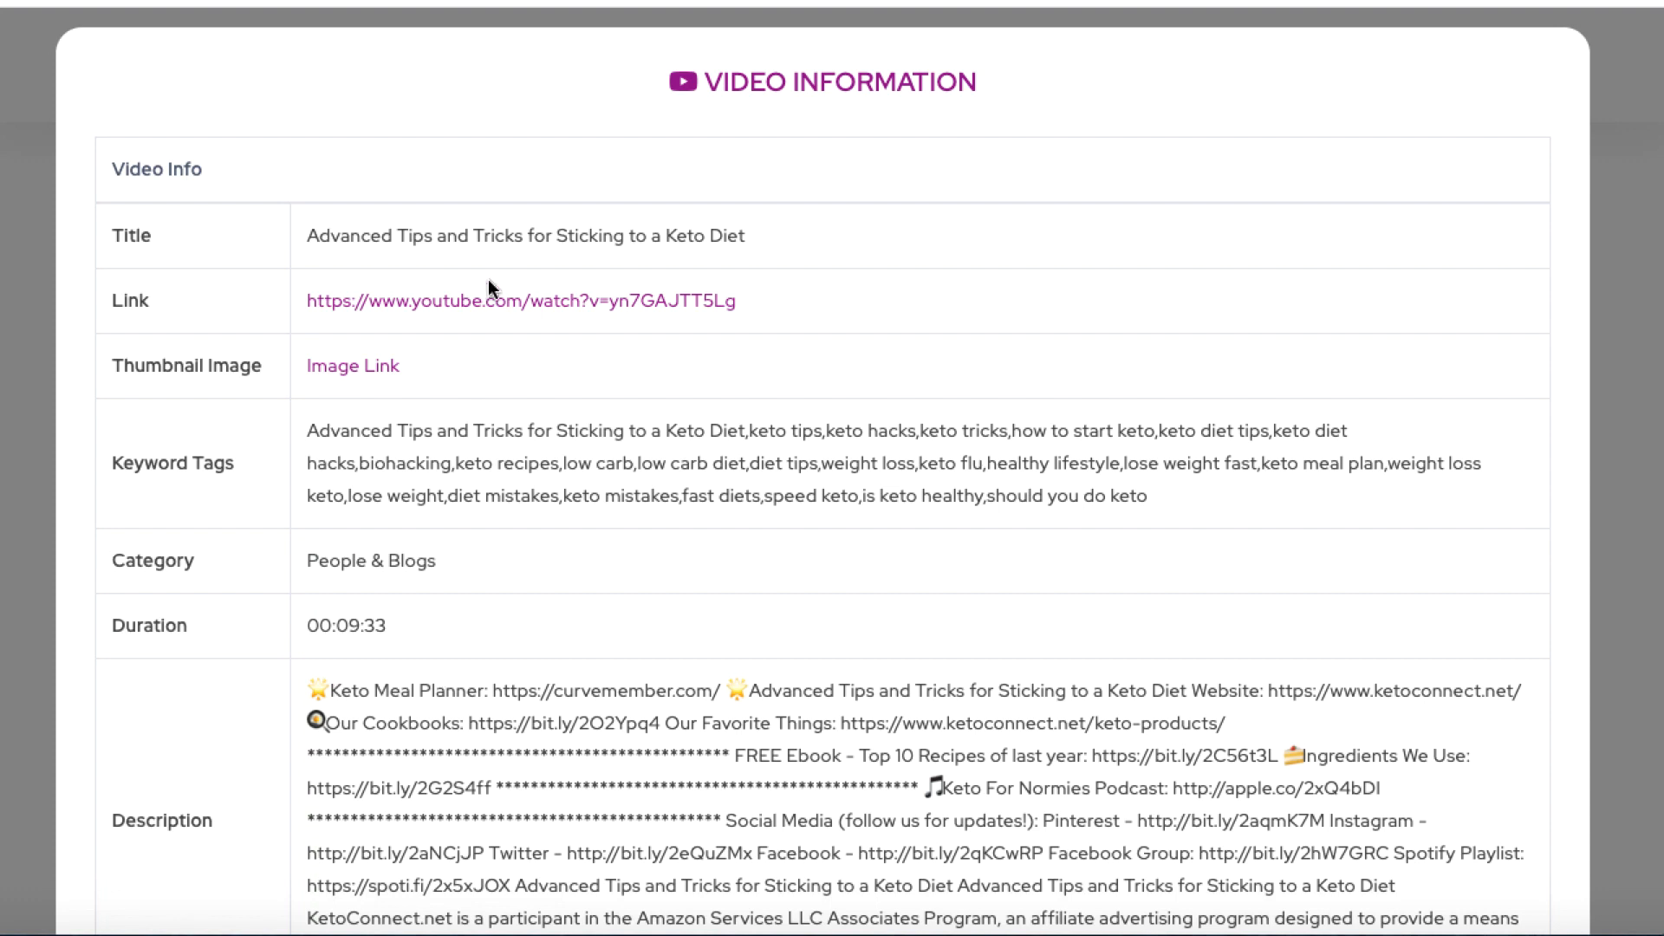
pyautogui.moveTo(508, 230)
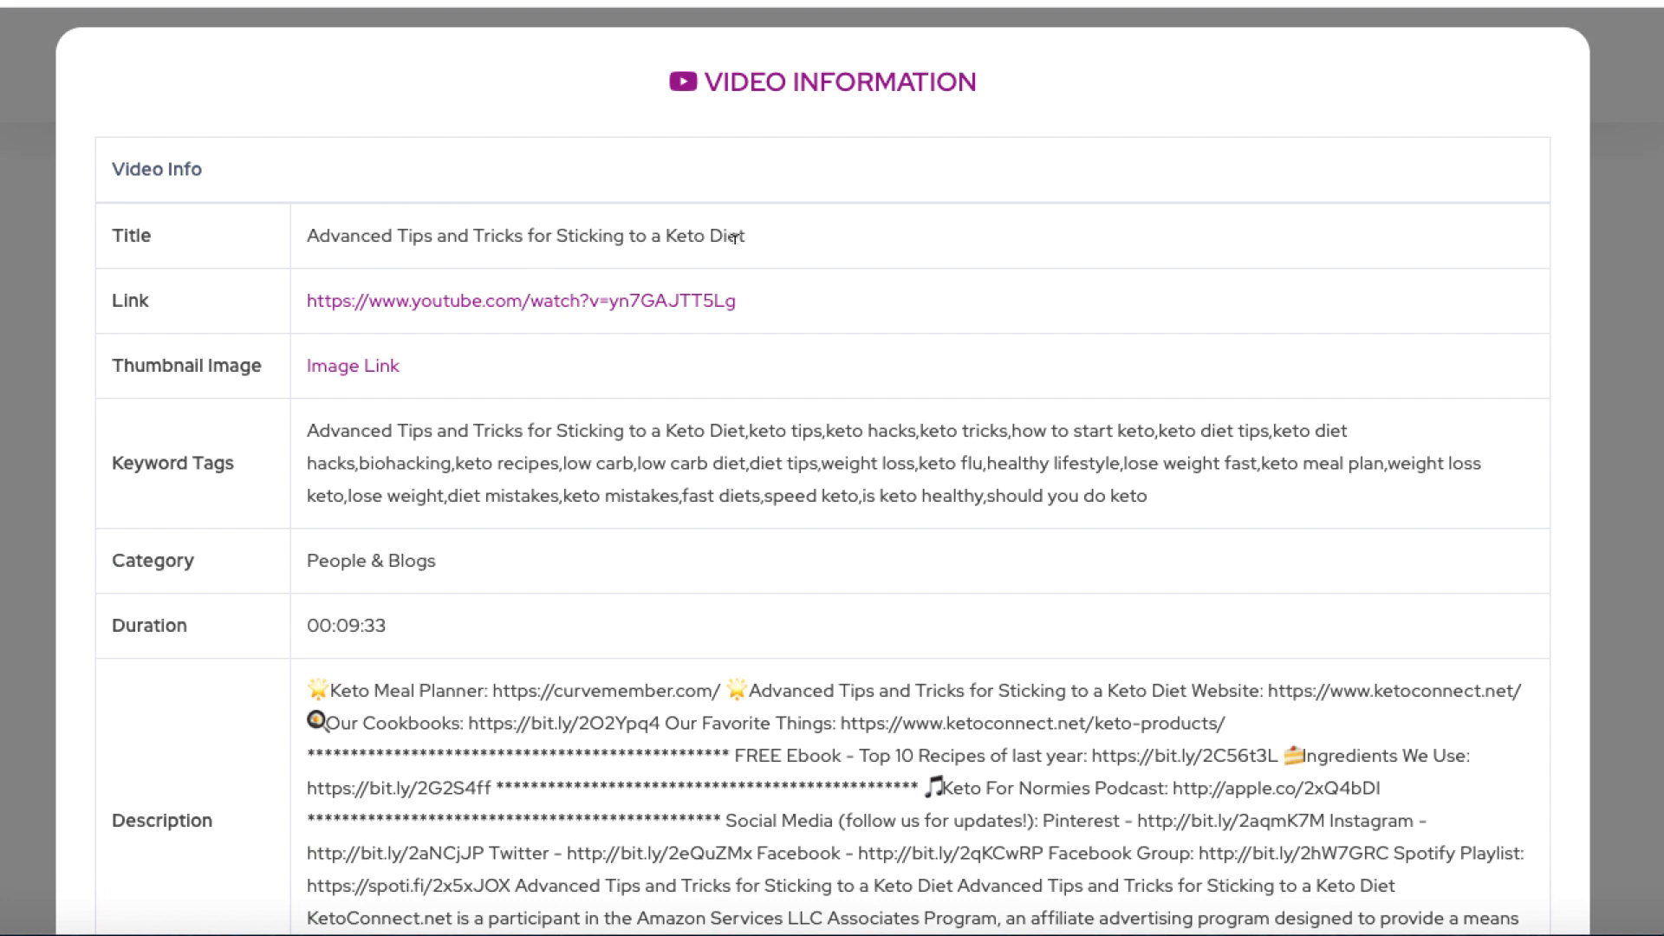
pyautogui.moveTo(688, 300)
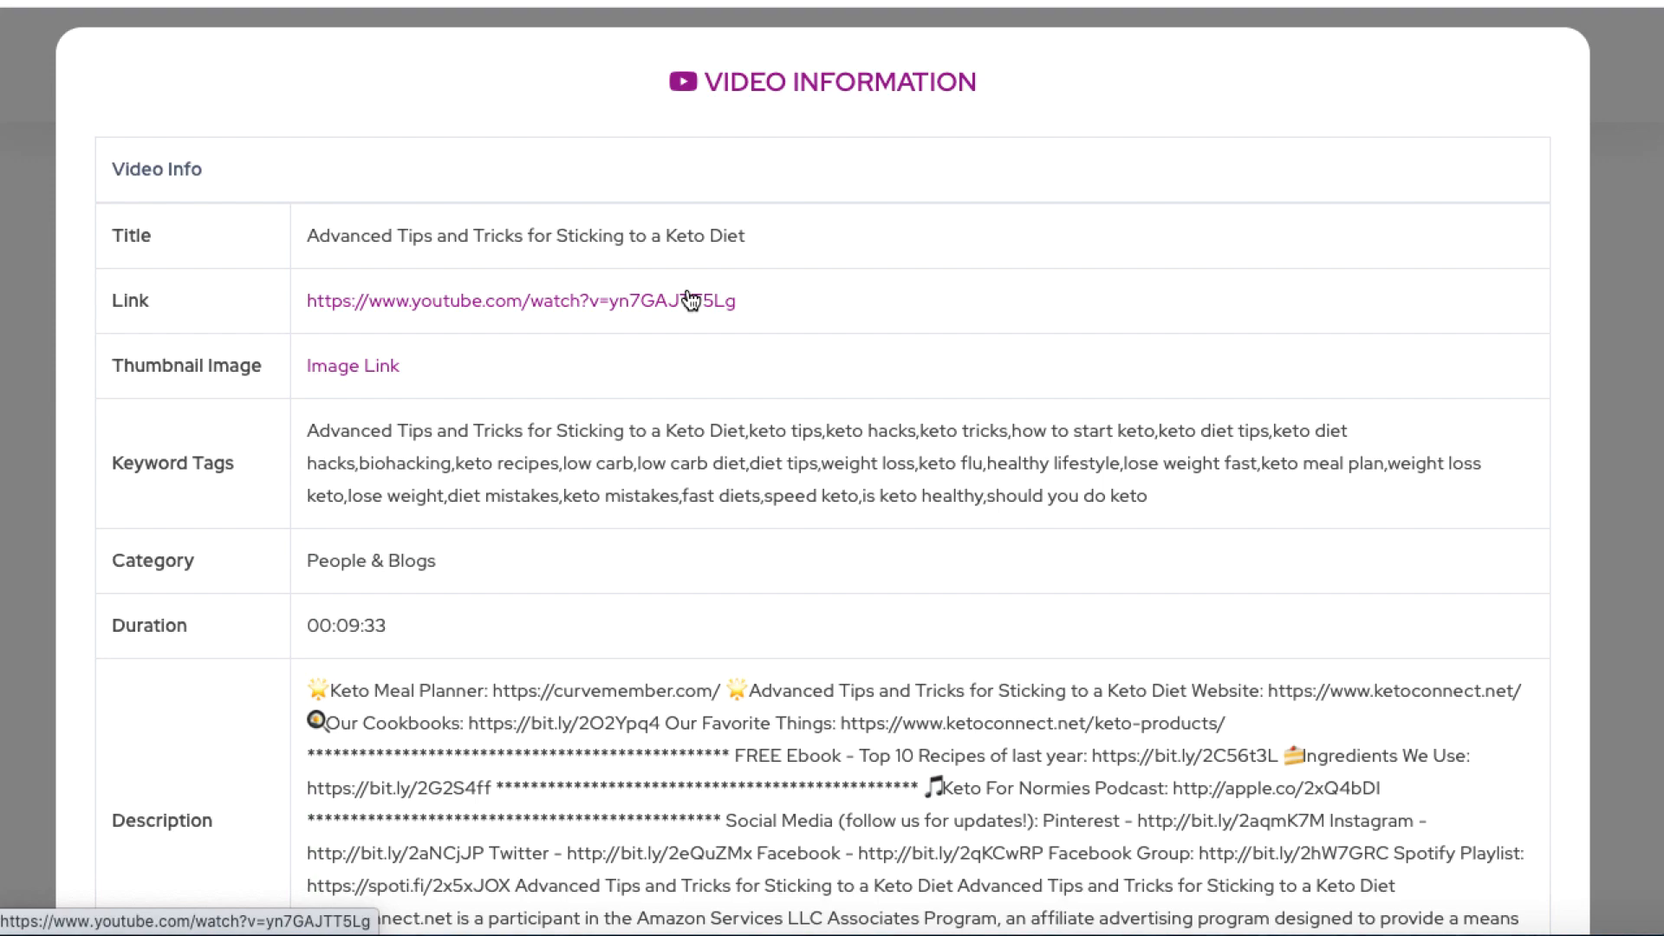
pyautogui.moveTo(850, 576)
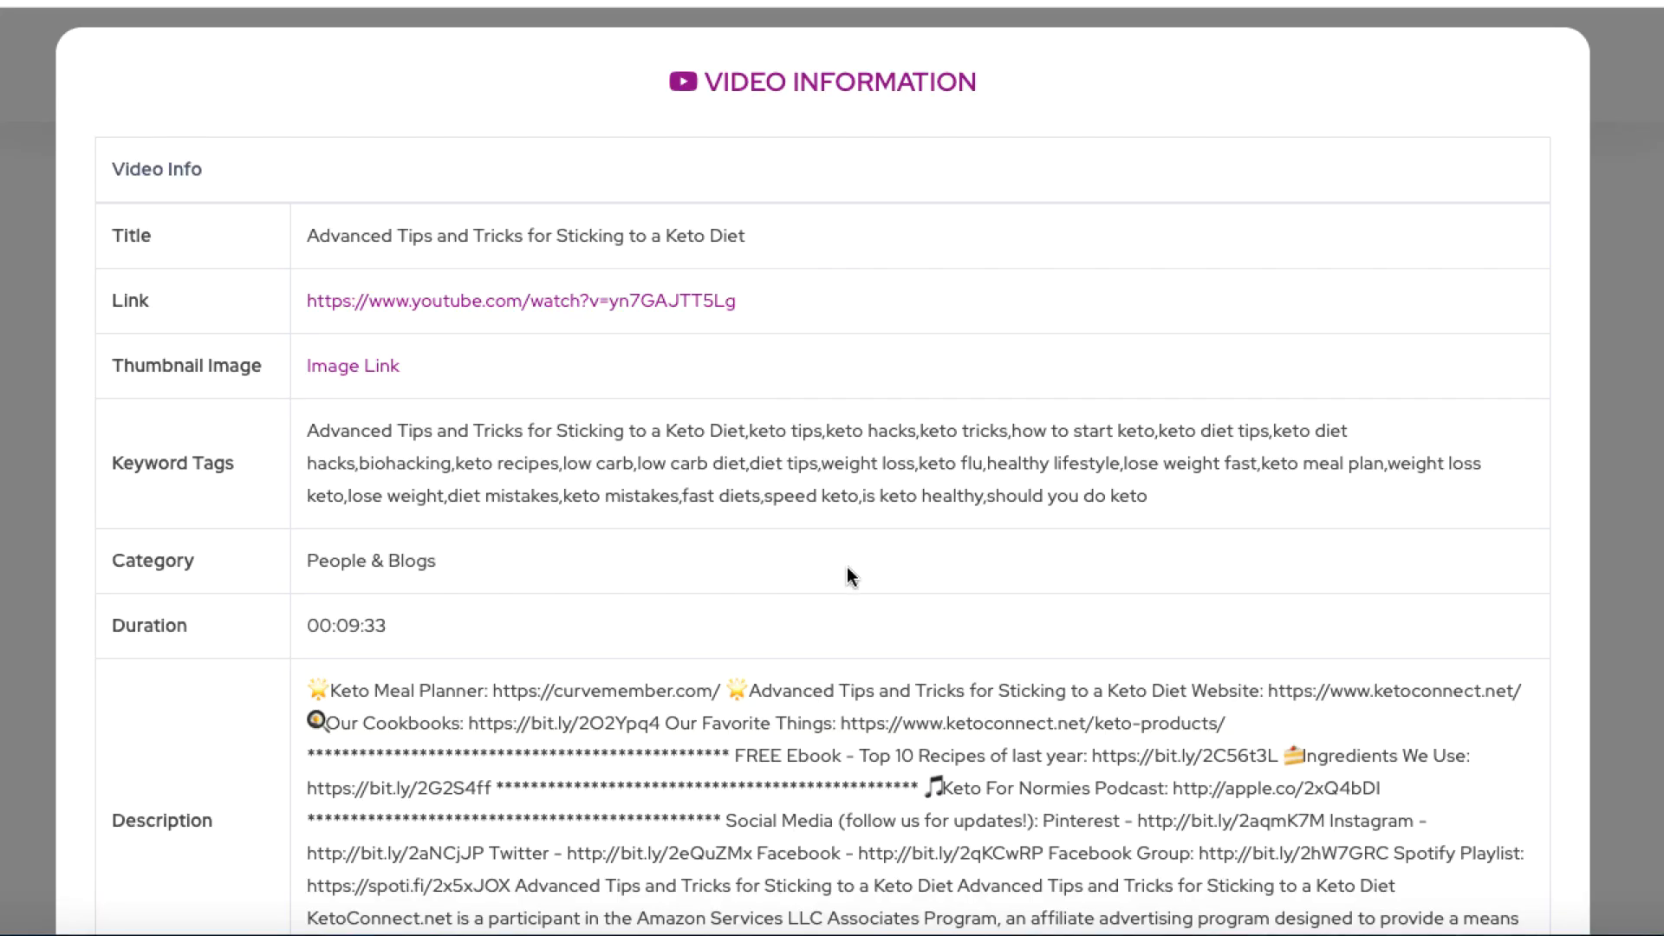
pyautogui.moveTo(758, 497)
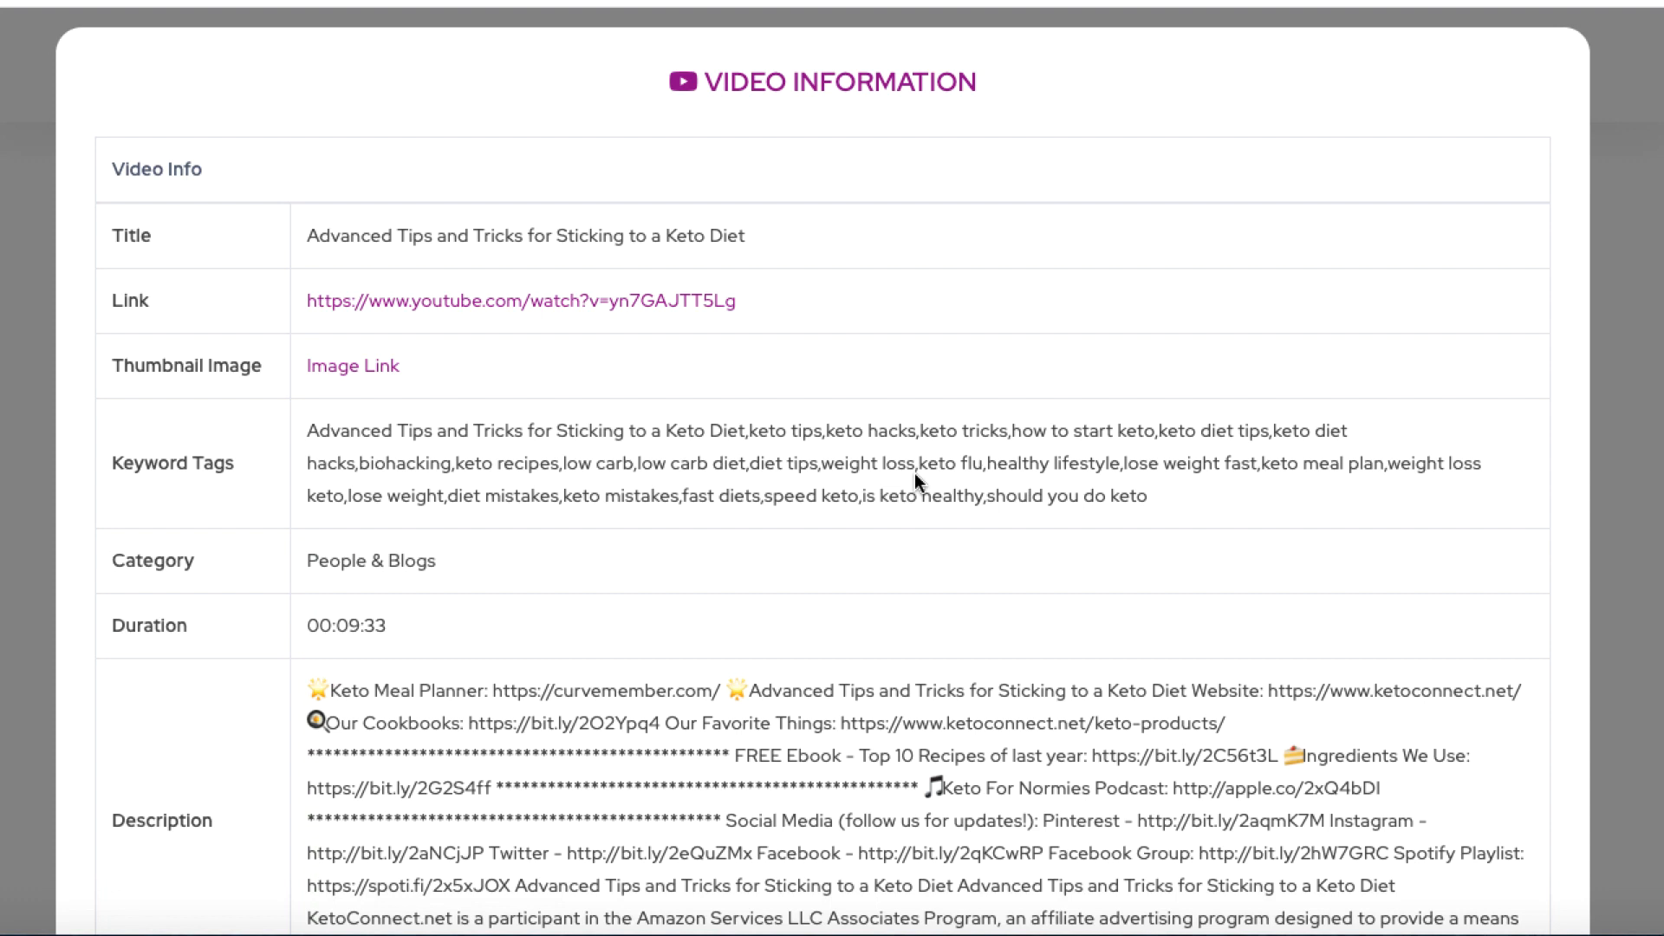
pyautogui.moveTo(1077, 489)
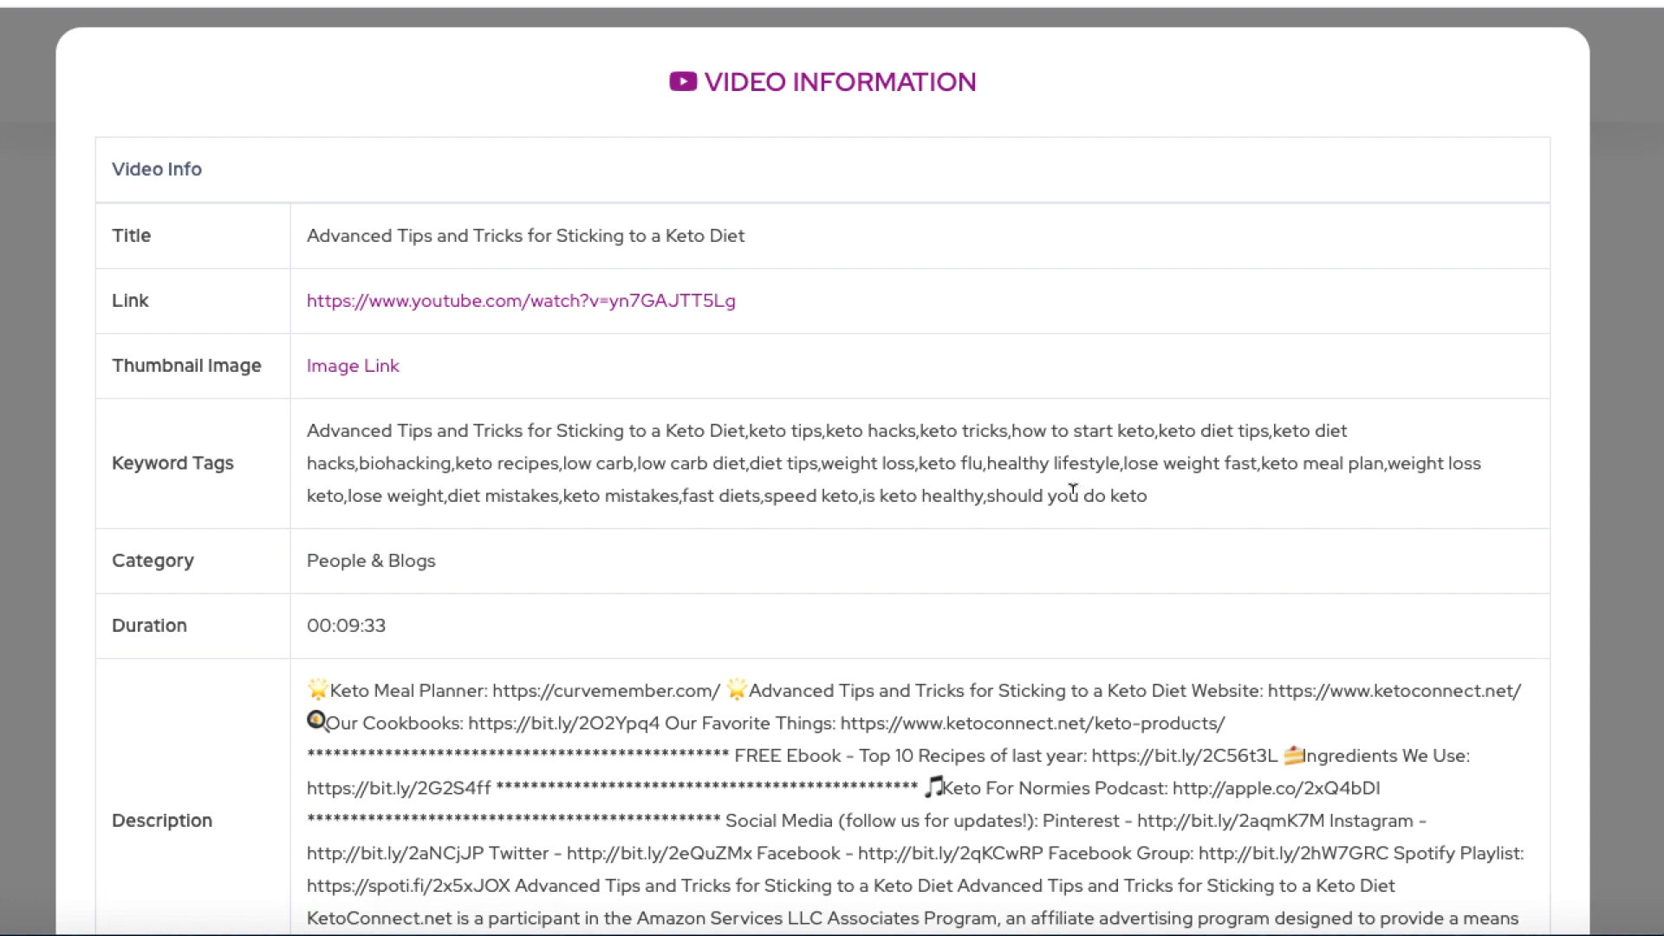
pyautogui.moveTo(362, 456)
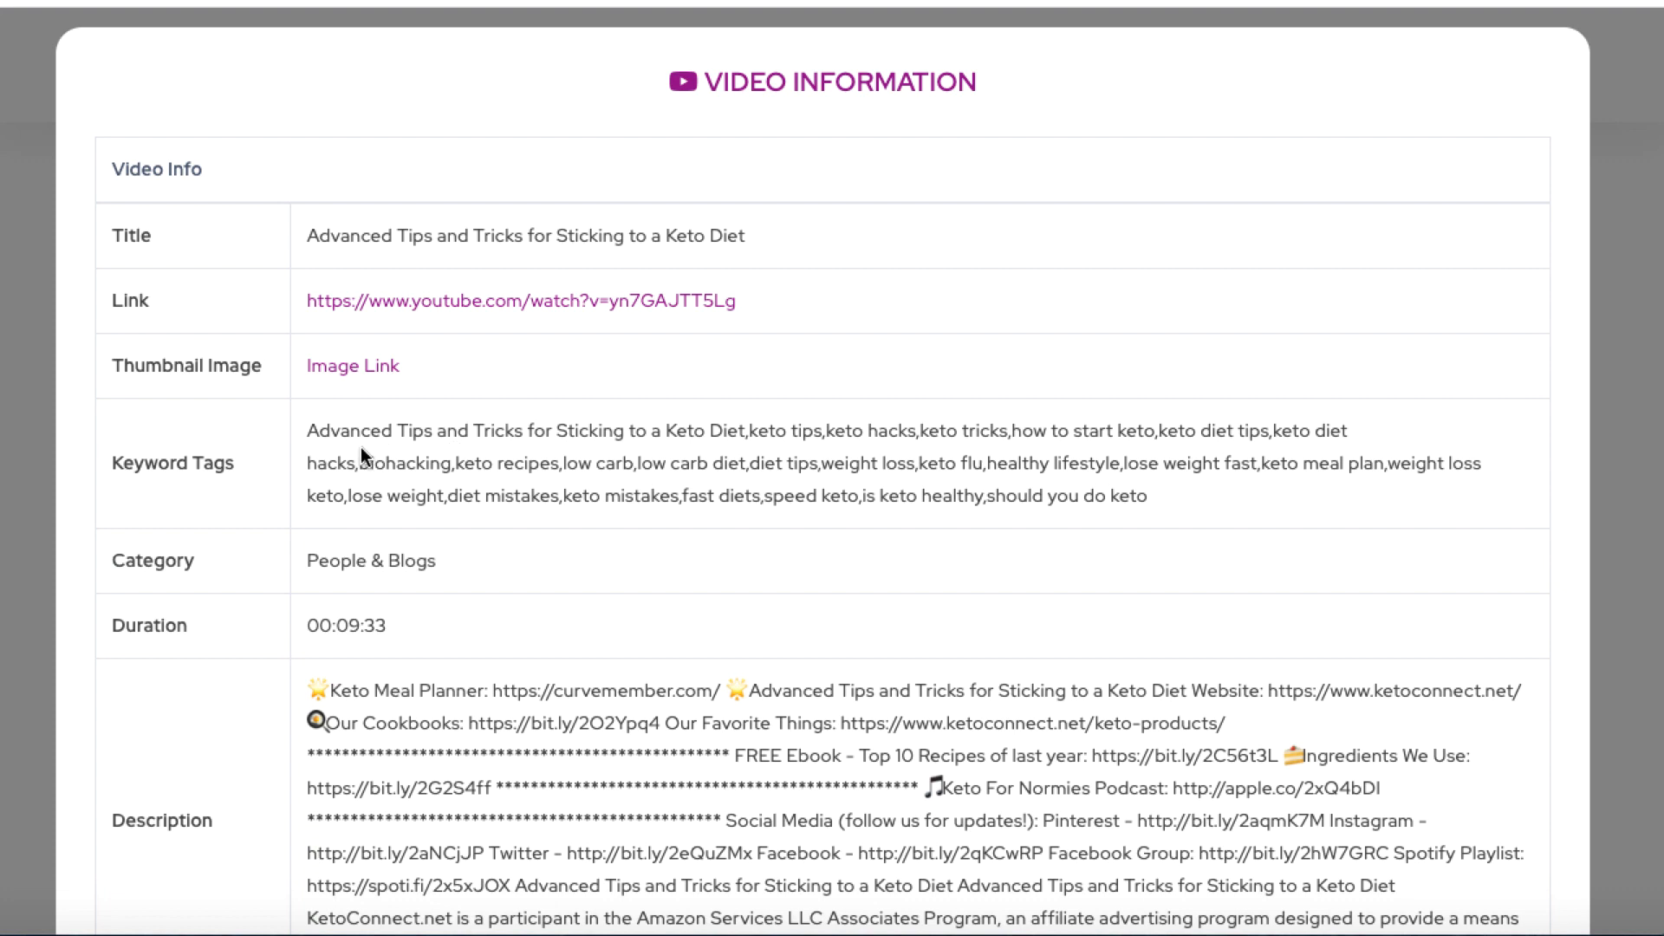
pyautogui.moveTo(461, 603)
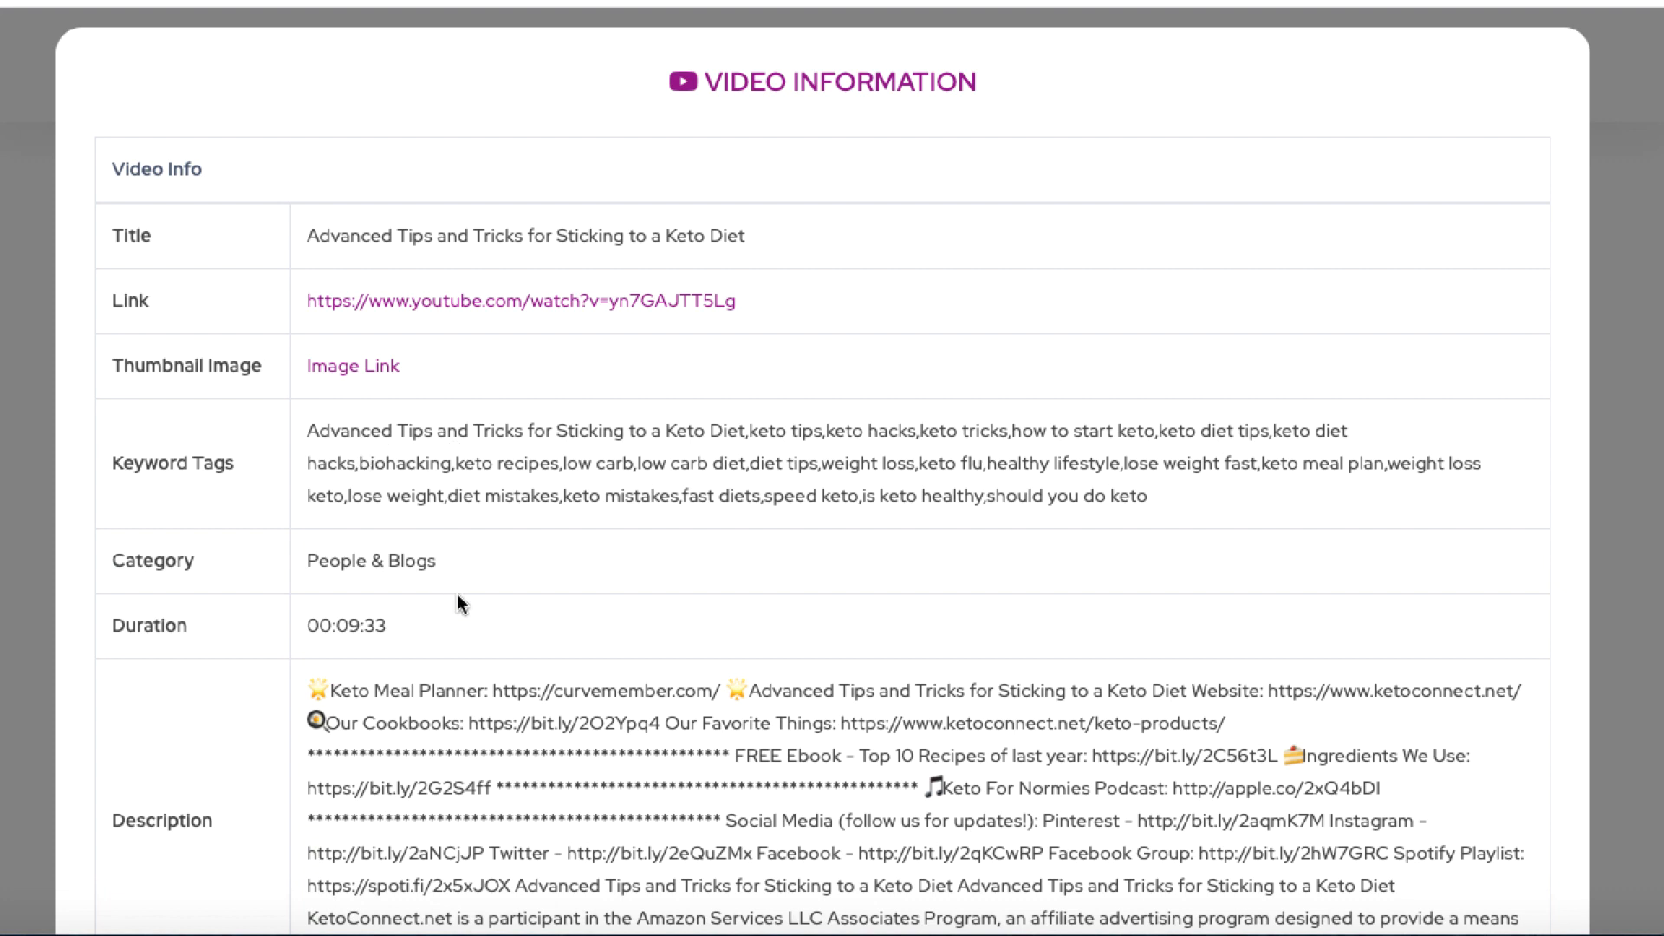
# Scroll the Video Information popup to see the tags, People & Blogs category and description
pyautogui.scroll(-3)
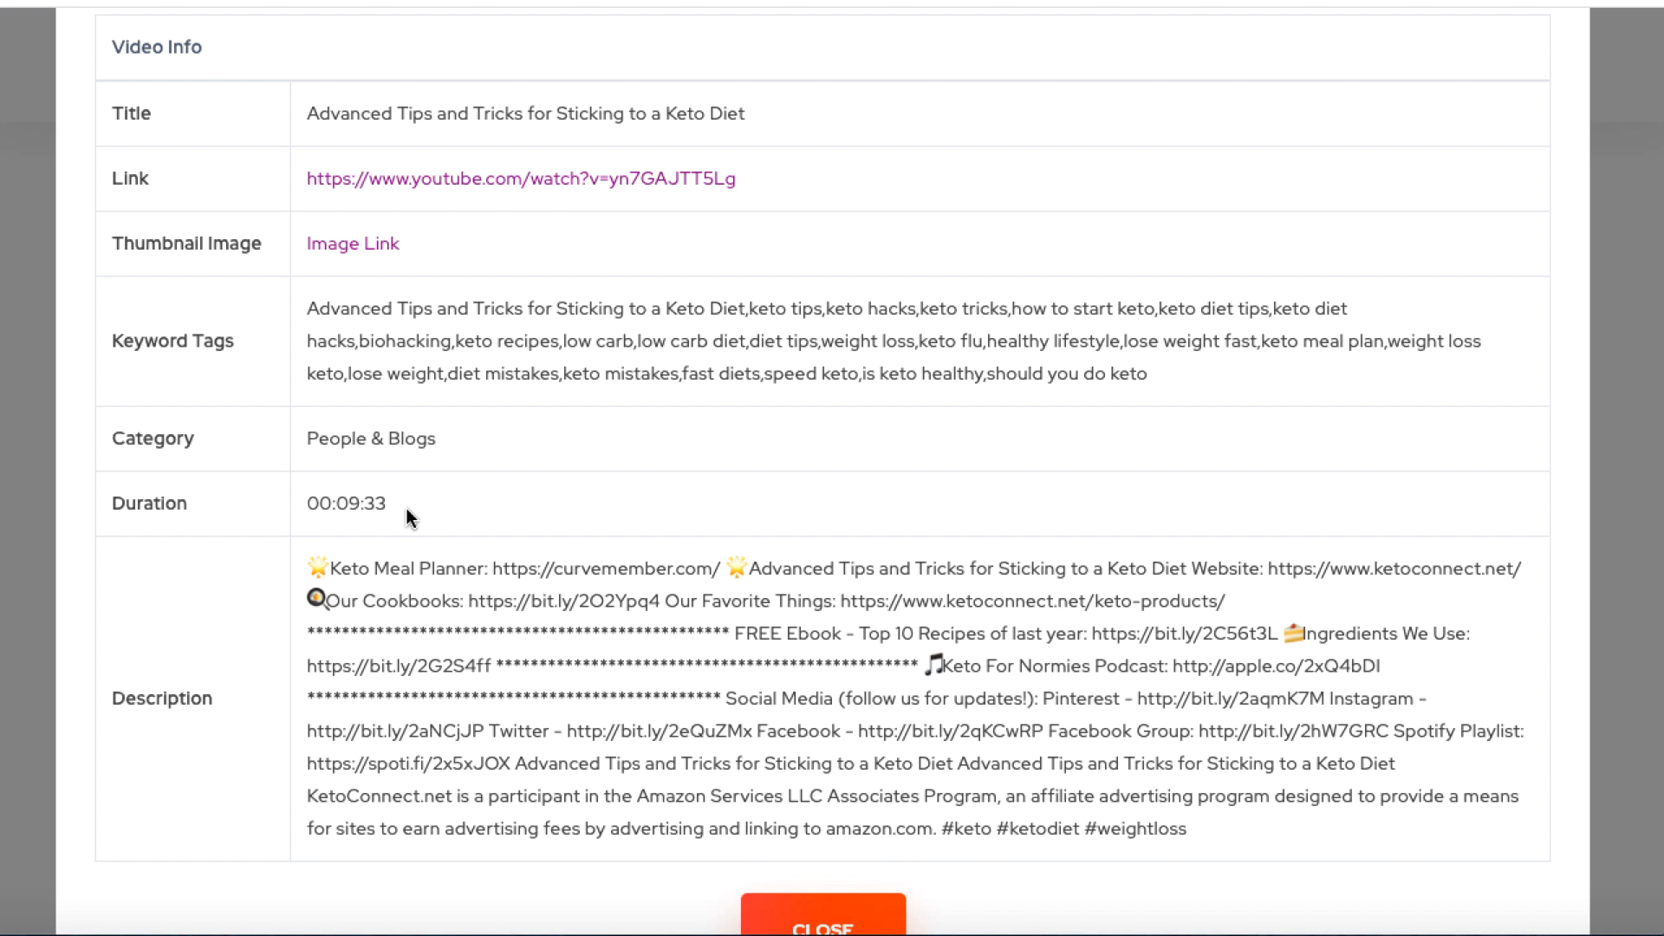
pyautogui.moveTo(499, 506)
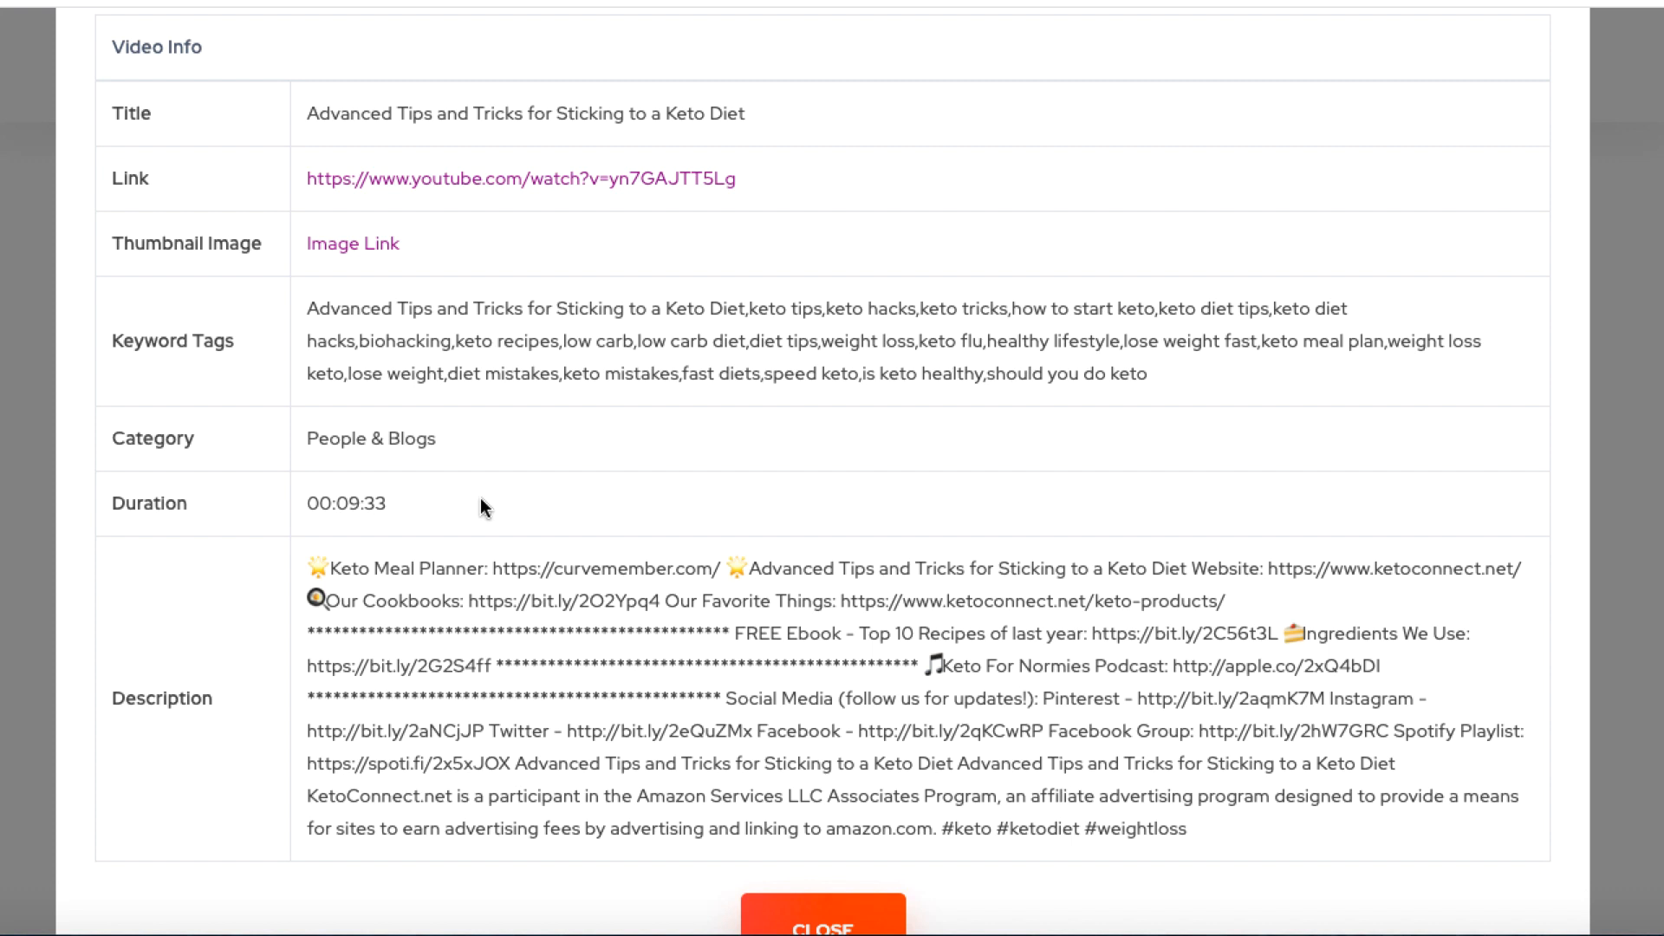
pyautogui.moveTo(432, 499)
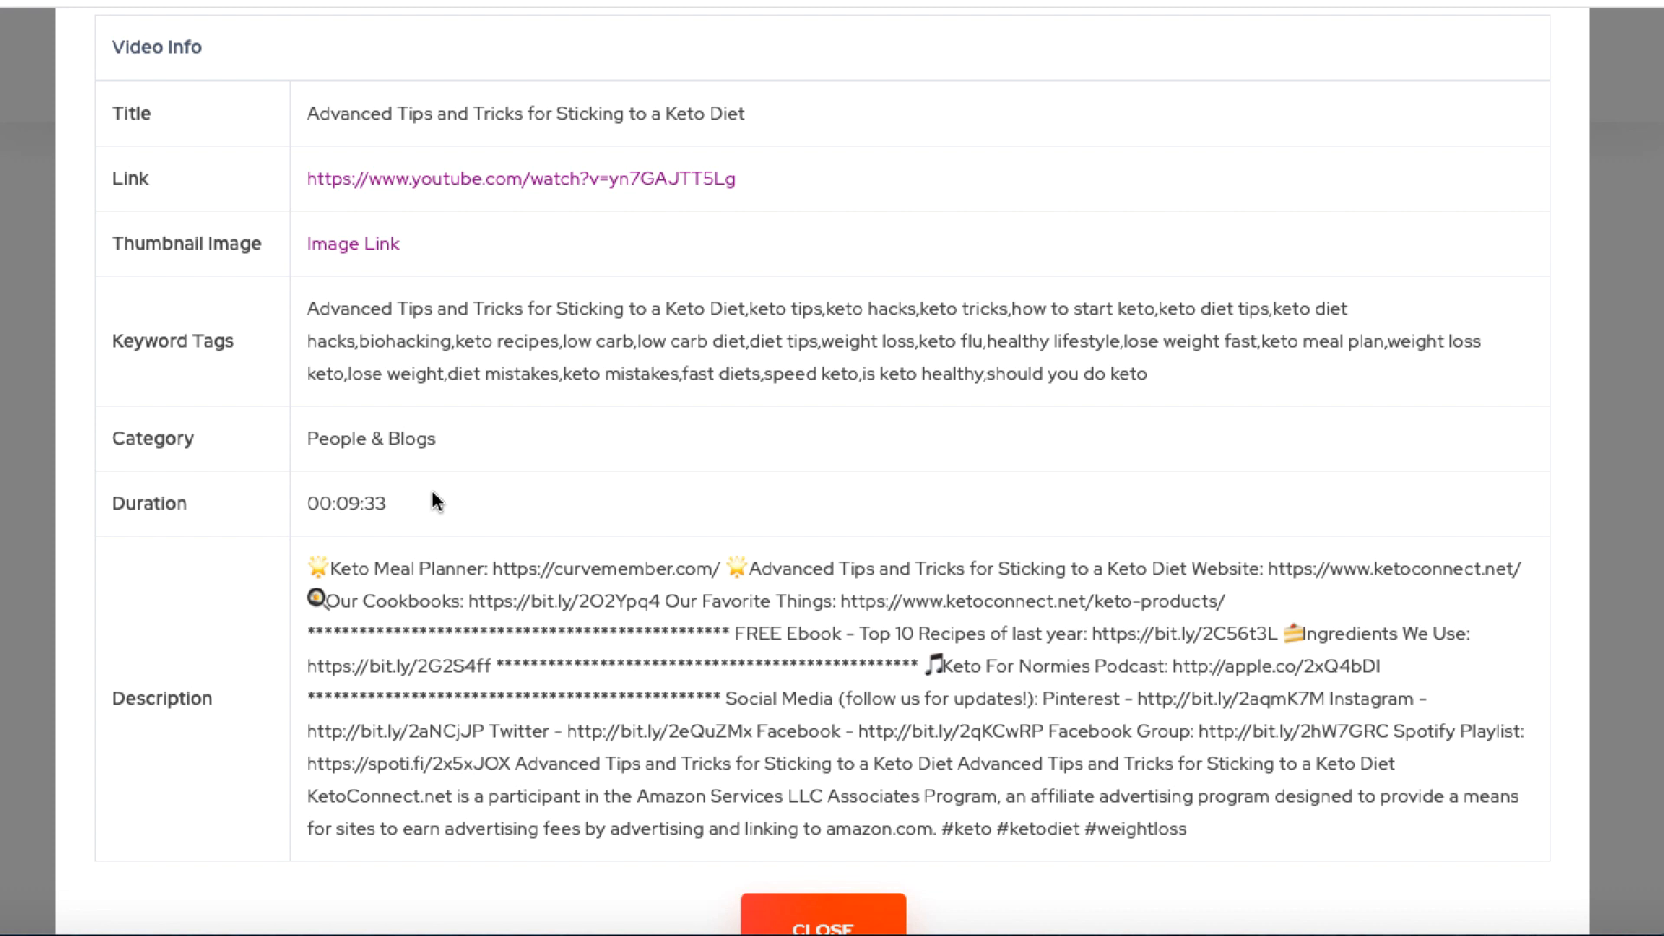
pyautogui.moveTo(880, 513)
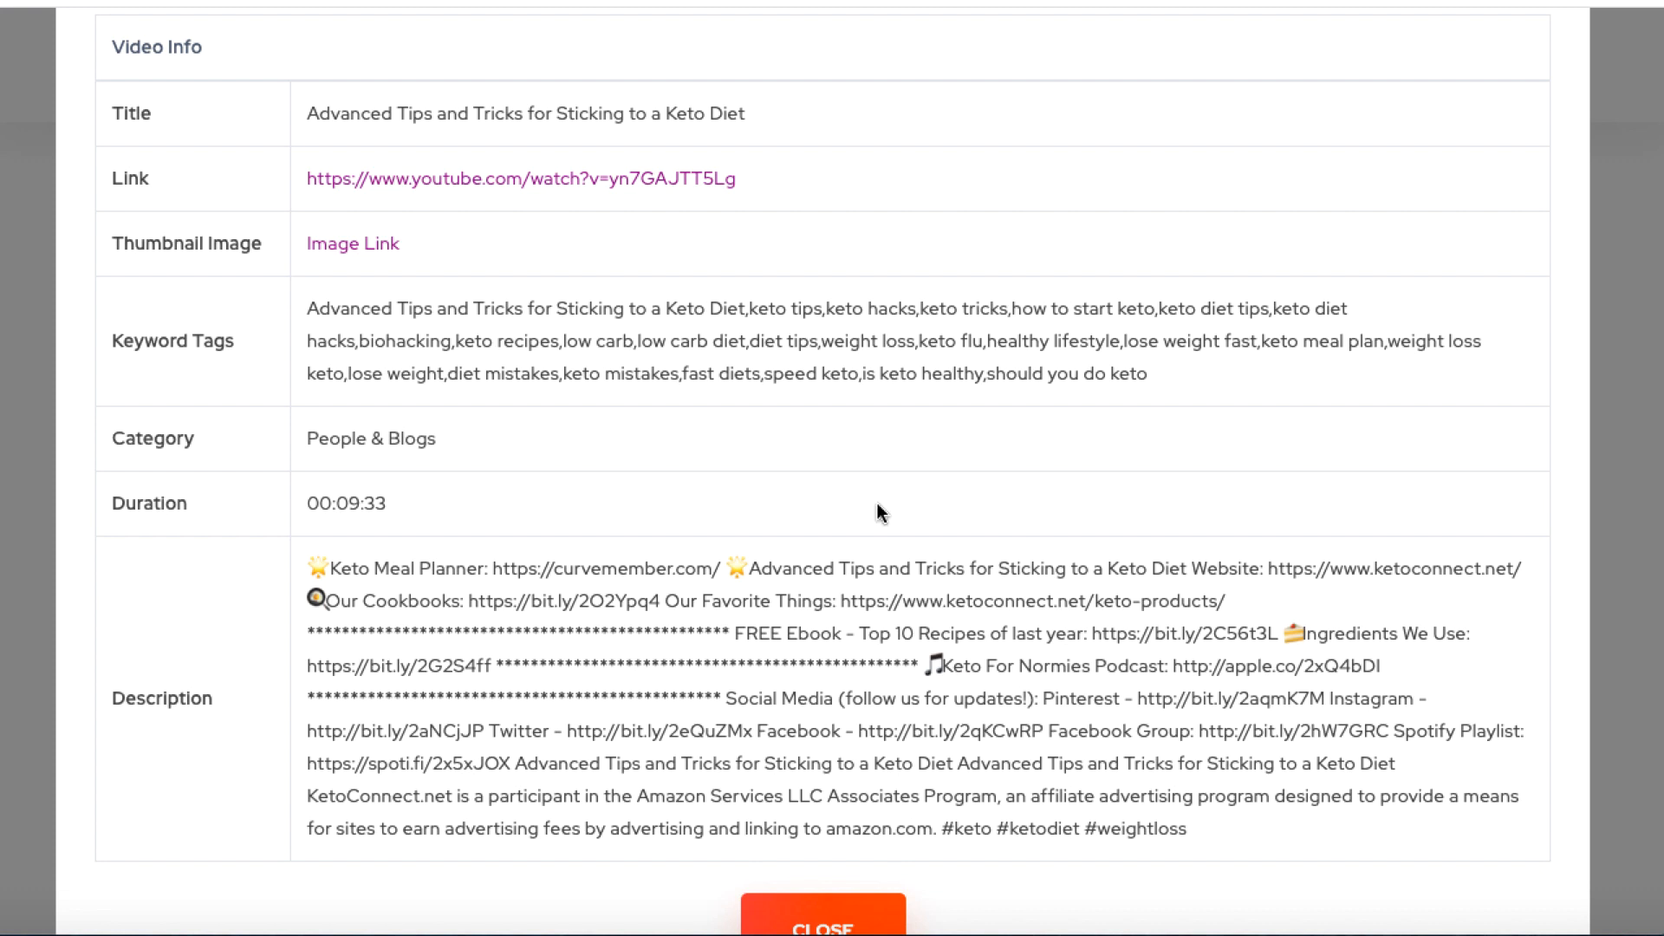
pyautogui.moveTo(1109, 570)
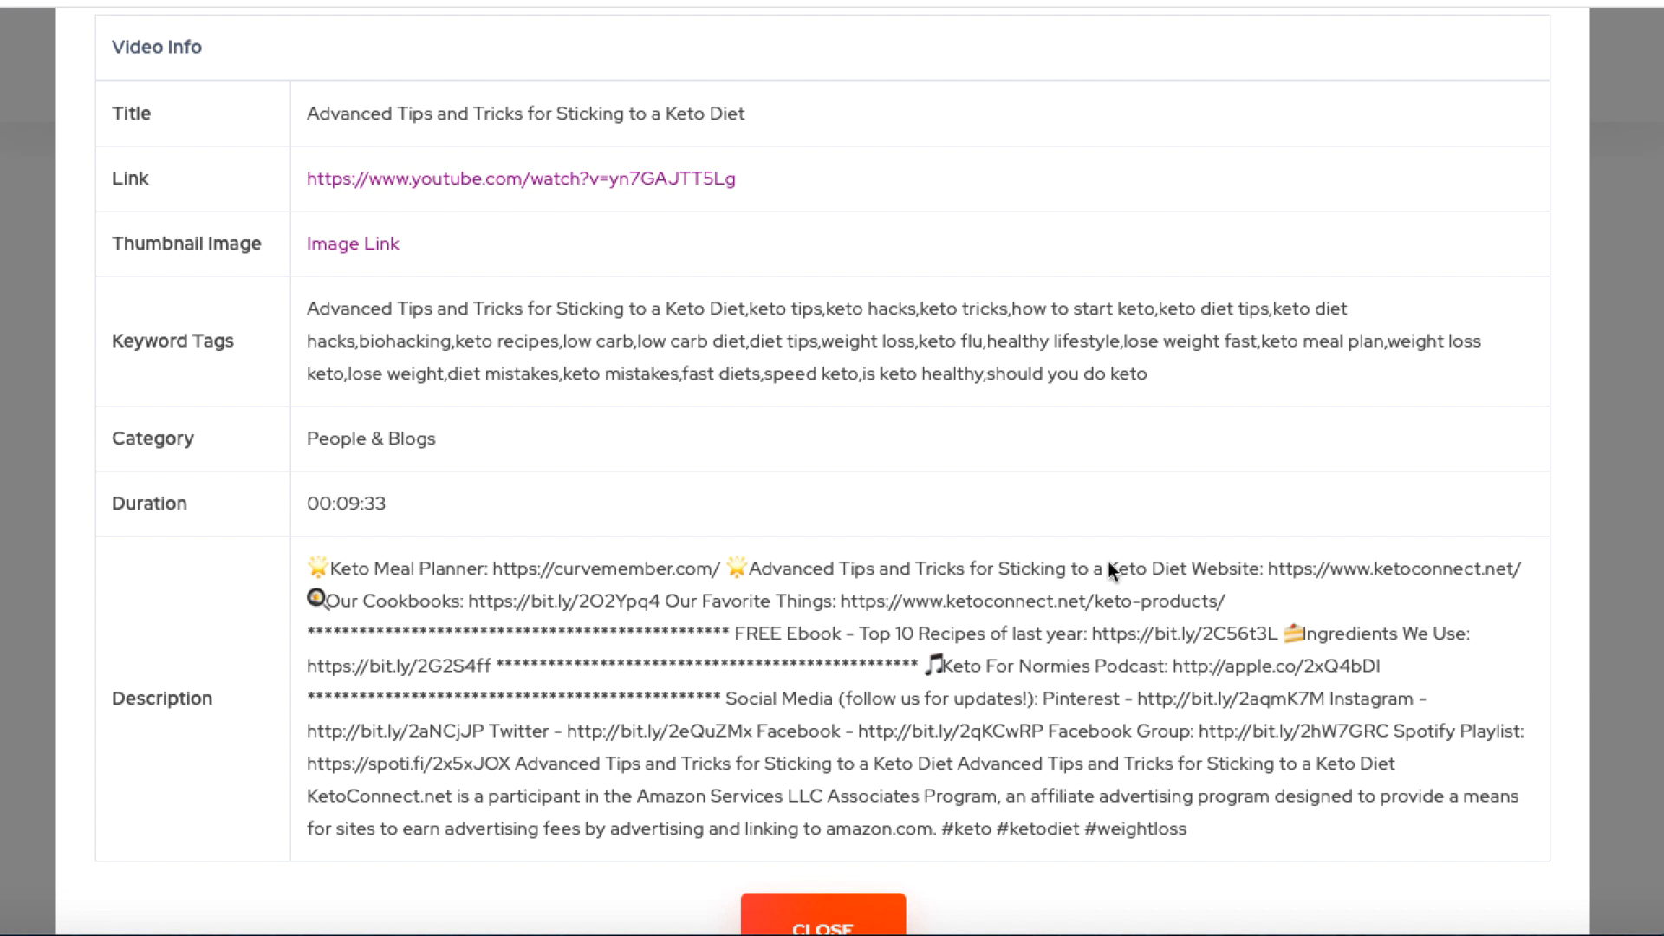
pyautogui.moveTo(744, 515)
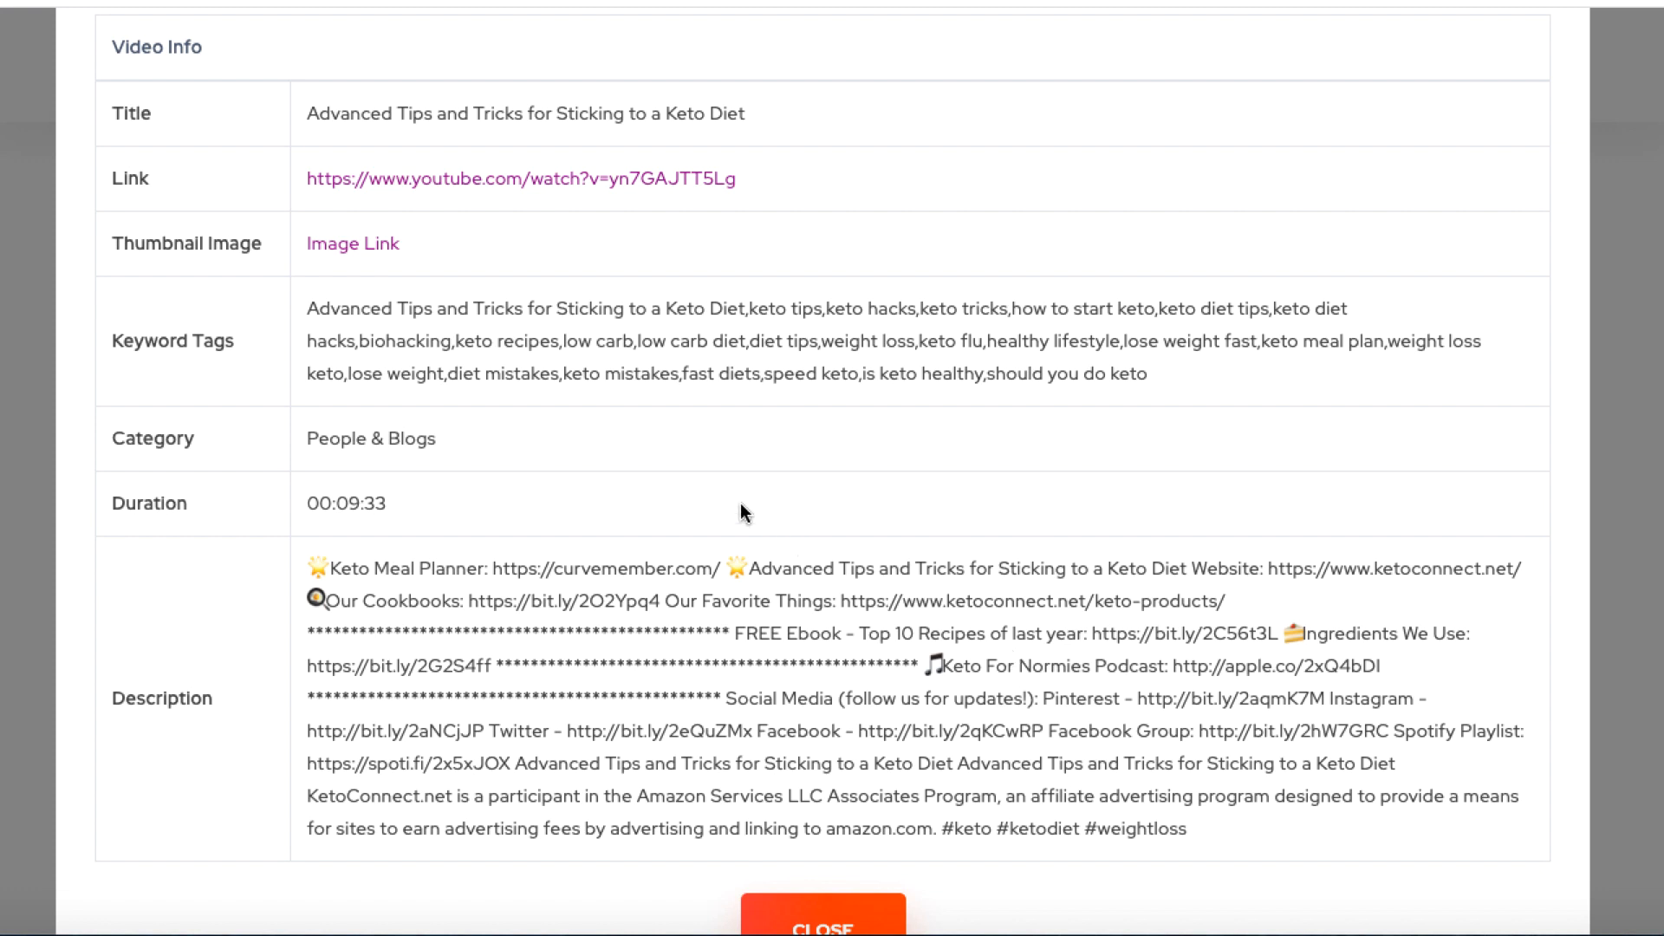
pyautogui.scroll(3)
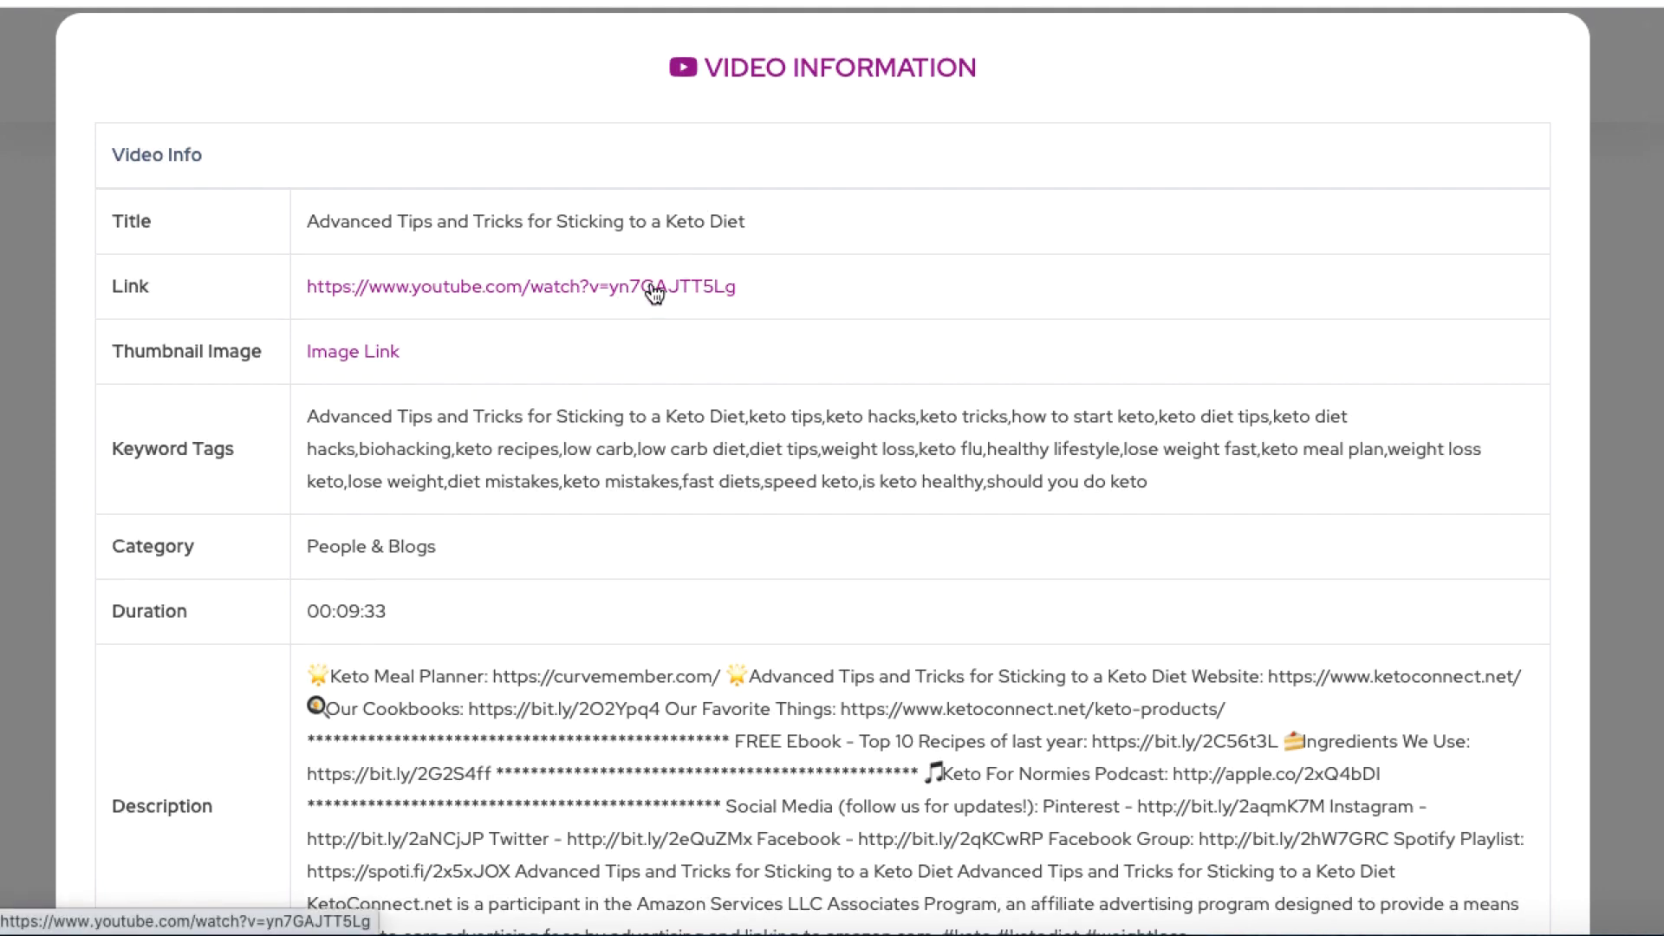
# Open the video on YouTube, skip the ad, and pause playback at 0:05
pyautogui.click(522, 286)
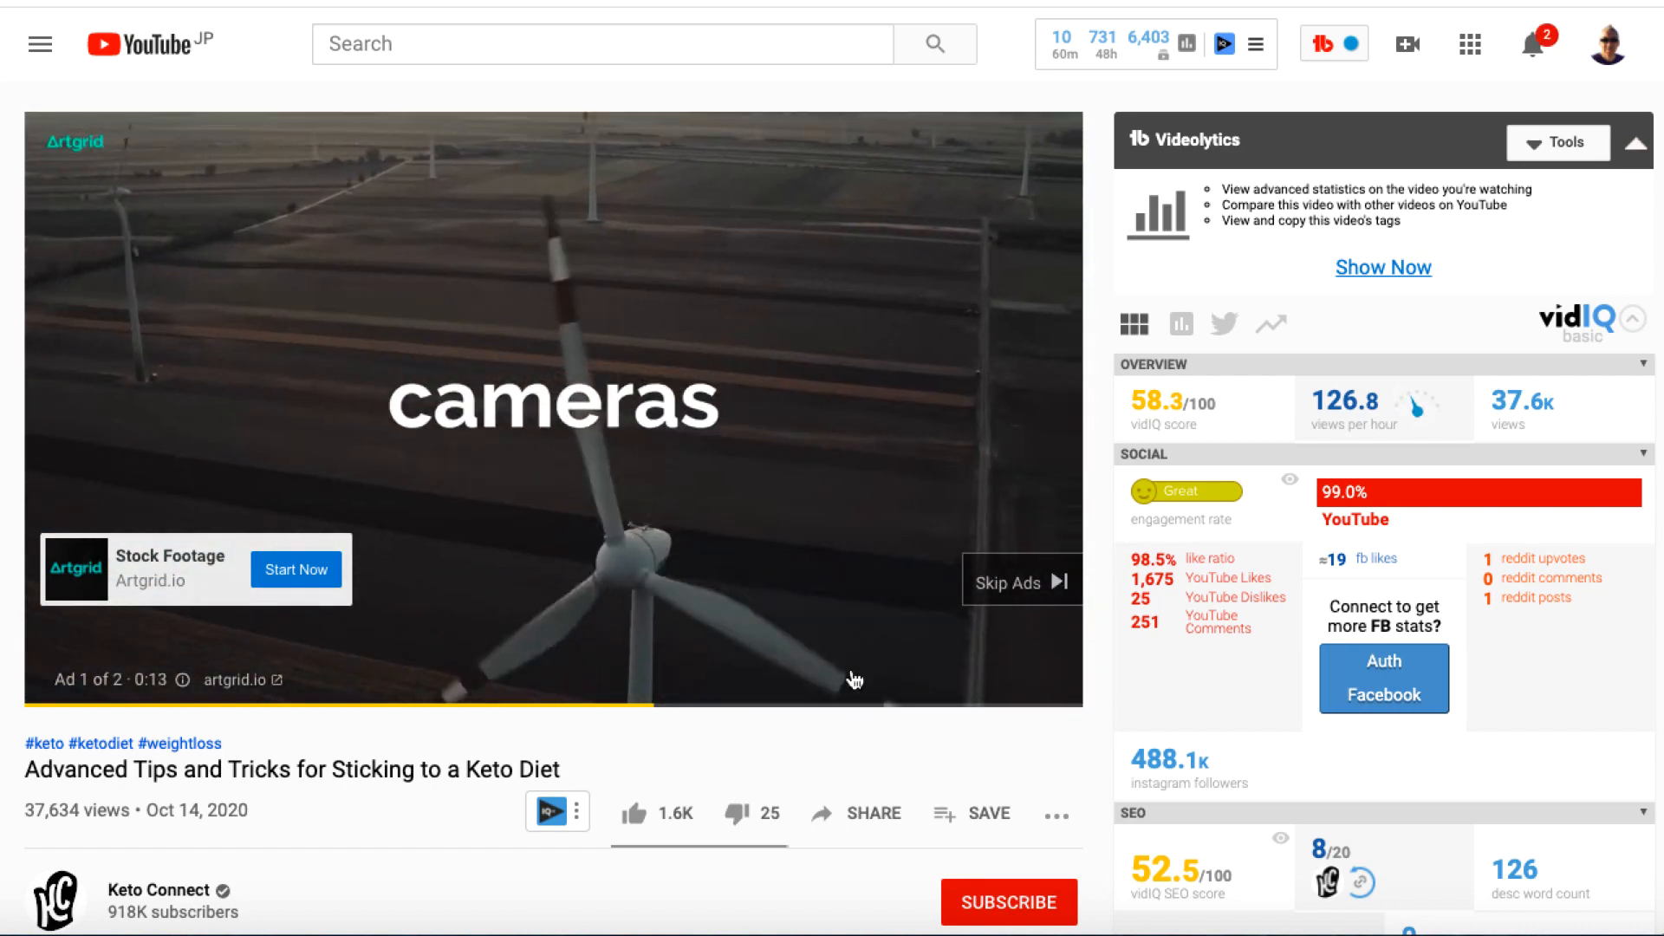
pyautogui.click(1017, 581)
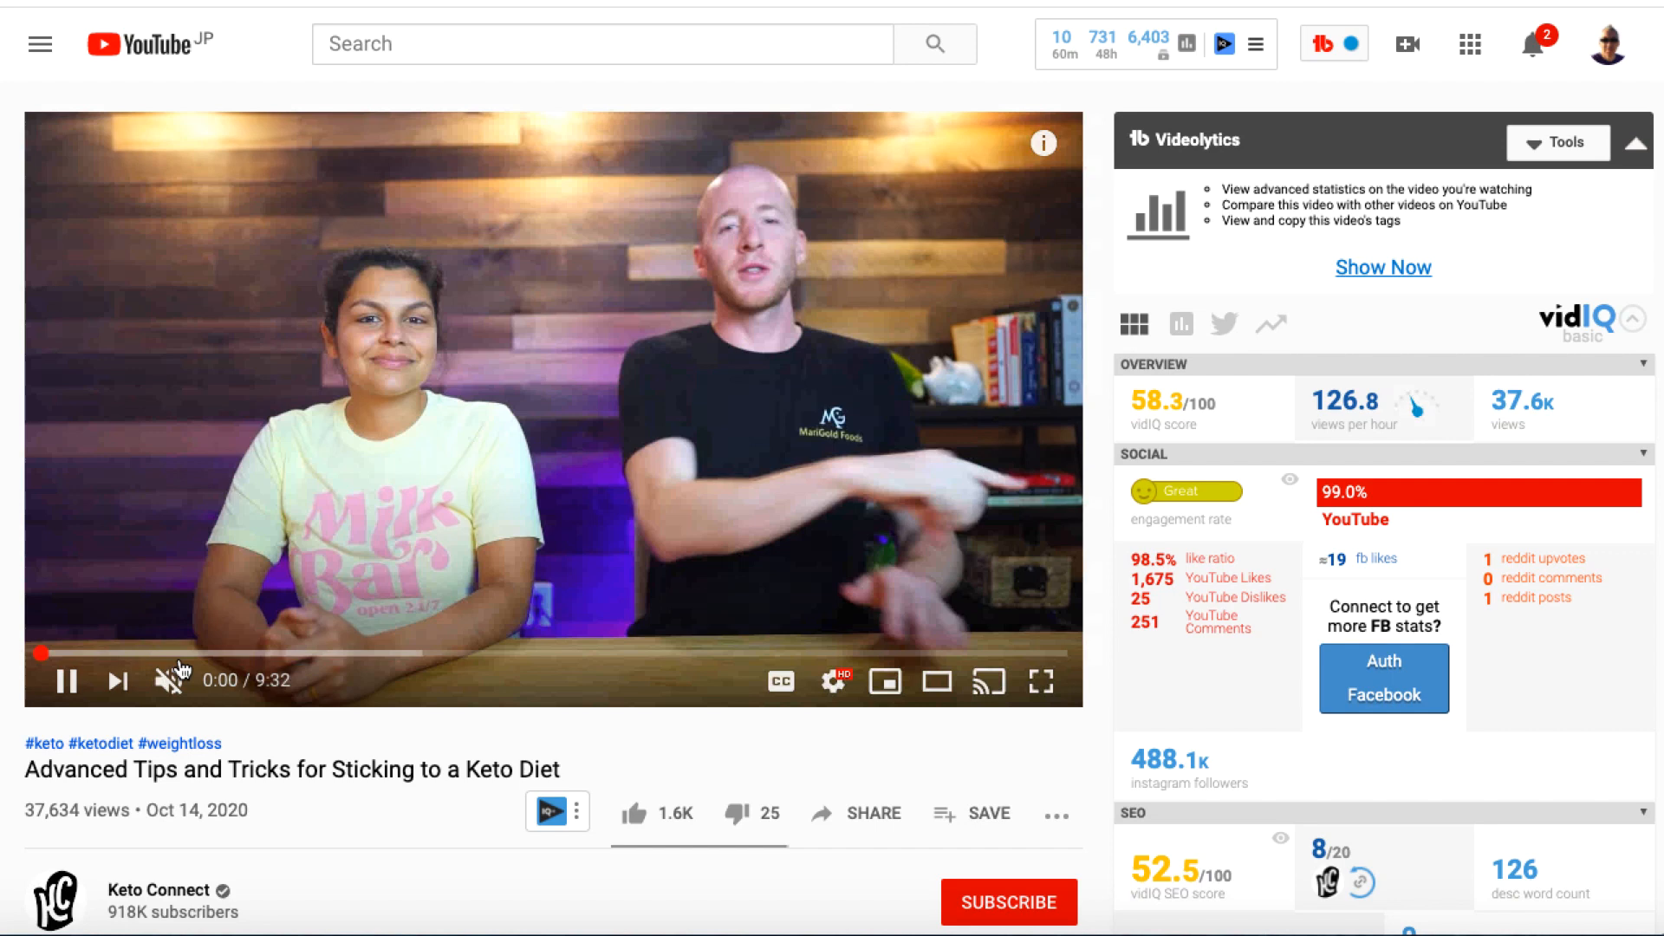
pyautogui.click(64, 680)
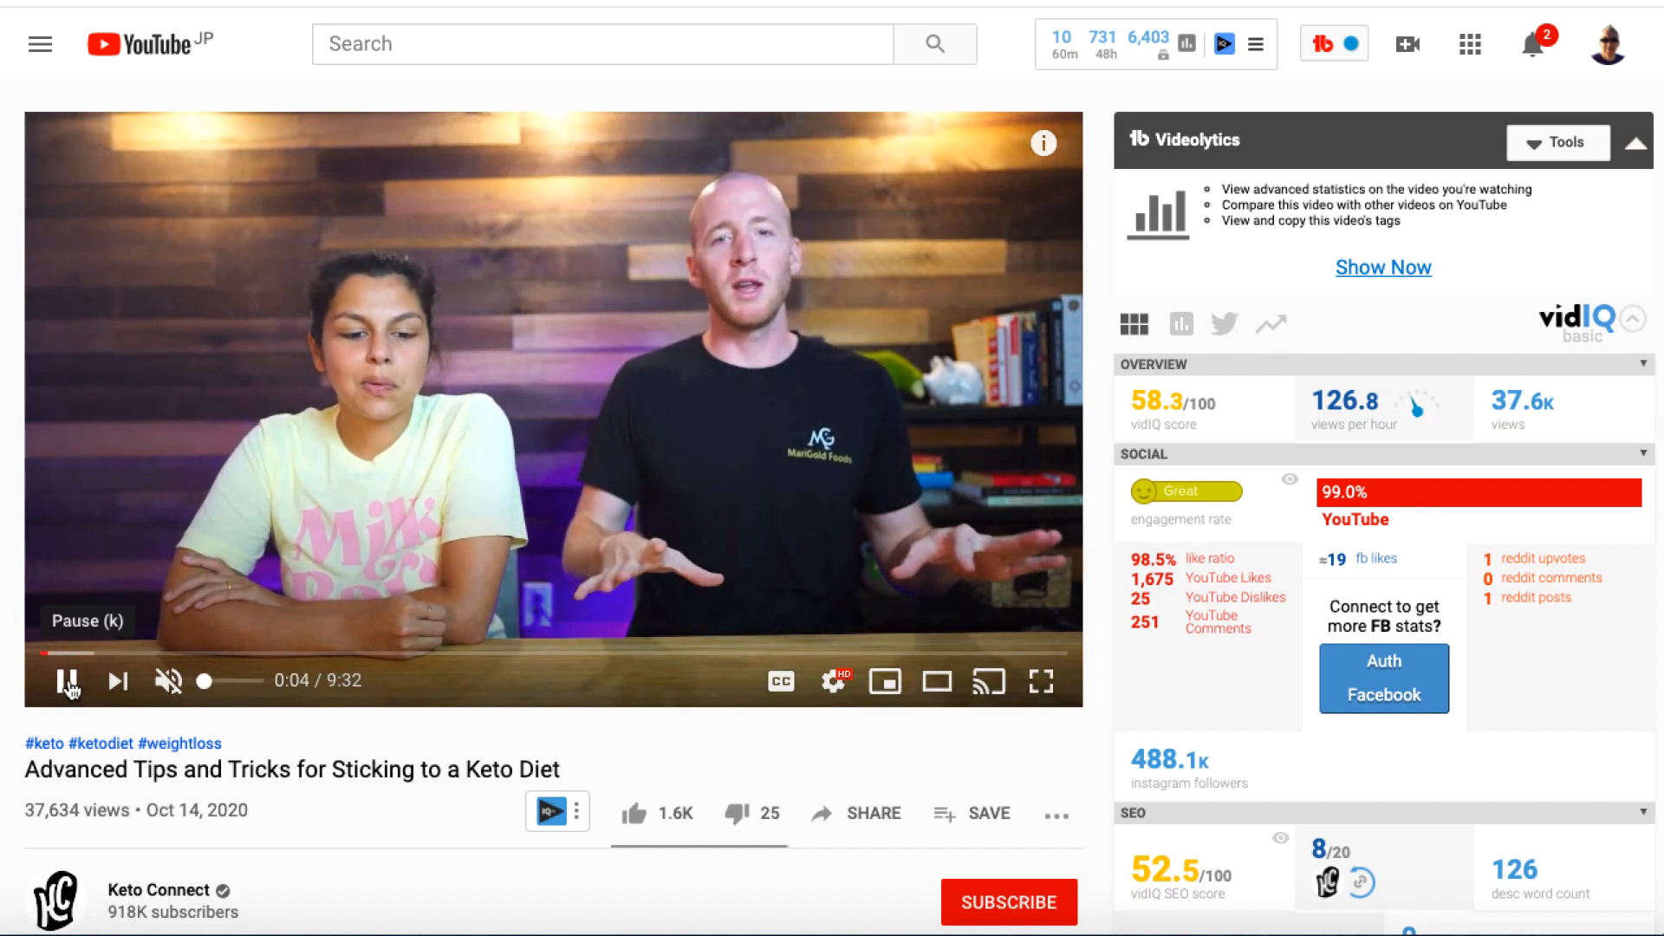
pyautogui.click(67, 680)
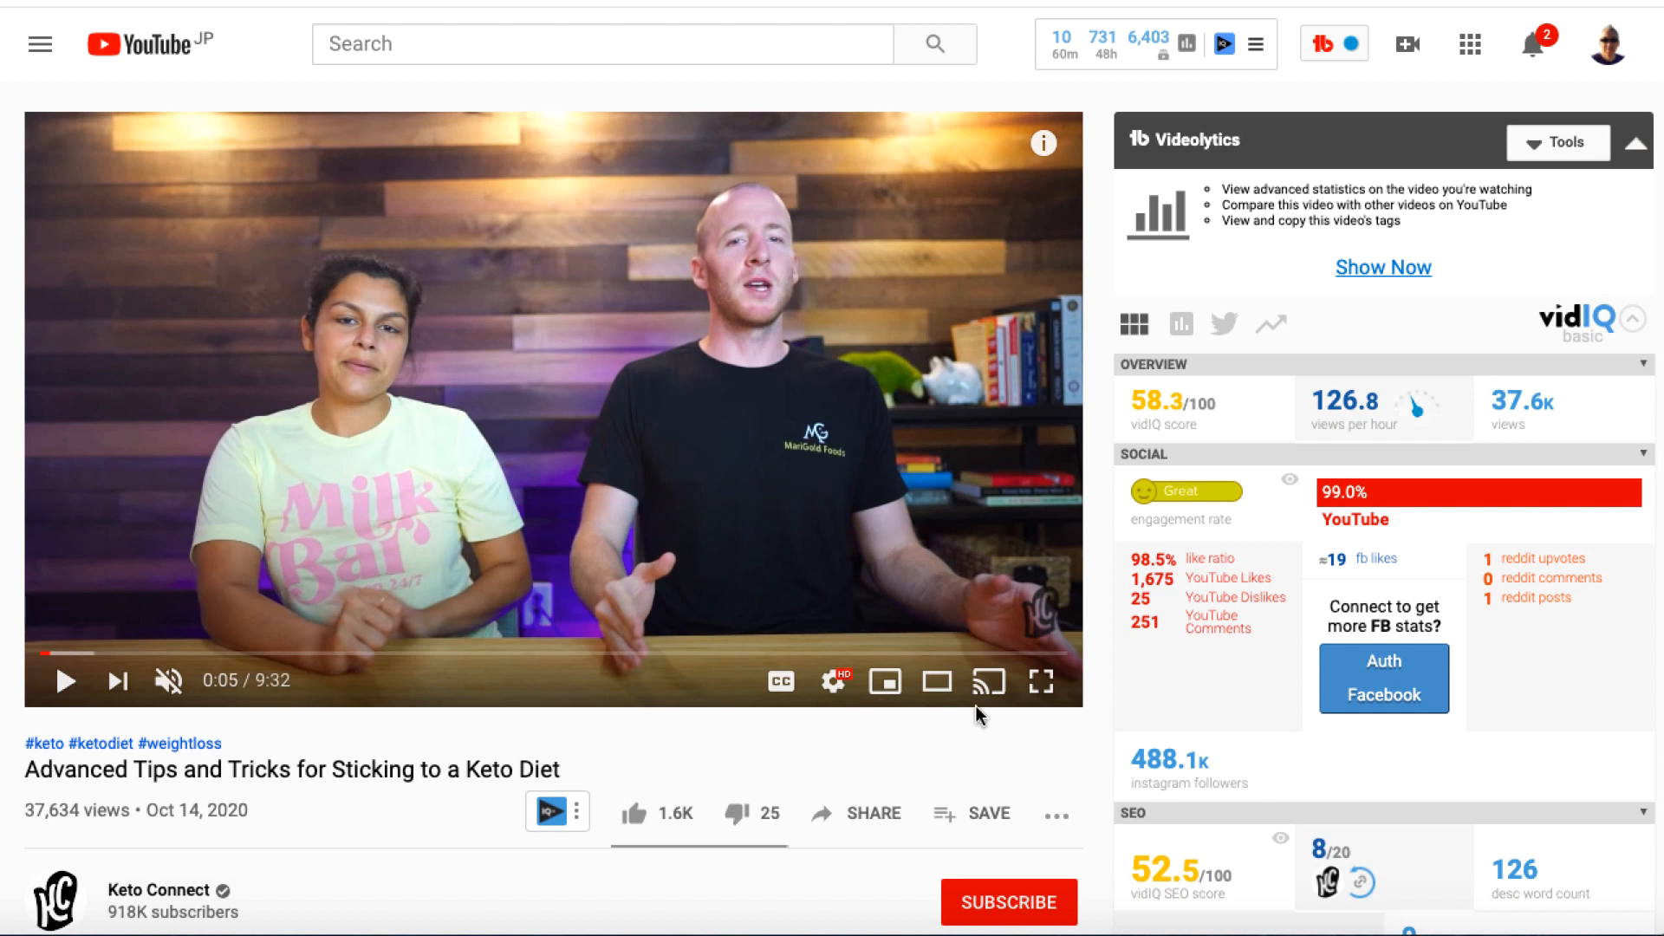
pyautogui.moveTo(1080, 801)
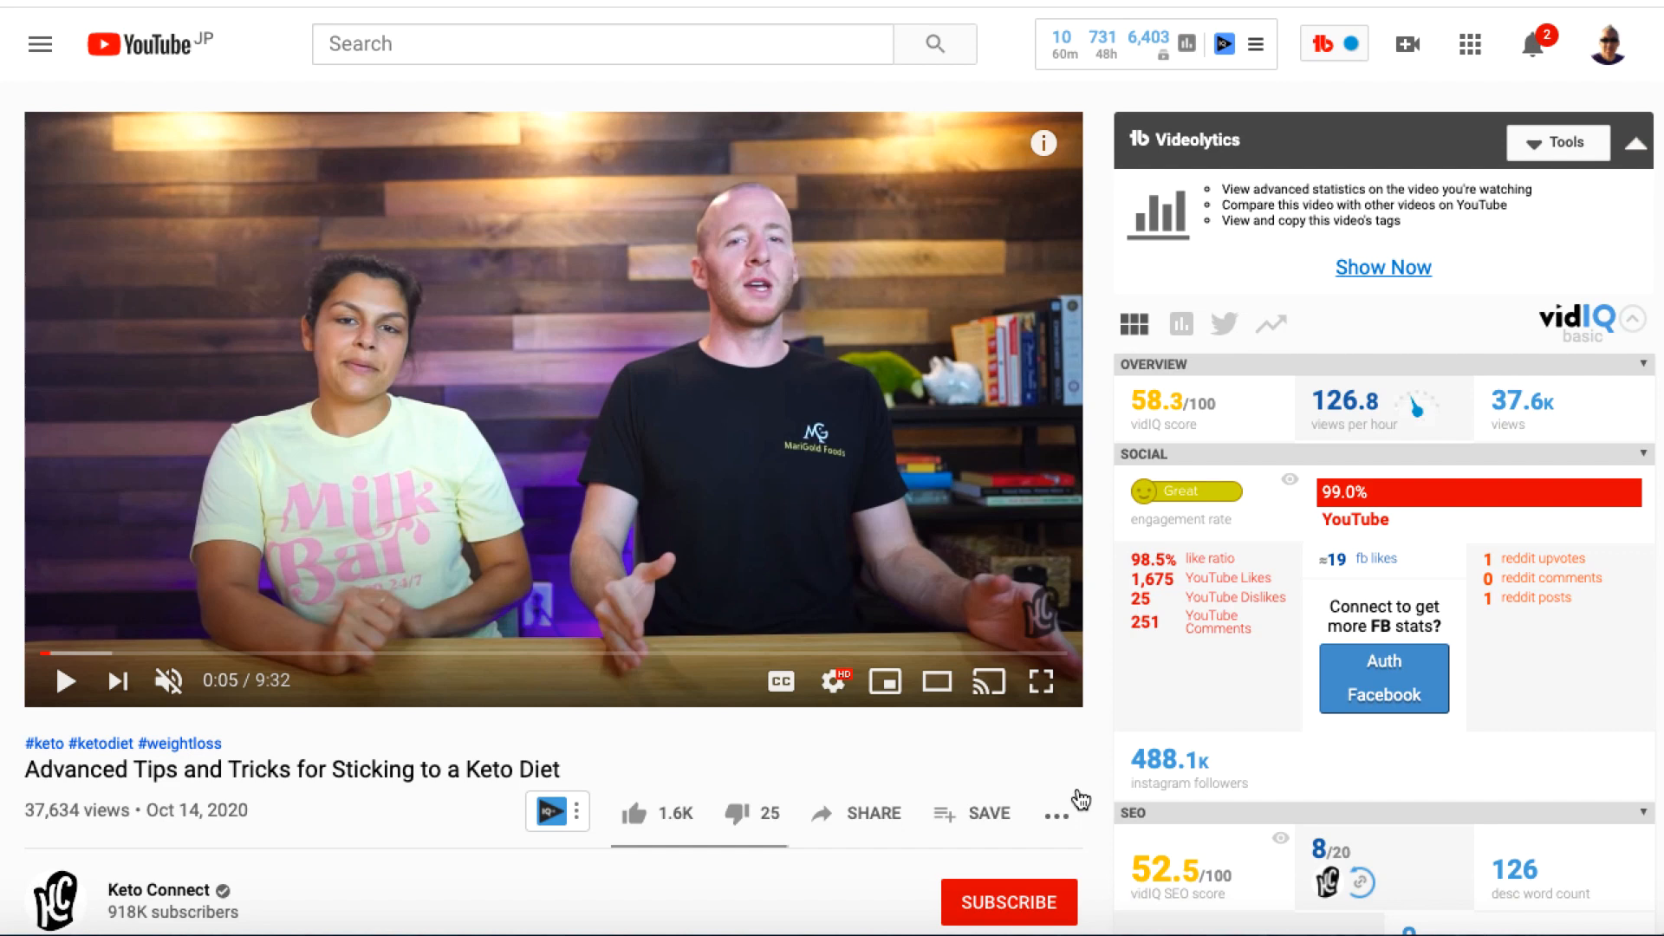
pyautogui.scroll(-3)
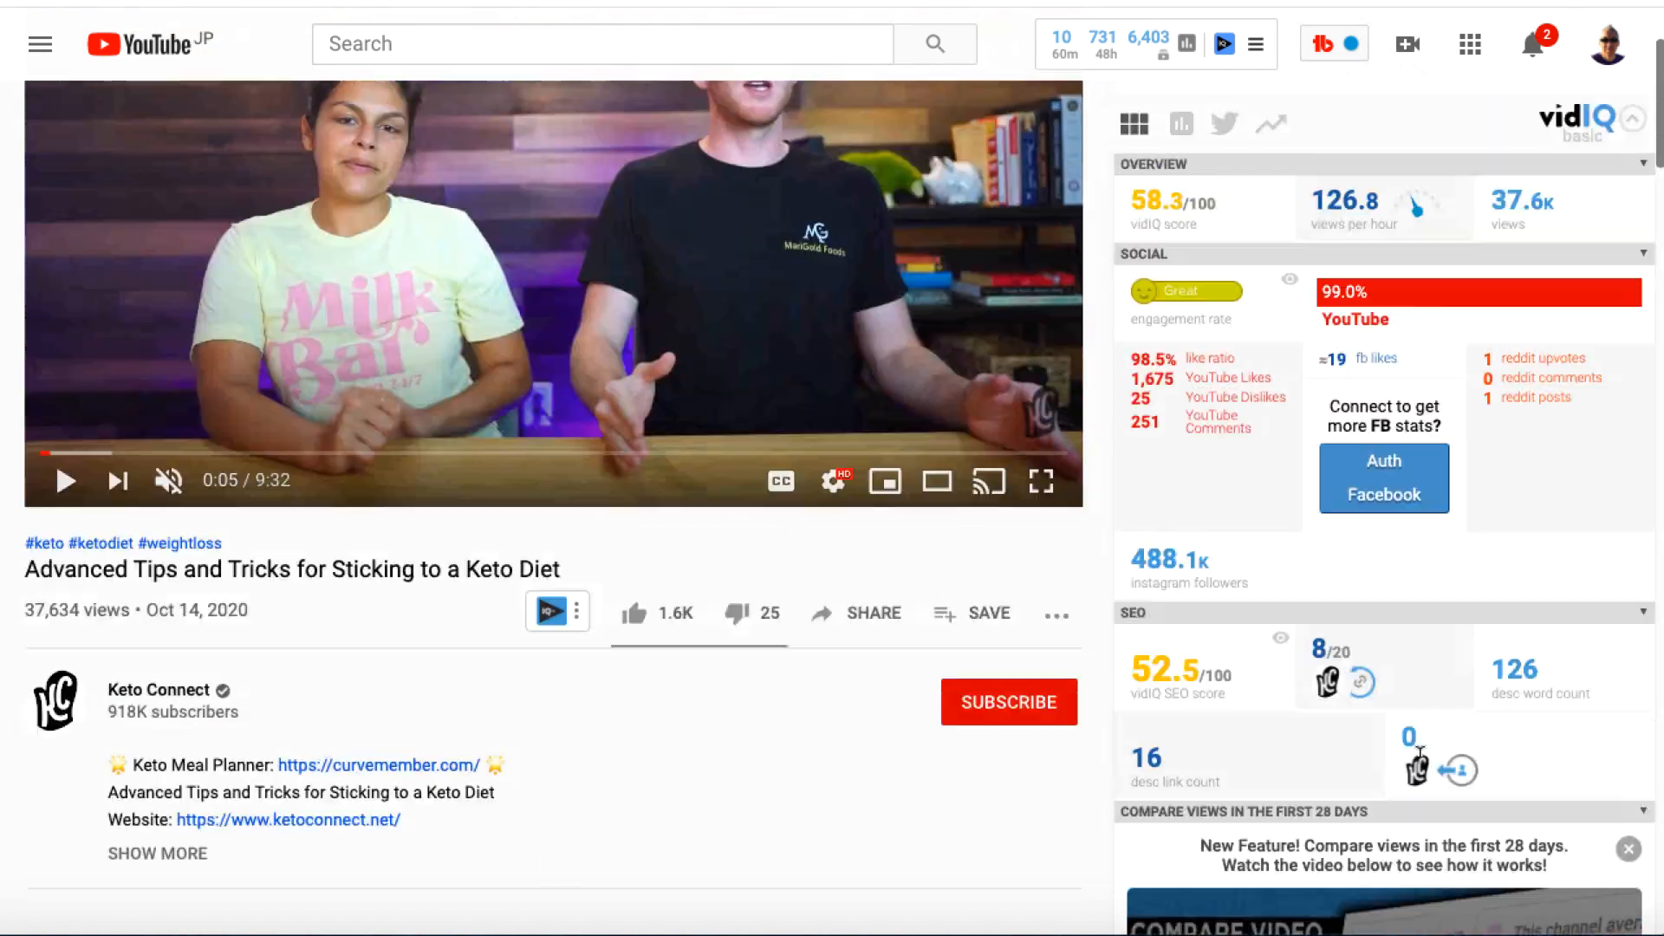
pyautogui.click(1638, 149)
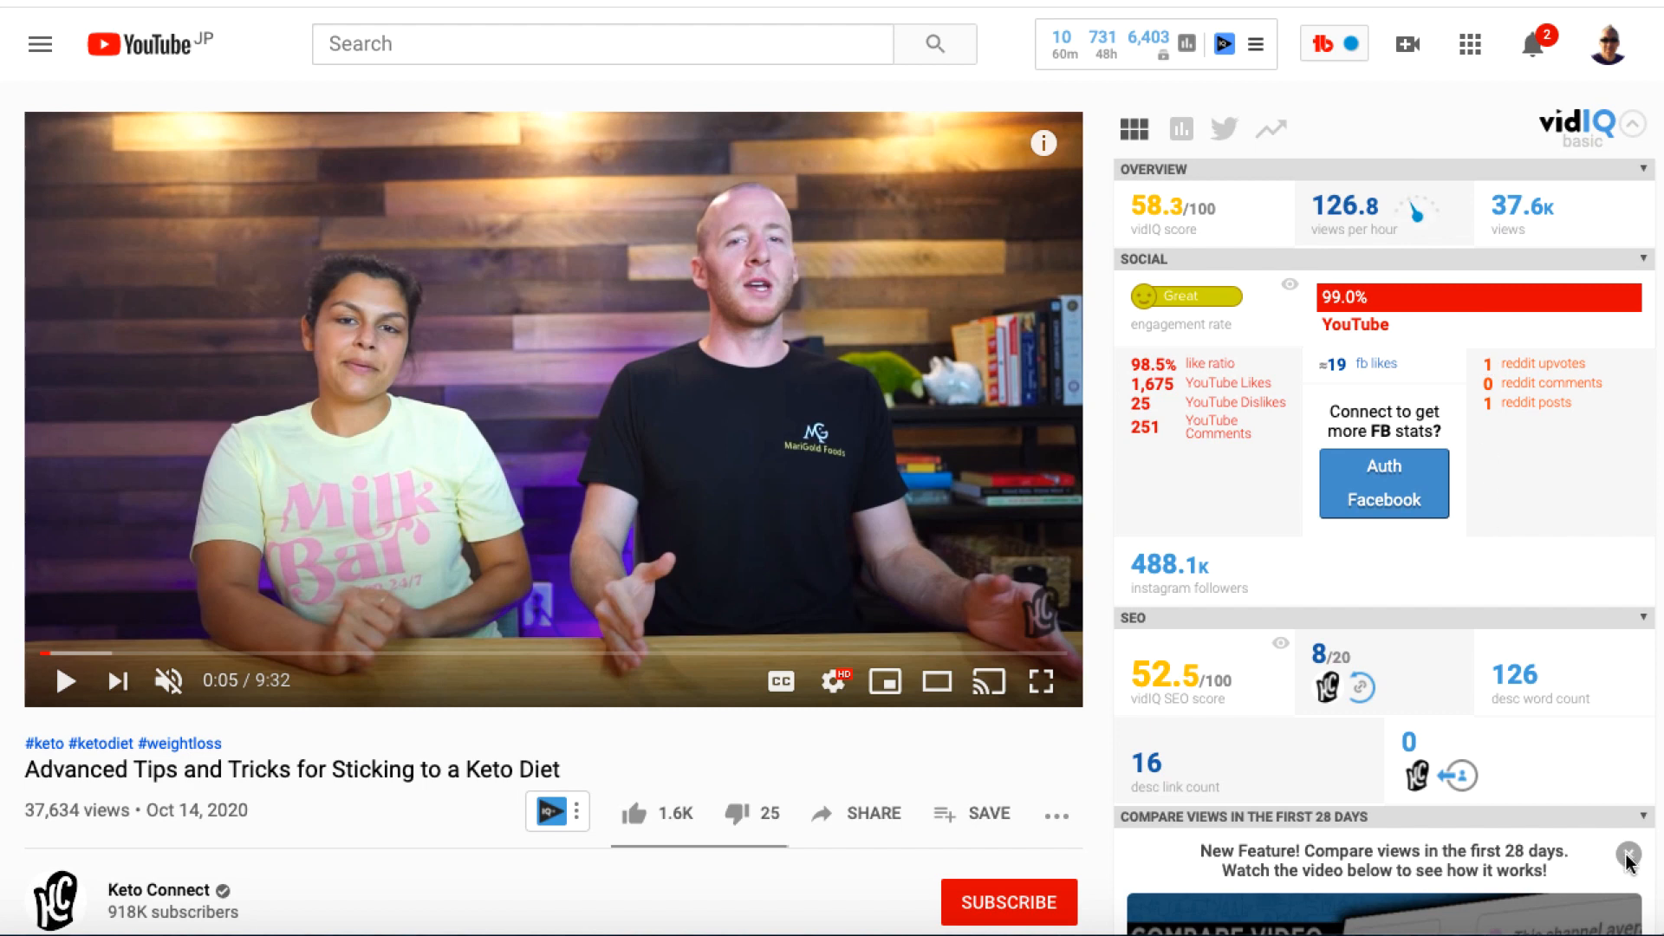
pyautogui.click(1322, 43)
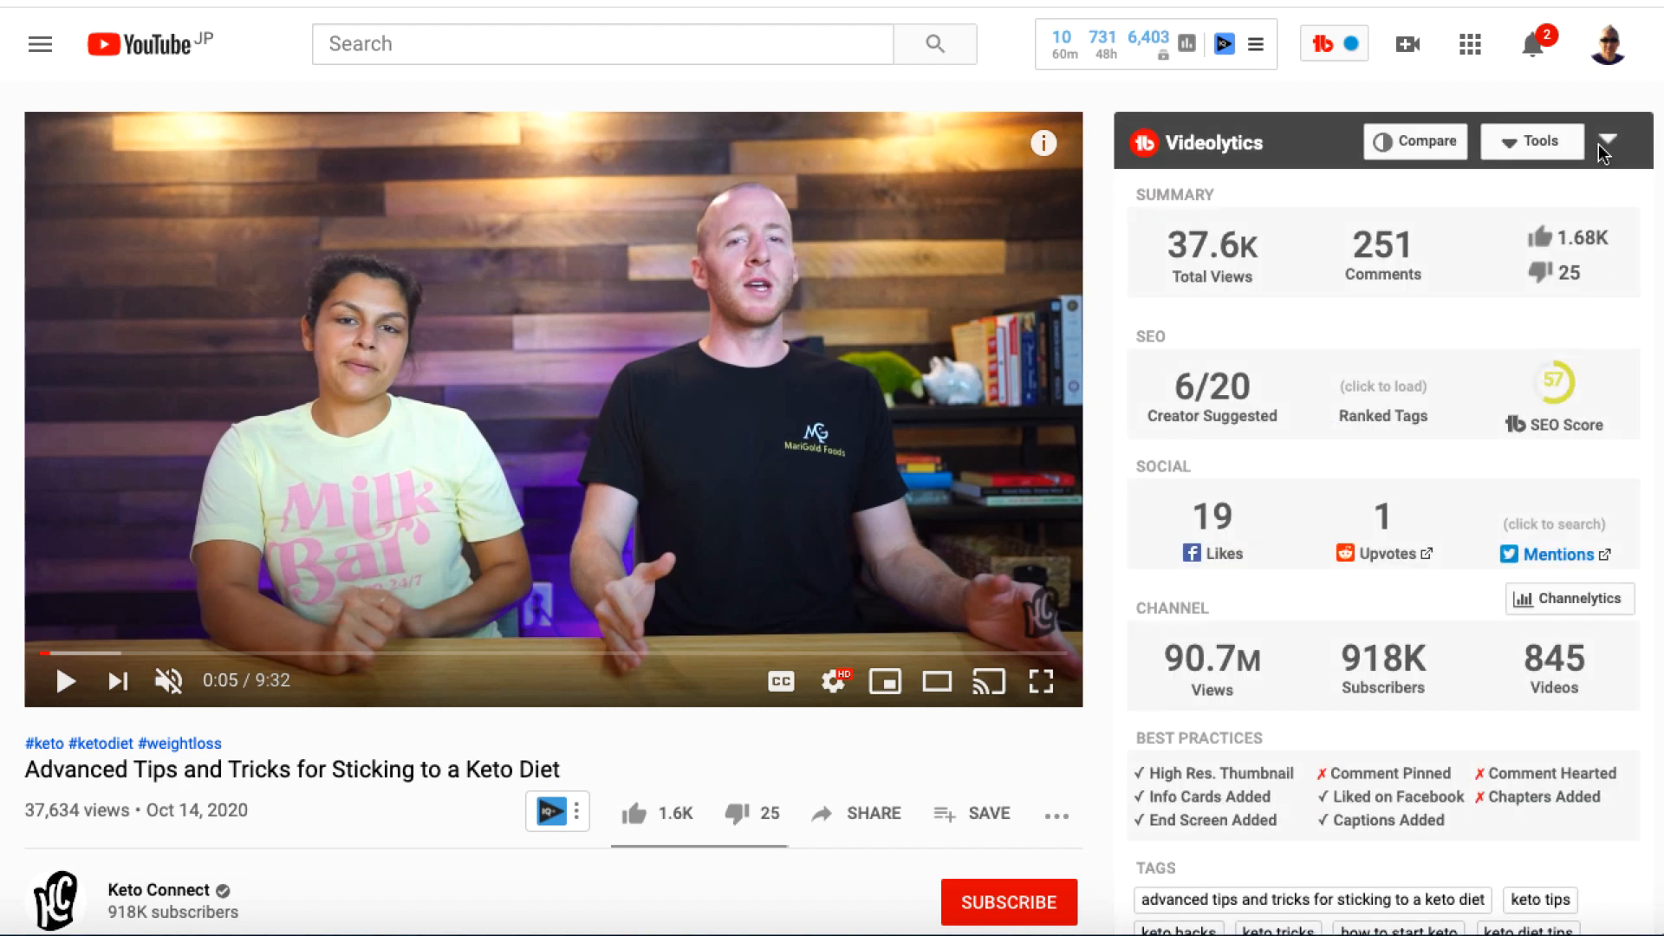
pyautogui.click(1610, 141)
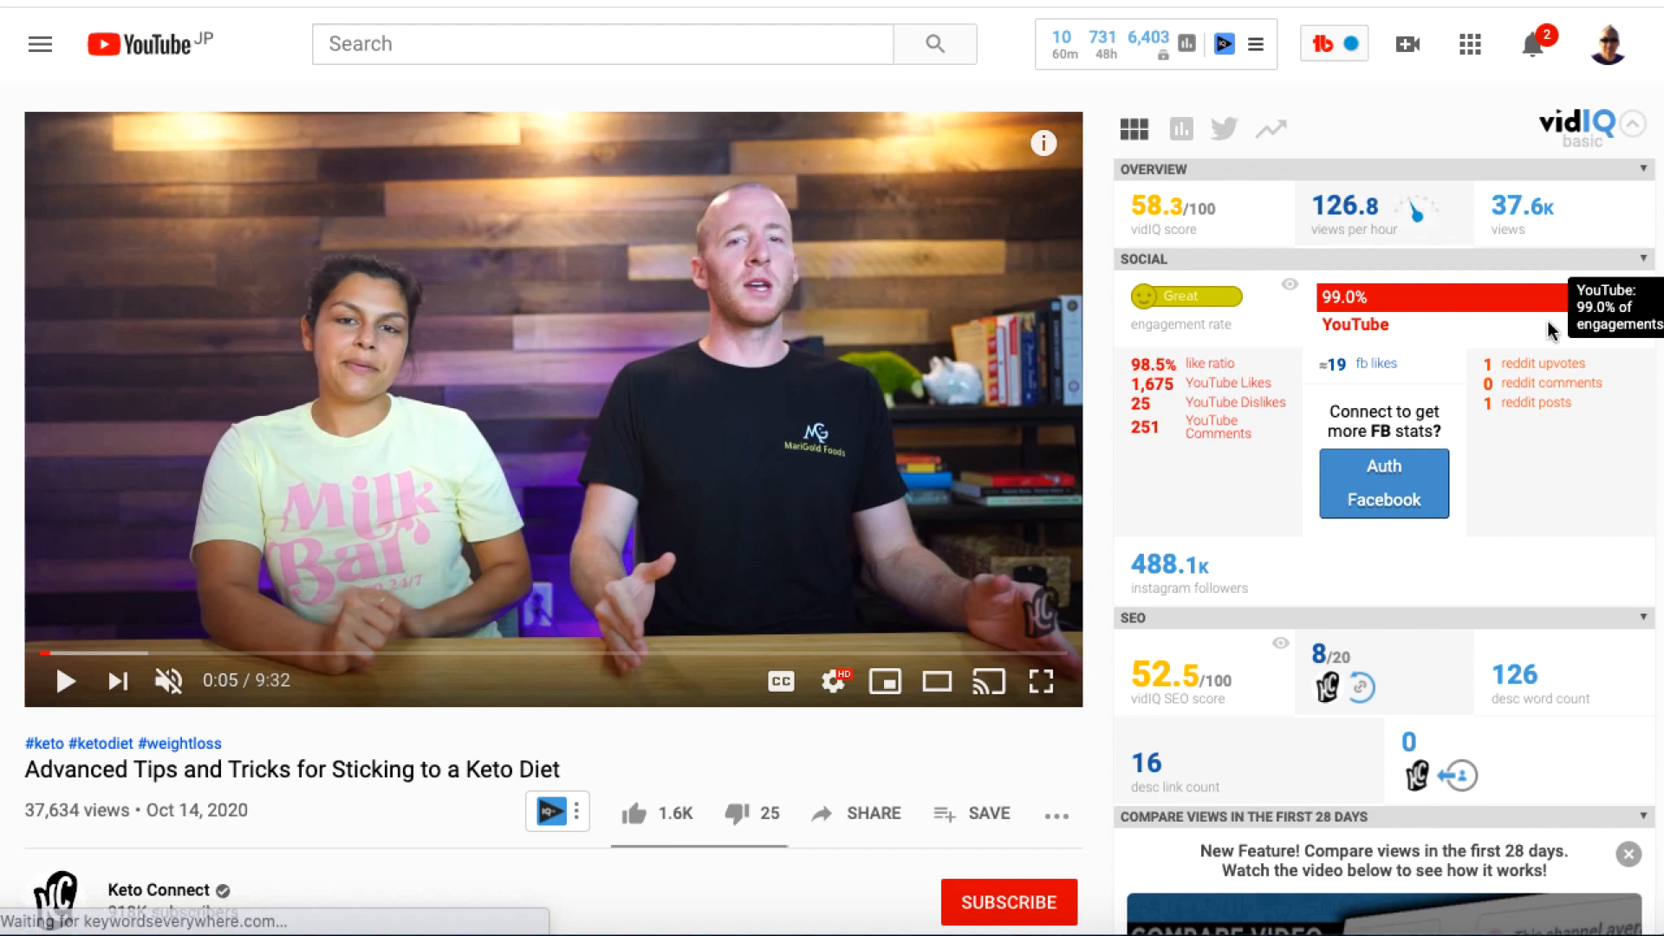
pyautogui.scroll(-3)
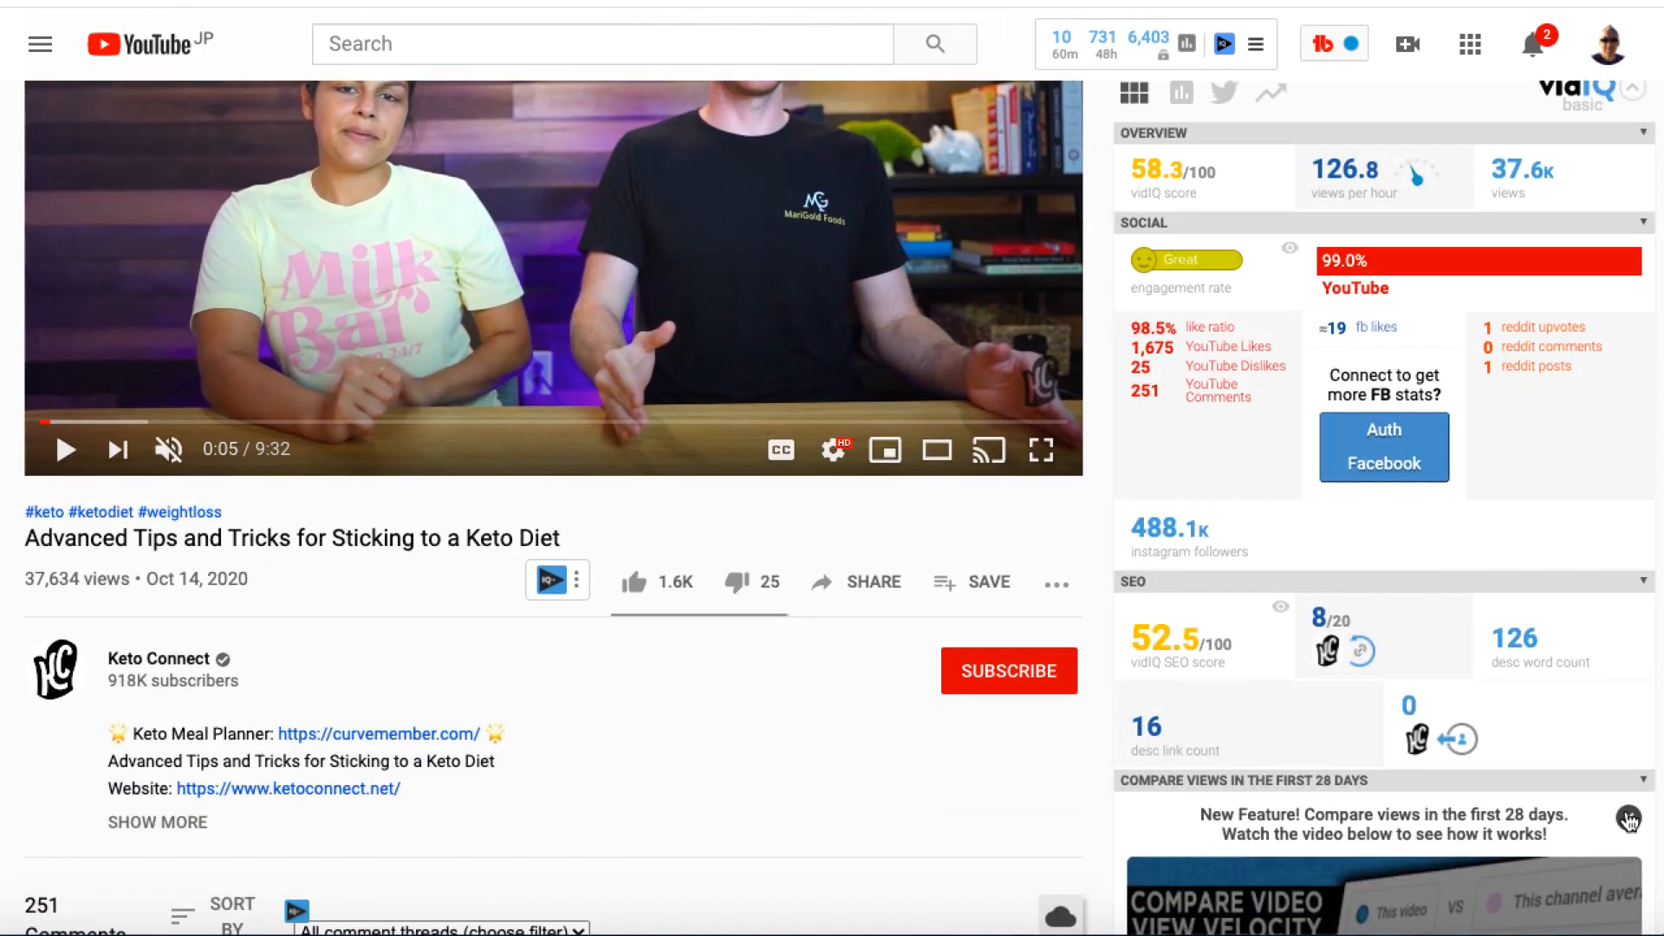
pyautogui.scroll(-3)
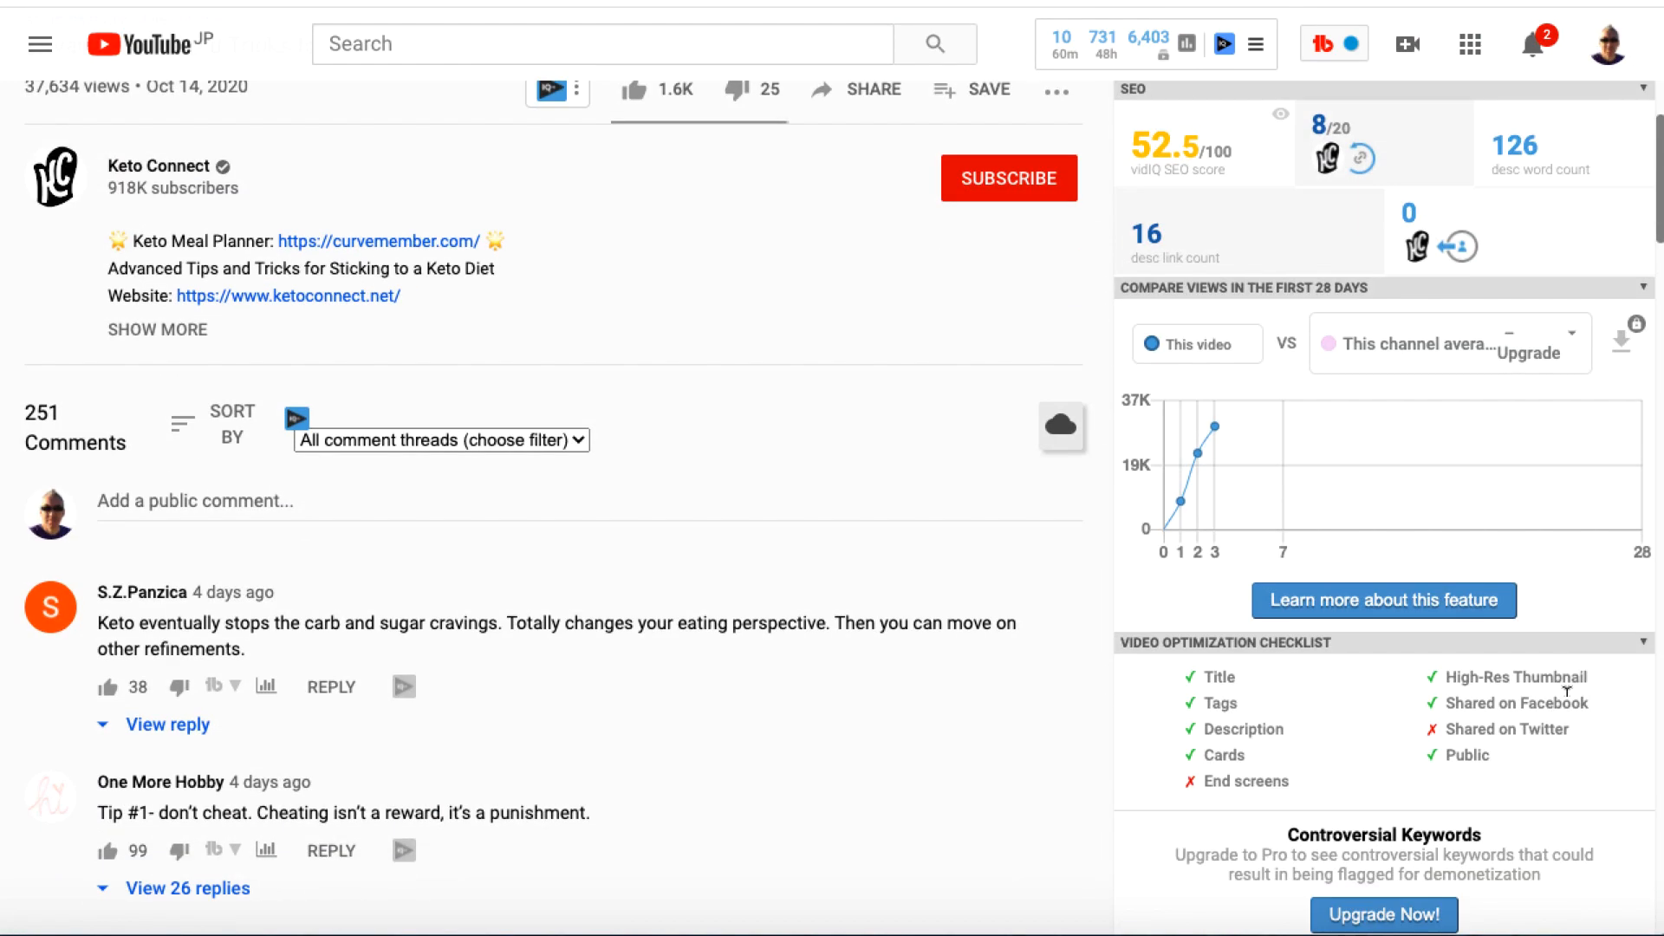
pyautogui.scroll(-3)
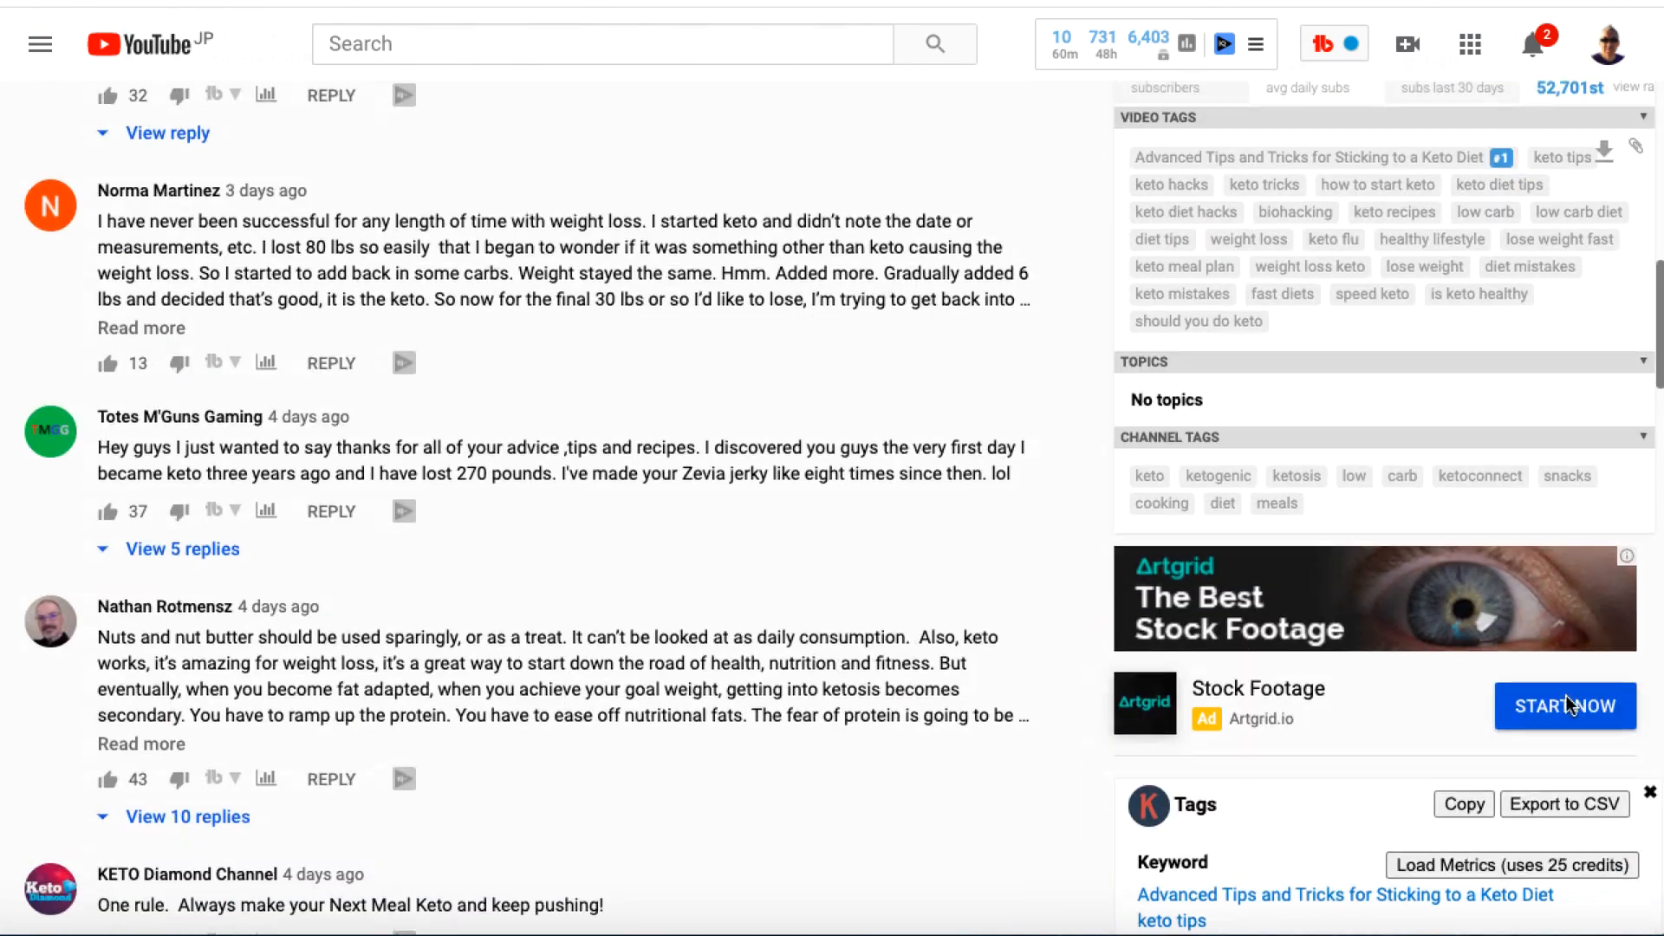
pyautogui.scroll(-3)
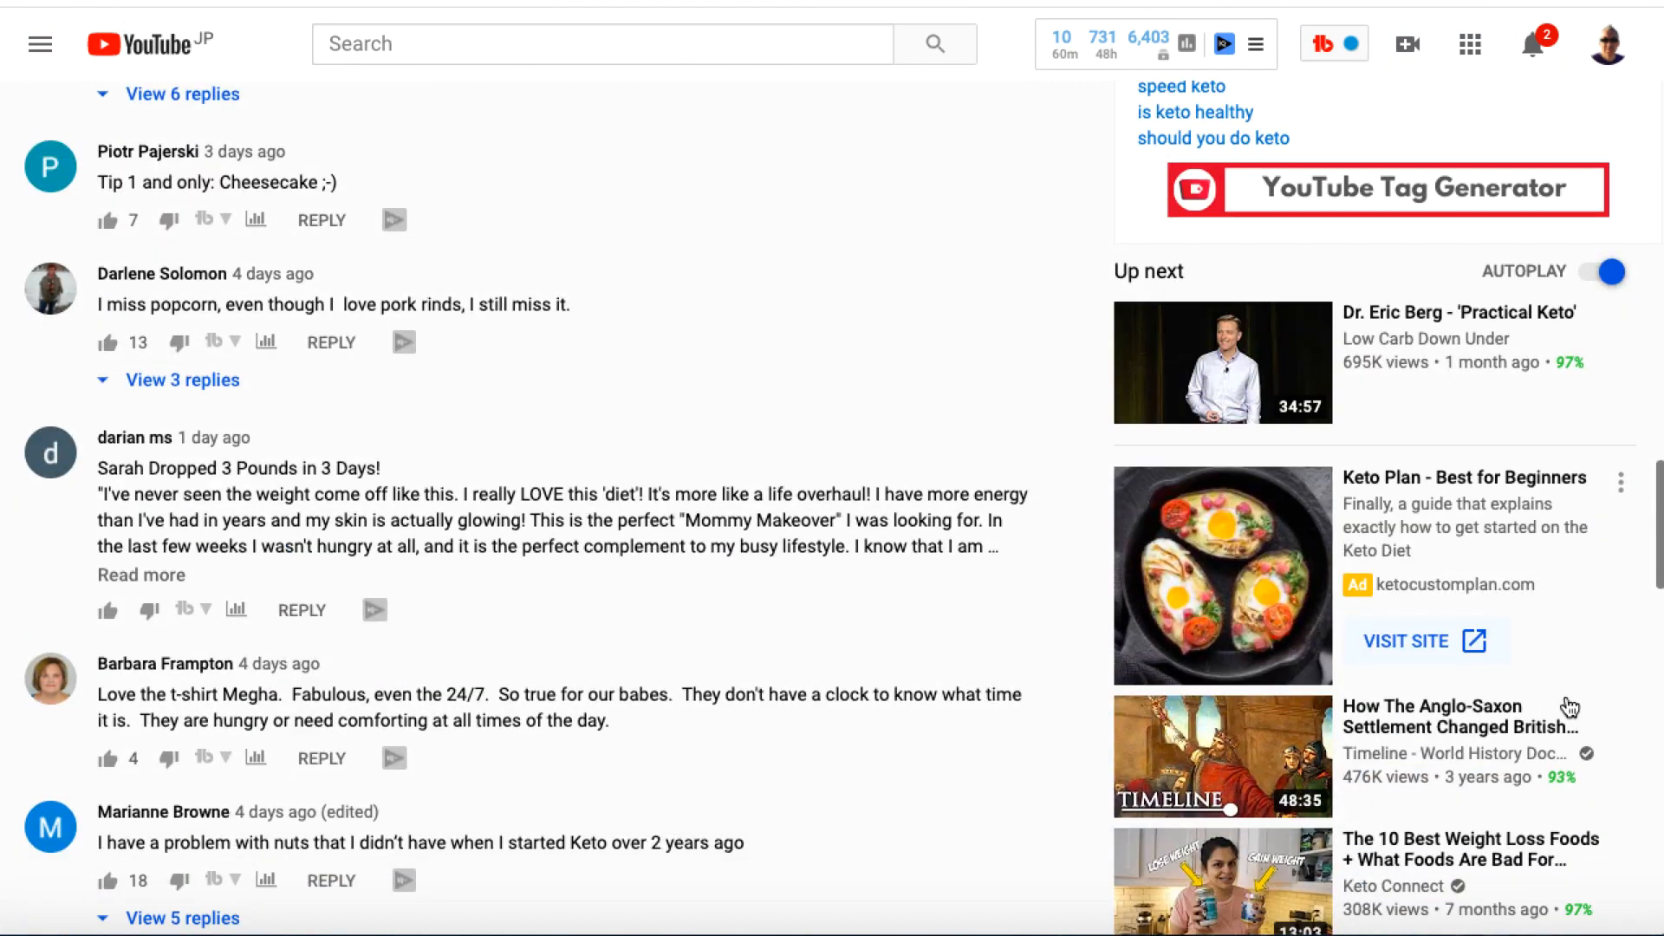
pyautogui.scroll(-3)
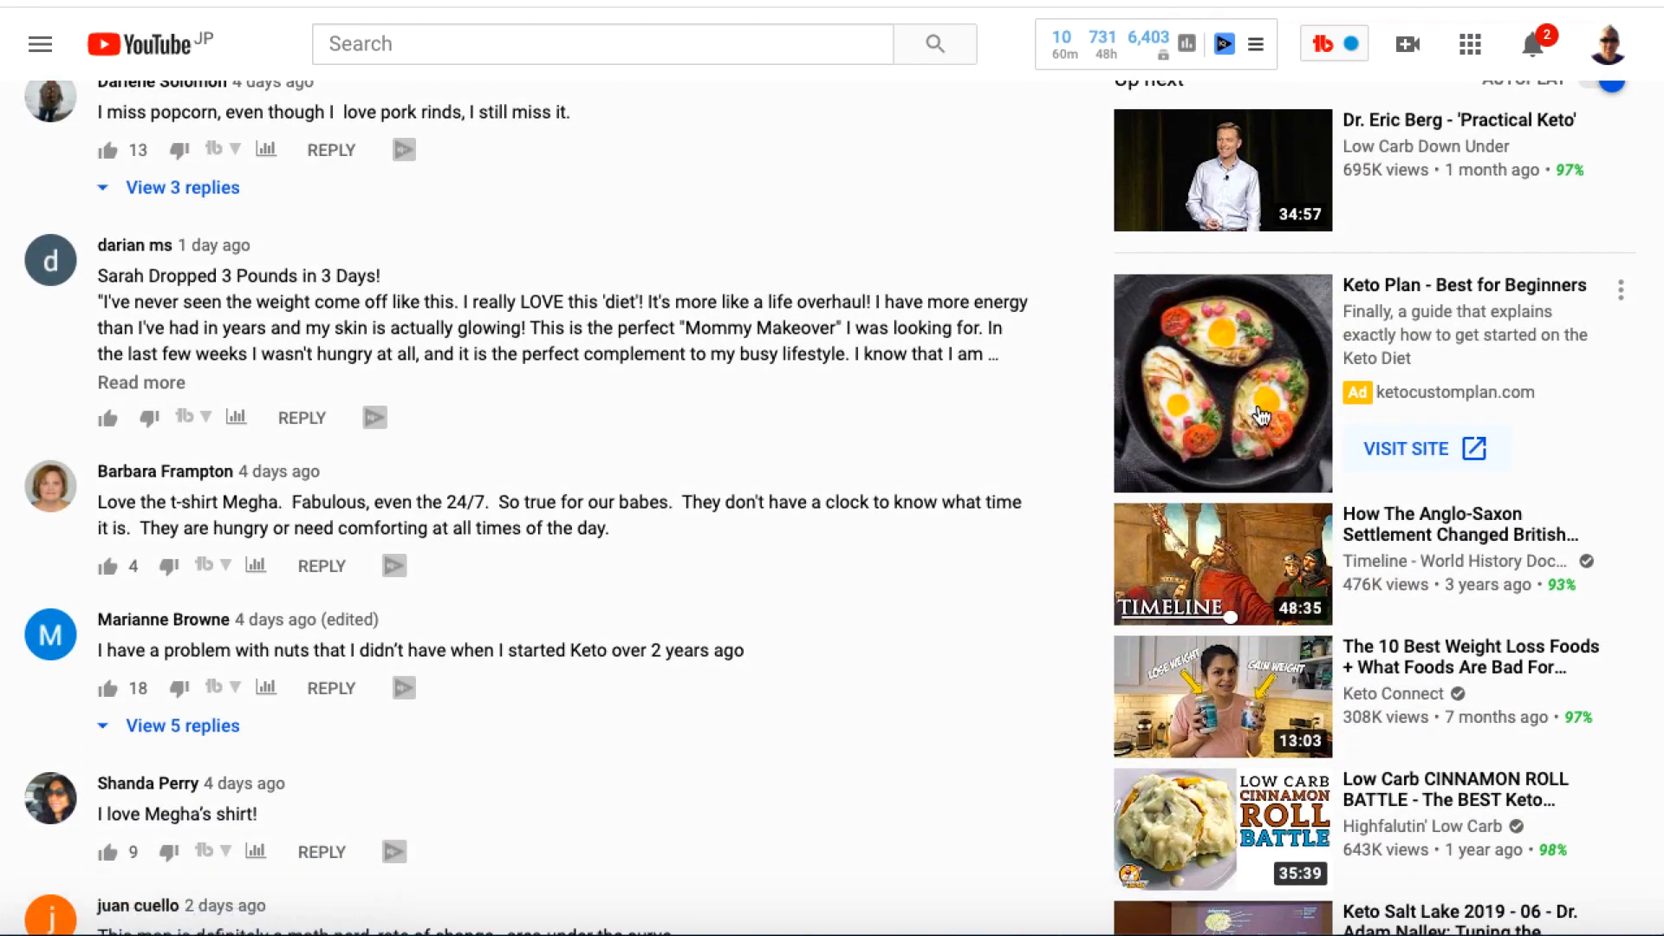
pyautogui.moveTo(1257, 347)
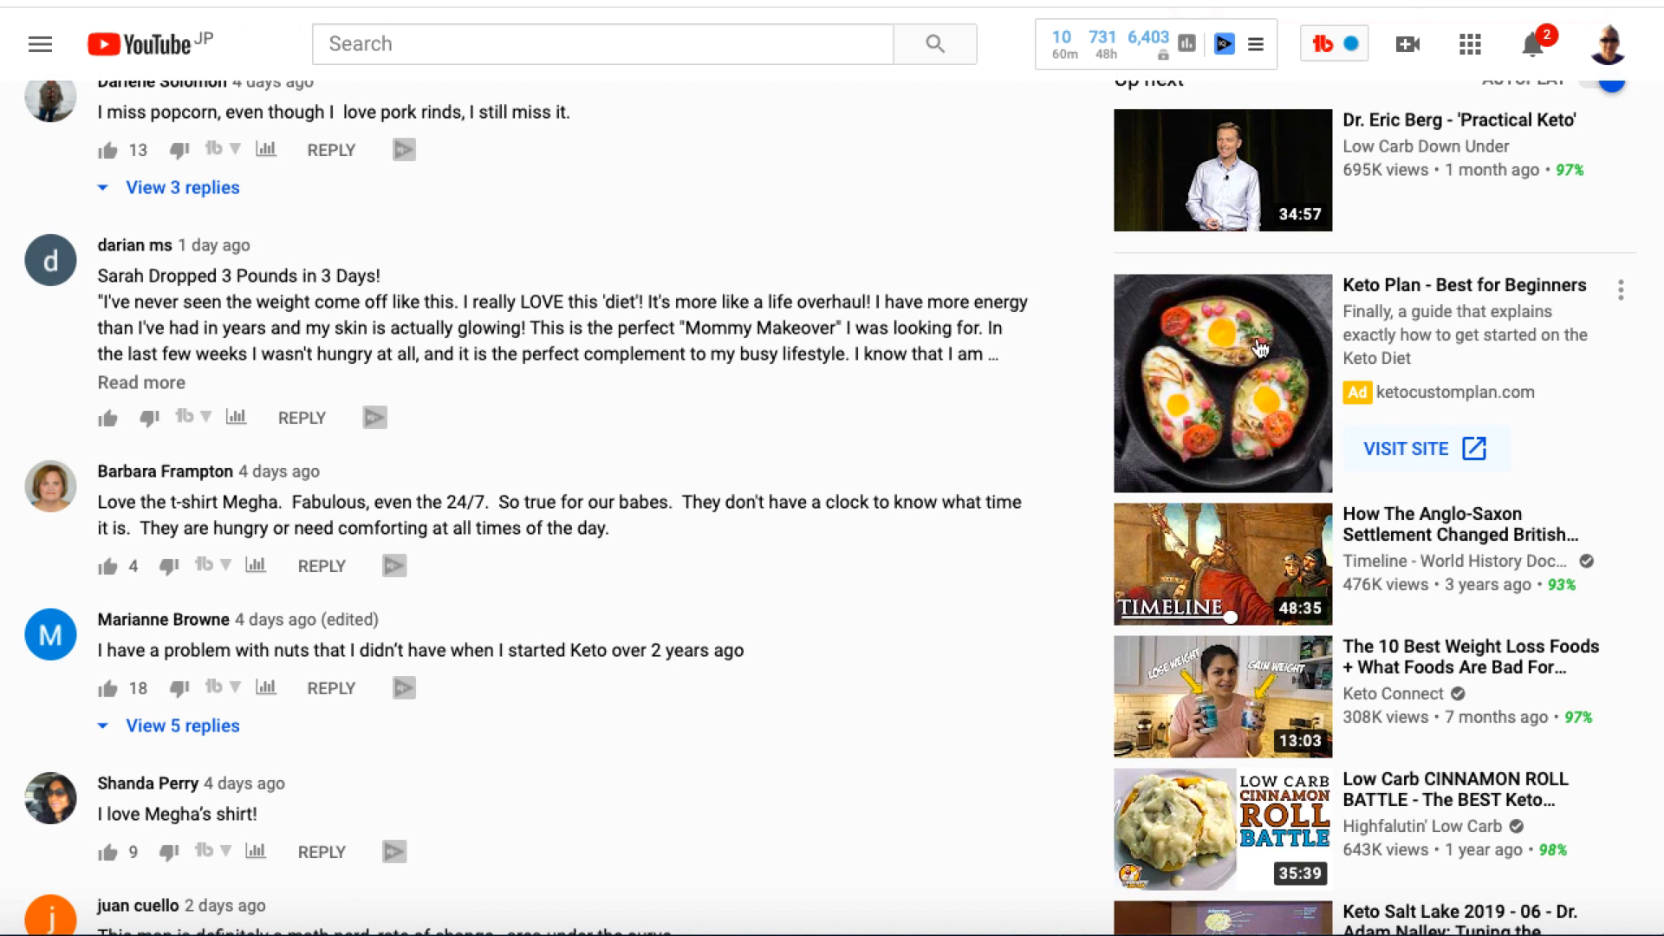
pyautogui.moveTo(1221, 715)
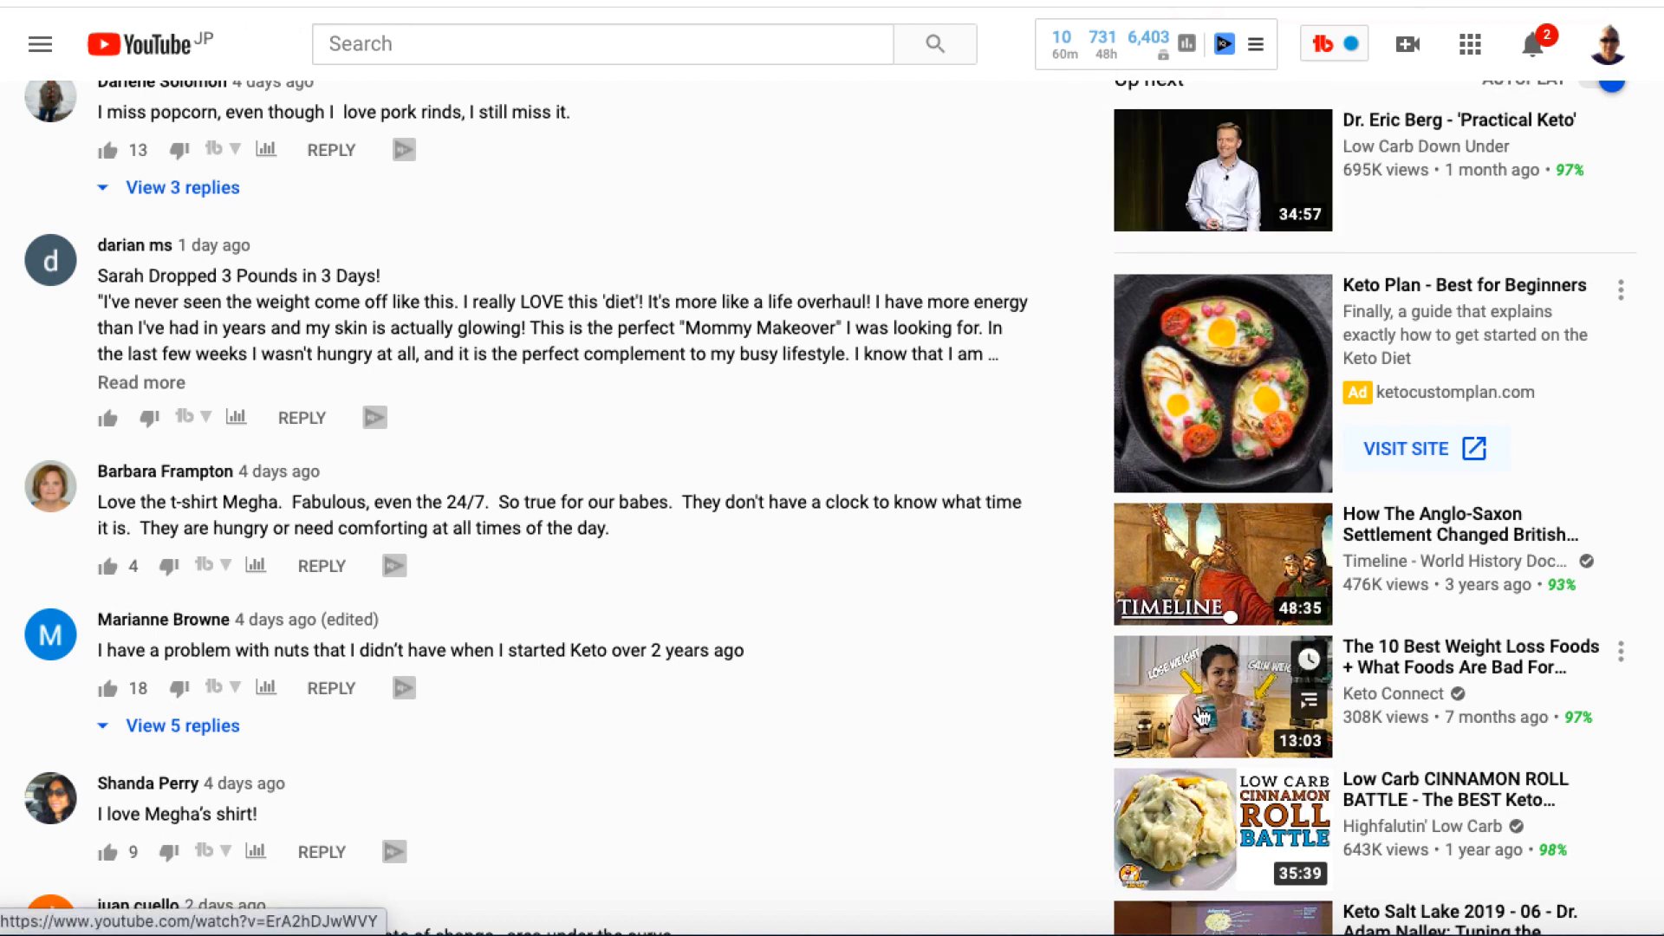
pyautogui.moveTo(1033, 748)
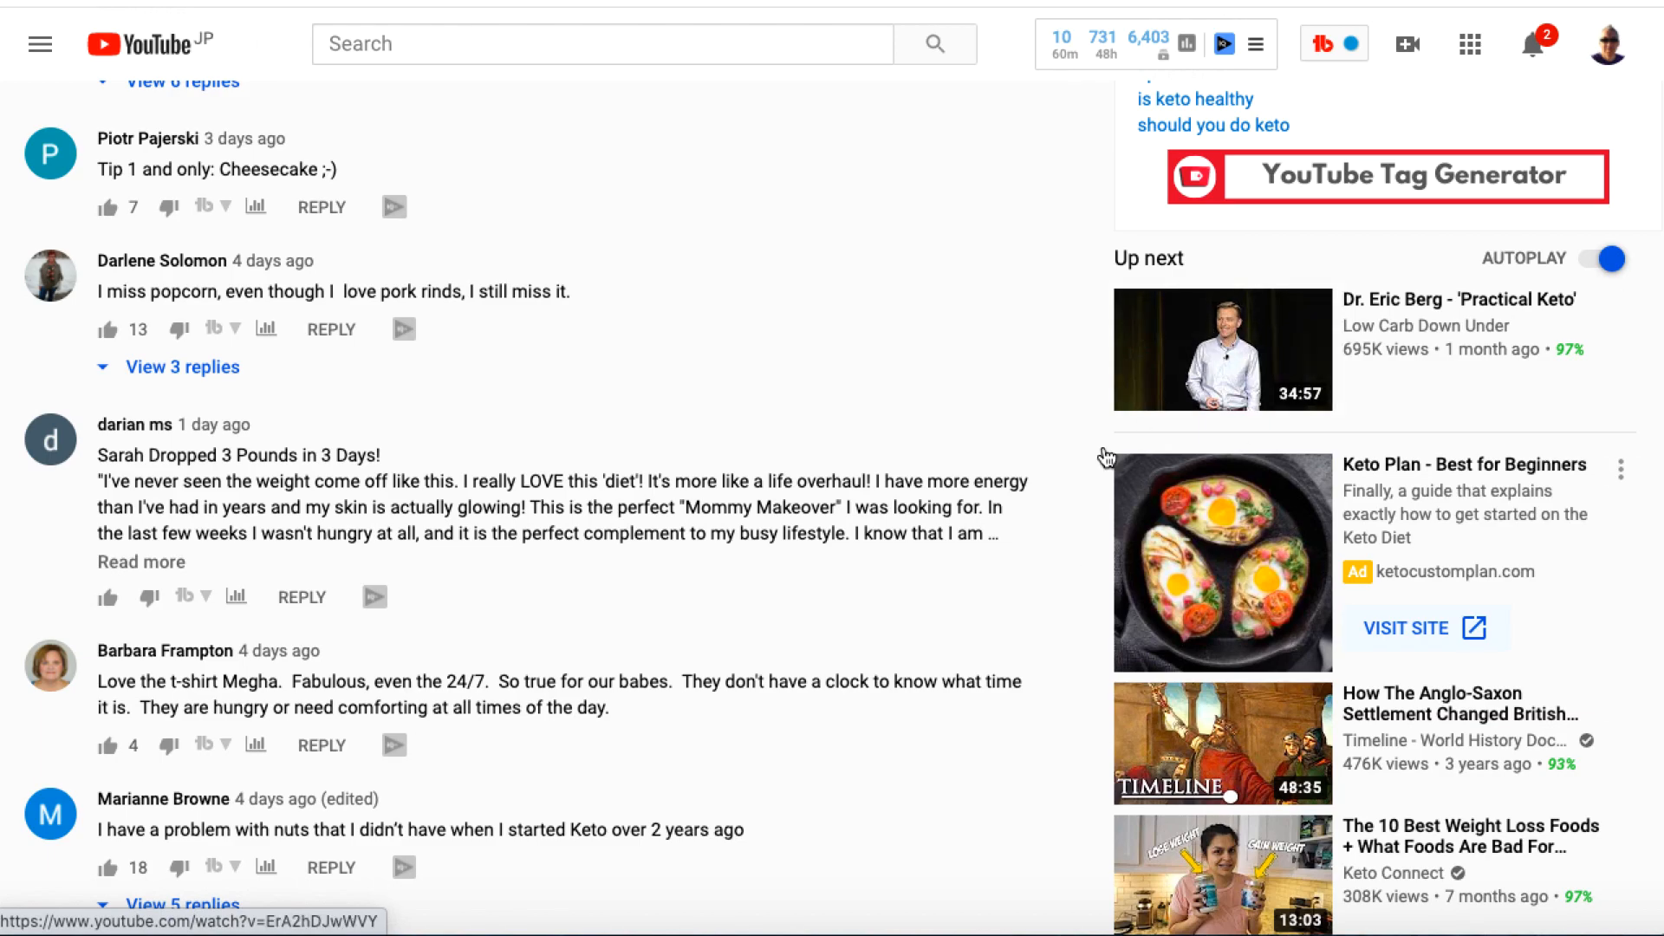
pyautogui.scroll(-3)
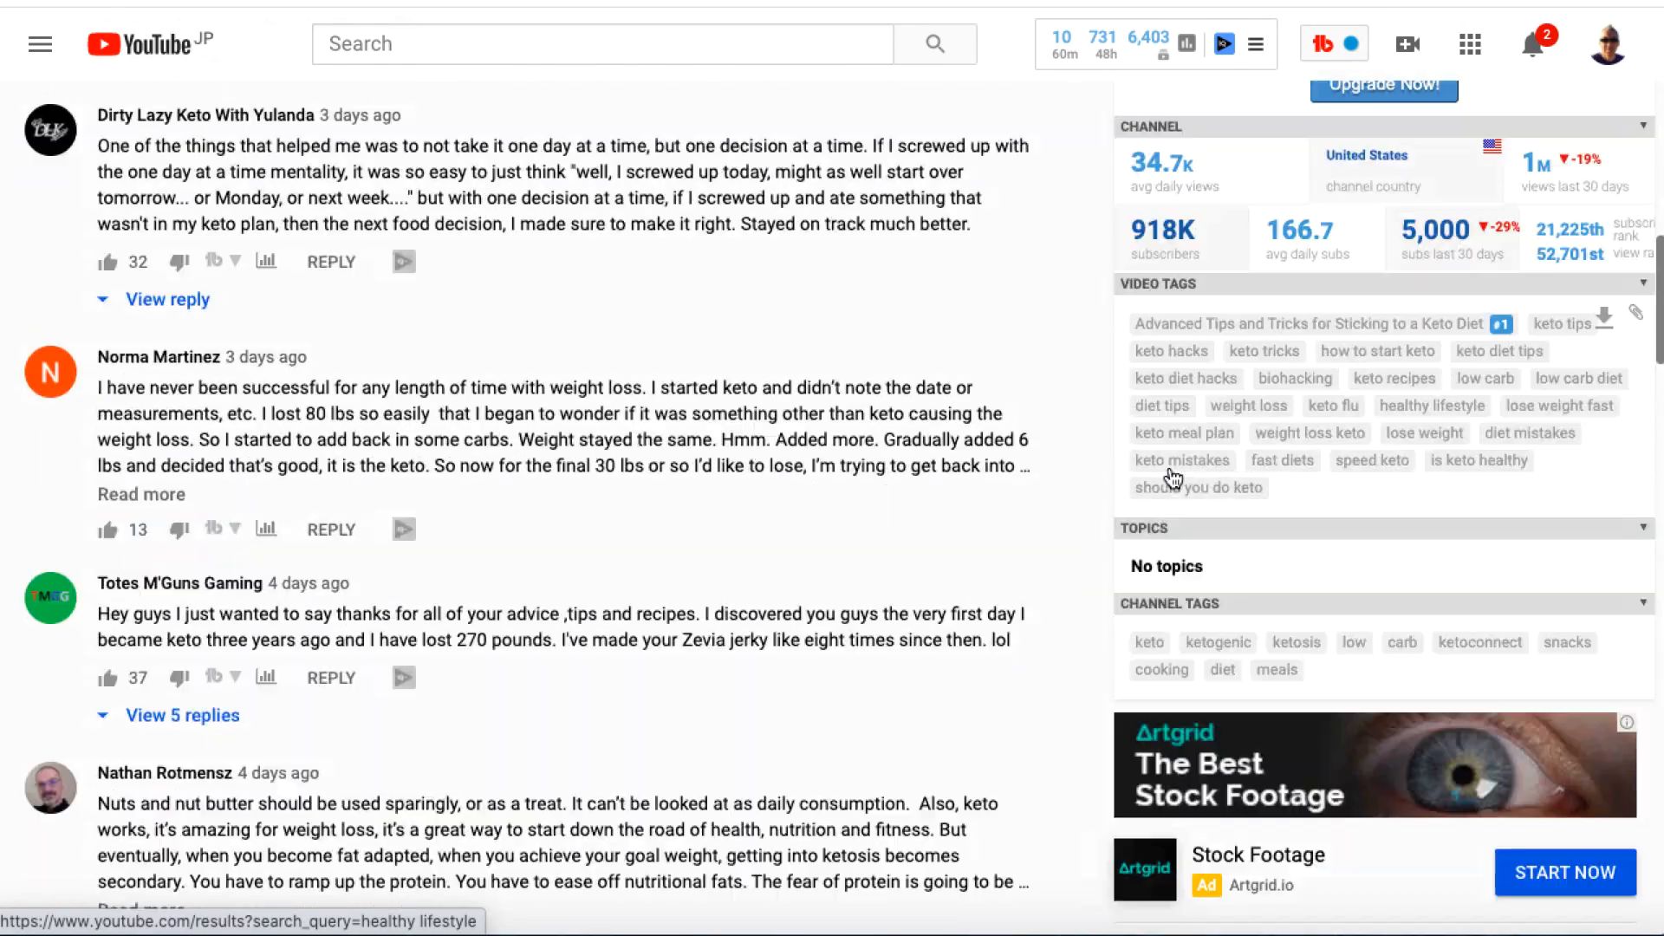
pyautogui.scroll(3)
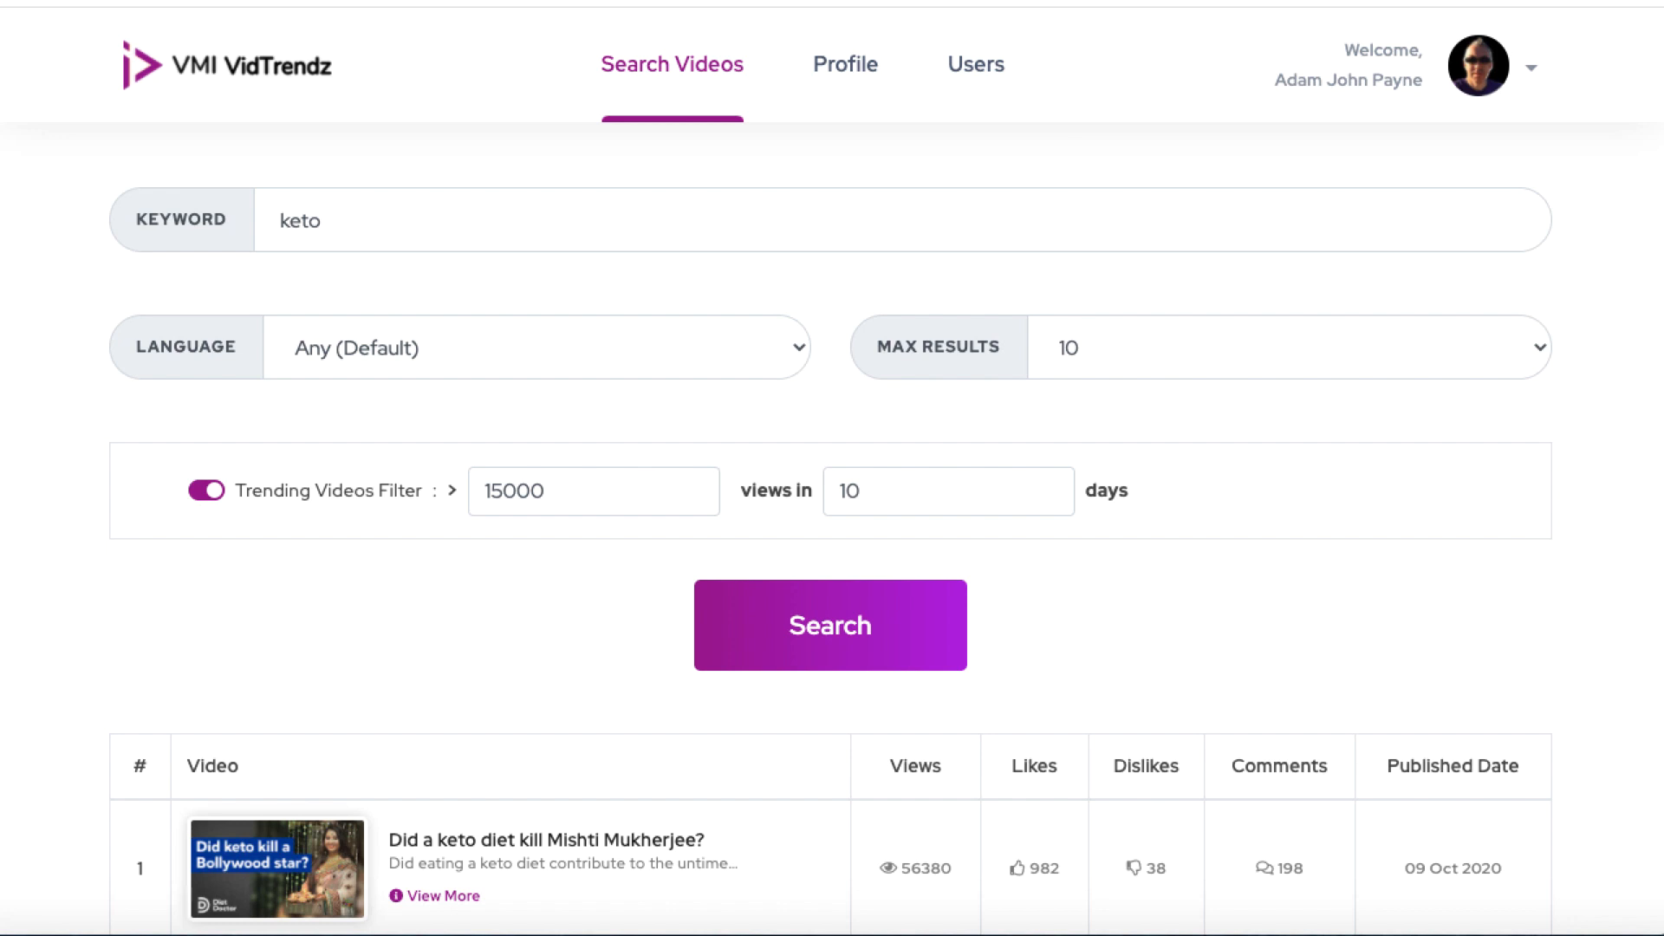
# Scroll through the keto trending results table back in VidTrendz
pyautogui.scroll(-3)
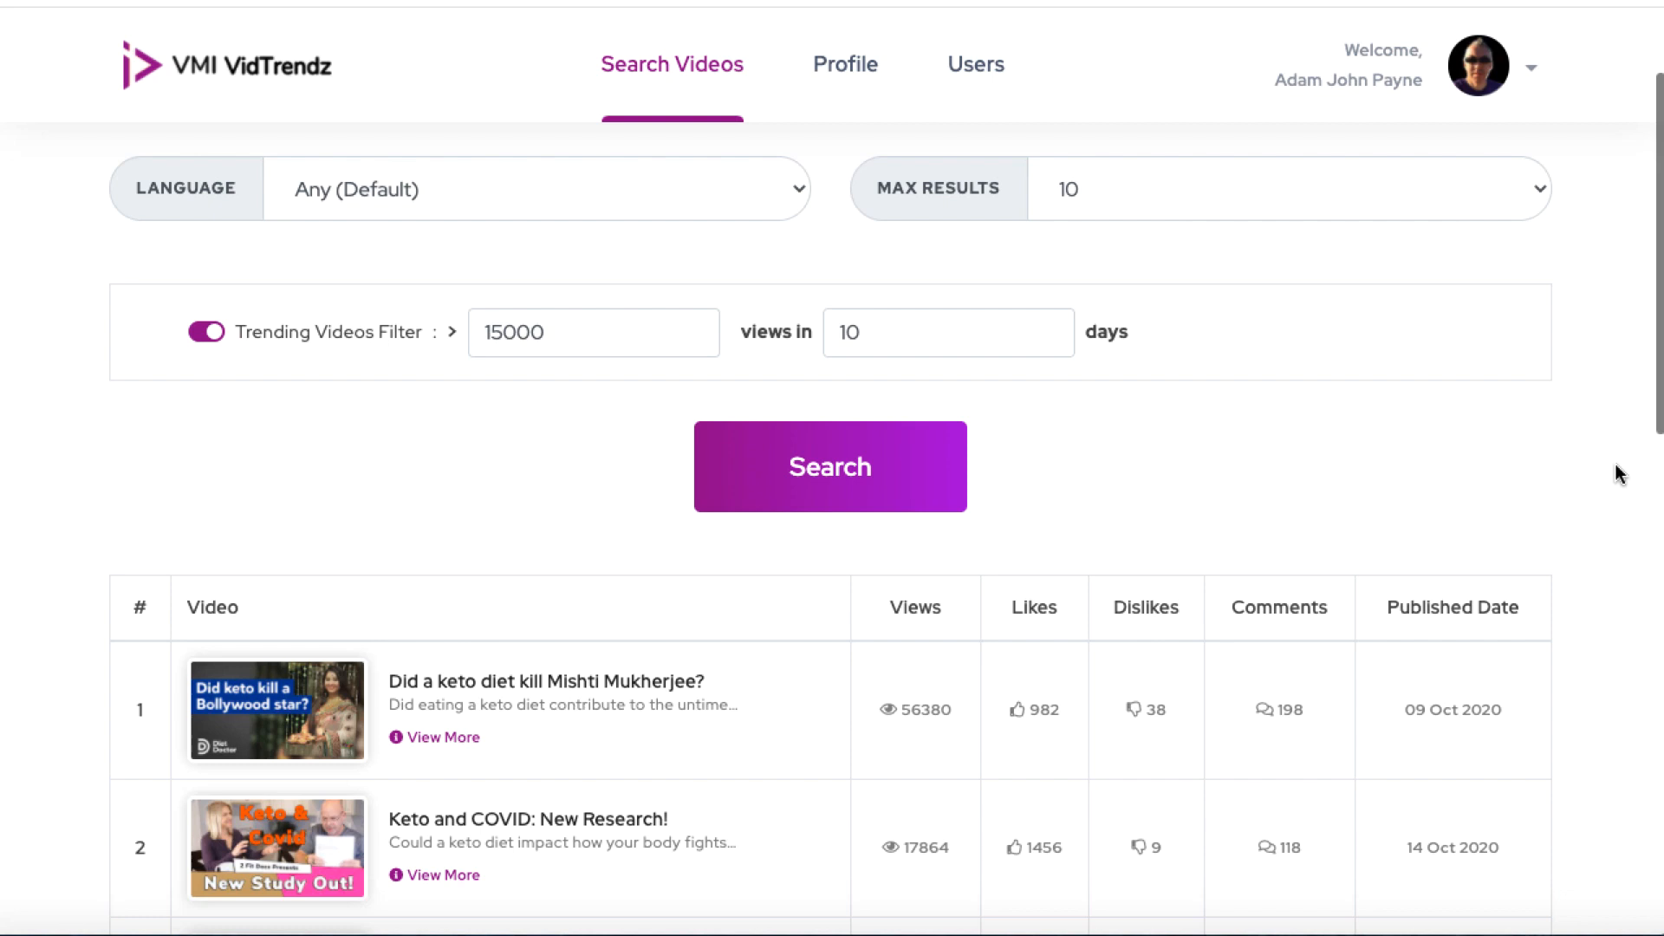
pyautogui.scroll(-3)
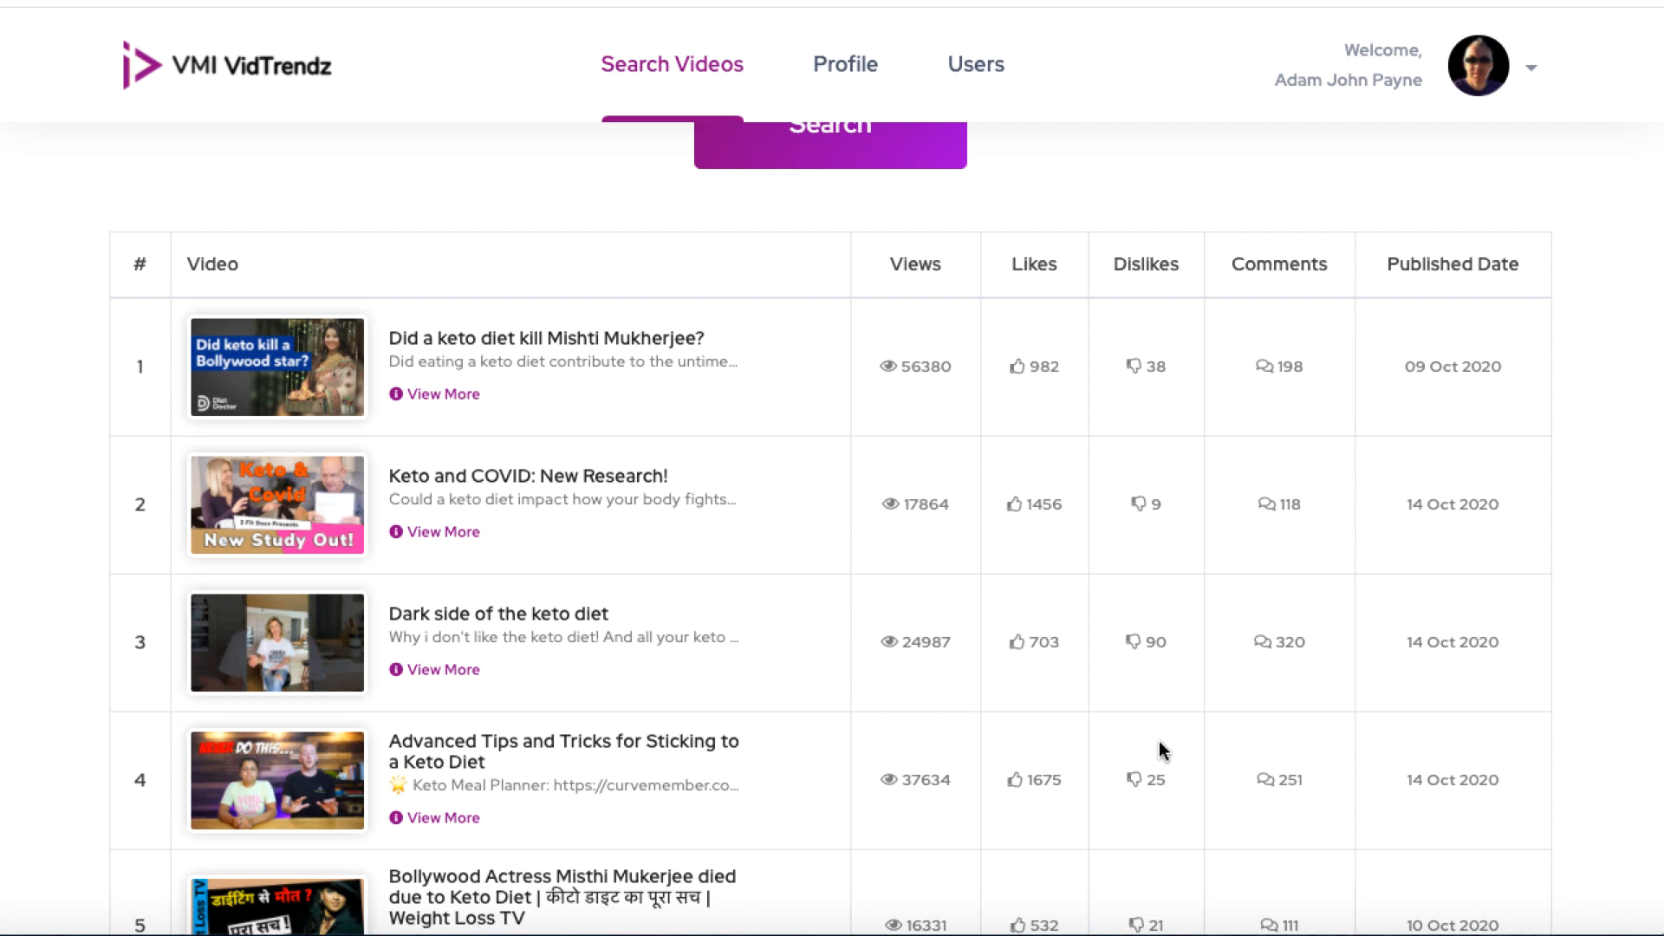
pyautogui.moveTo(1165, 751)
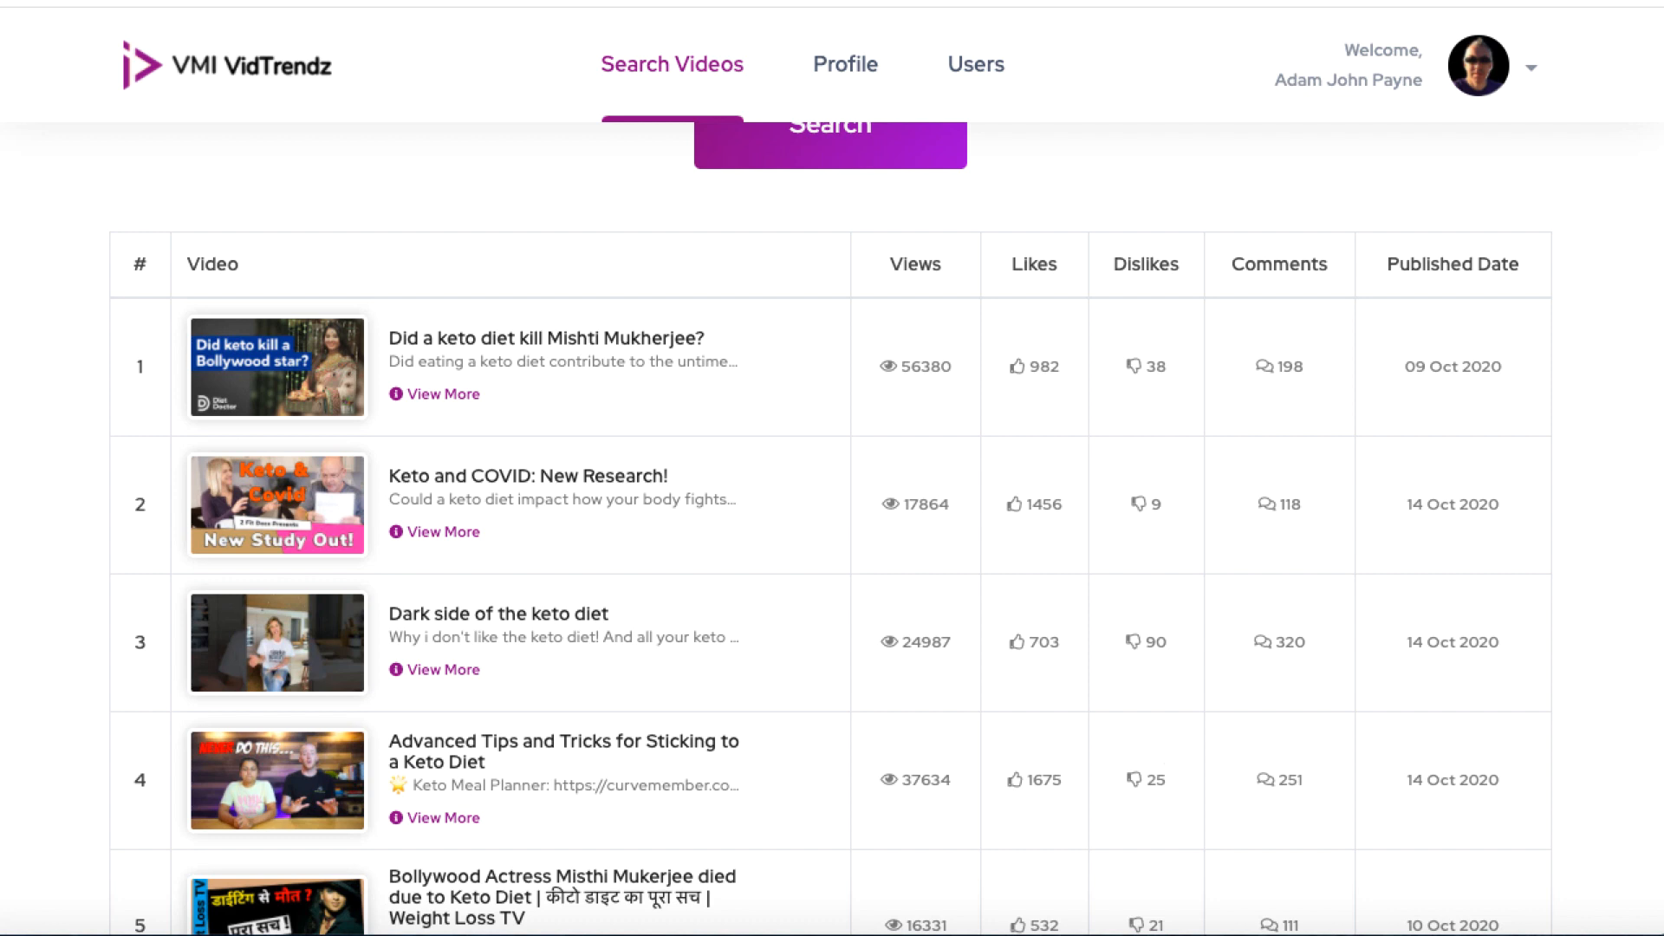
pyautogui.scroll(3)
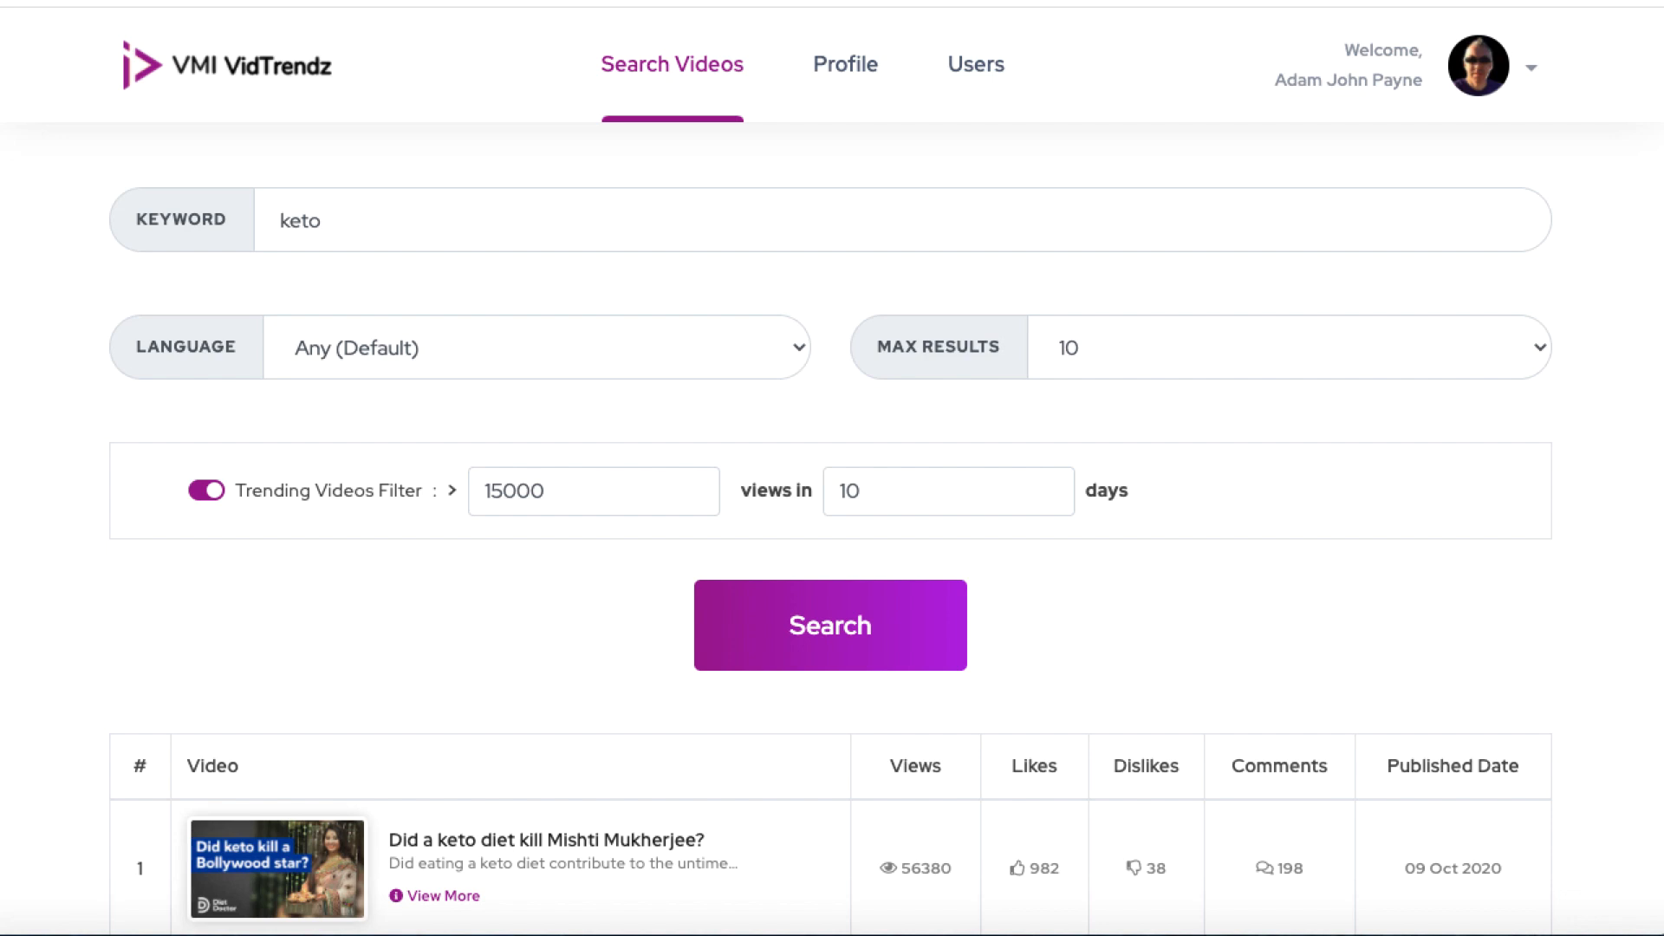
pyautogui.click(830, 624)
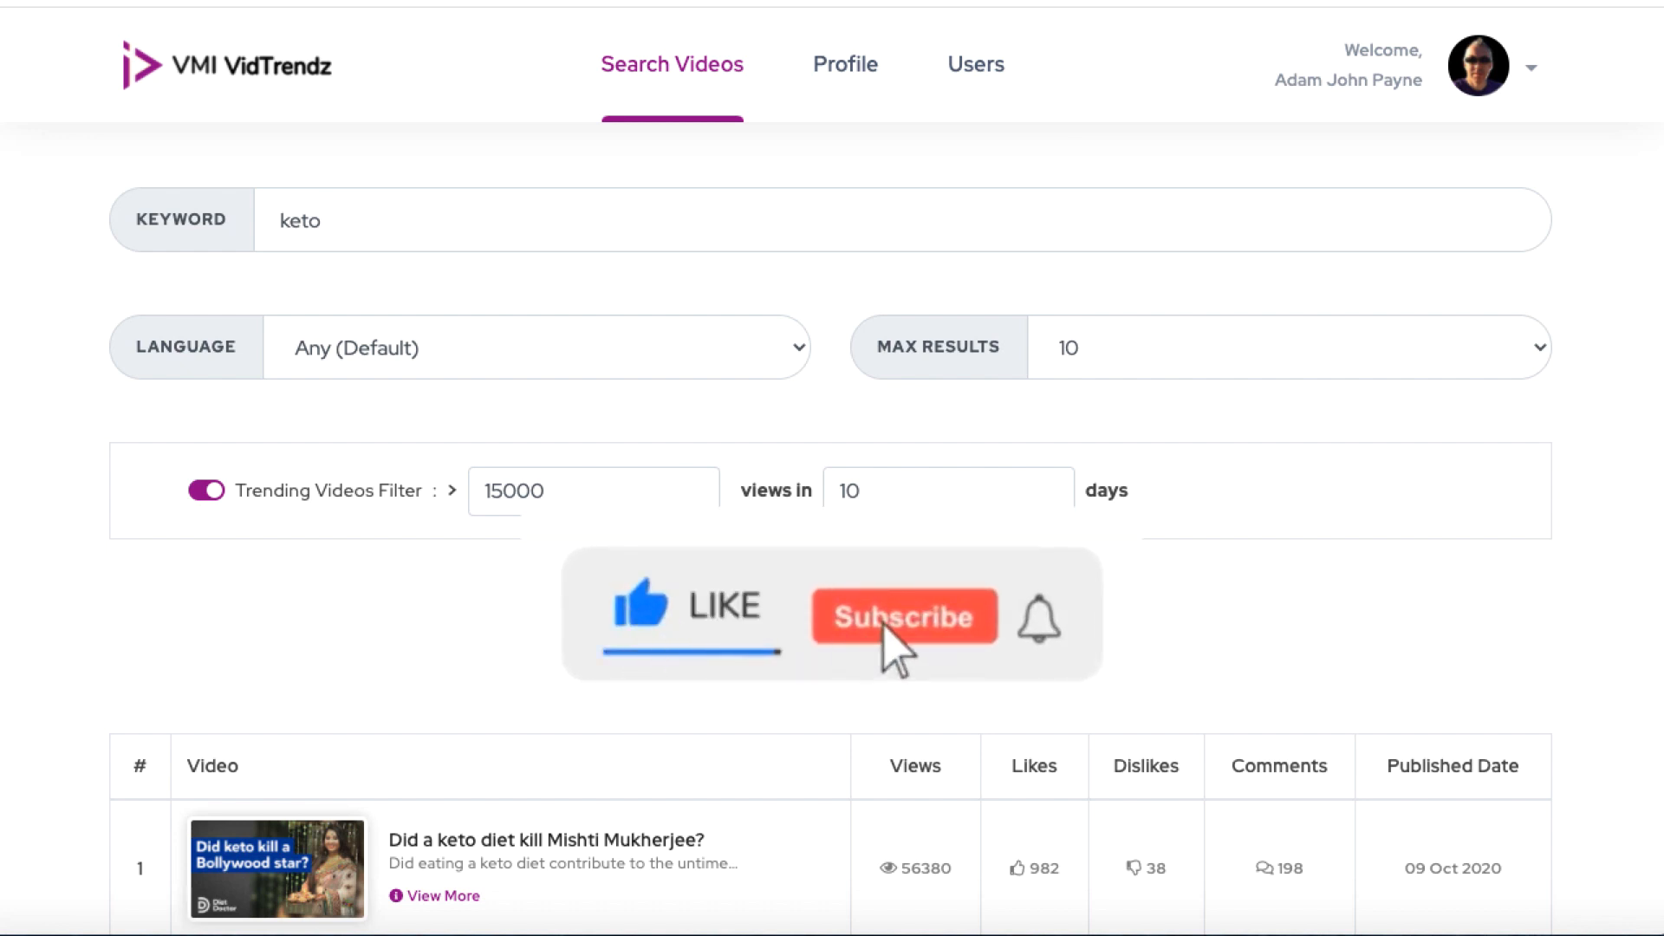
pyautogui.click(903, 618)
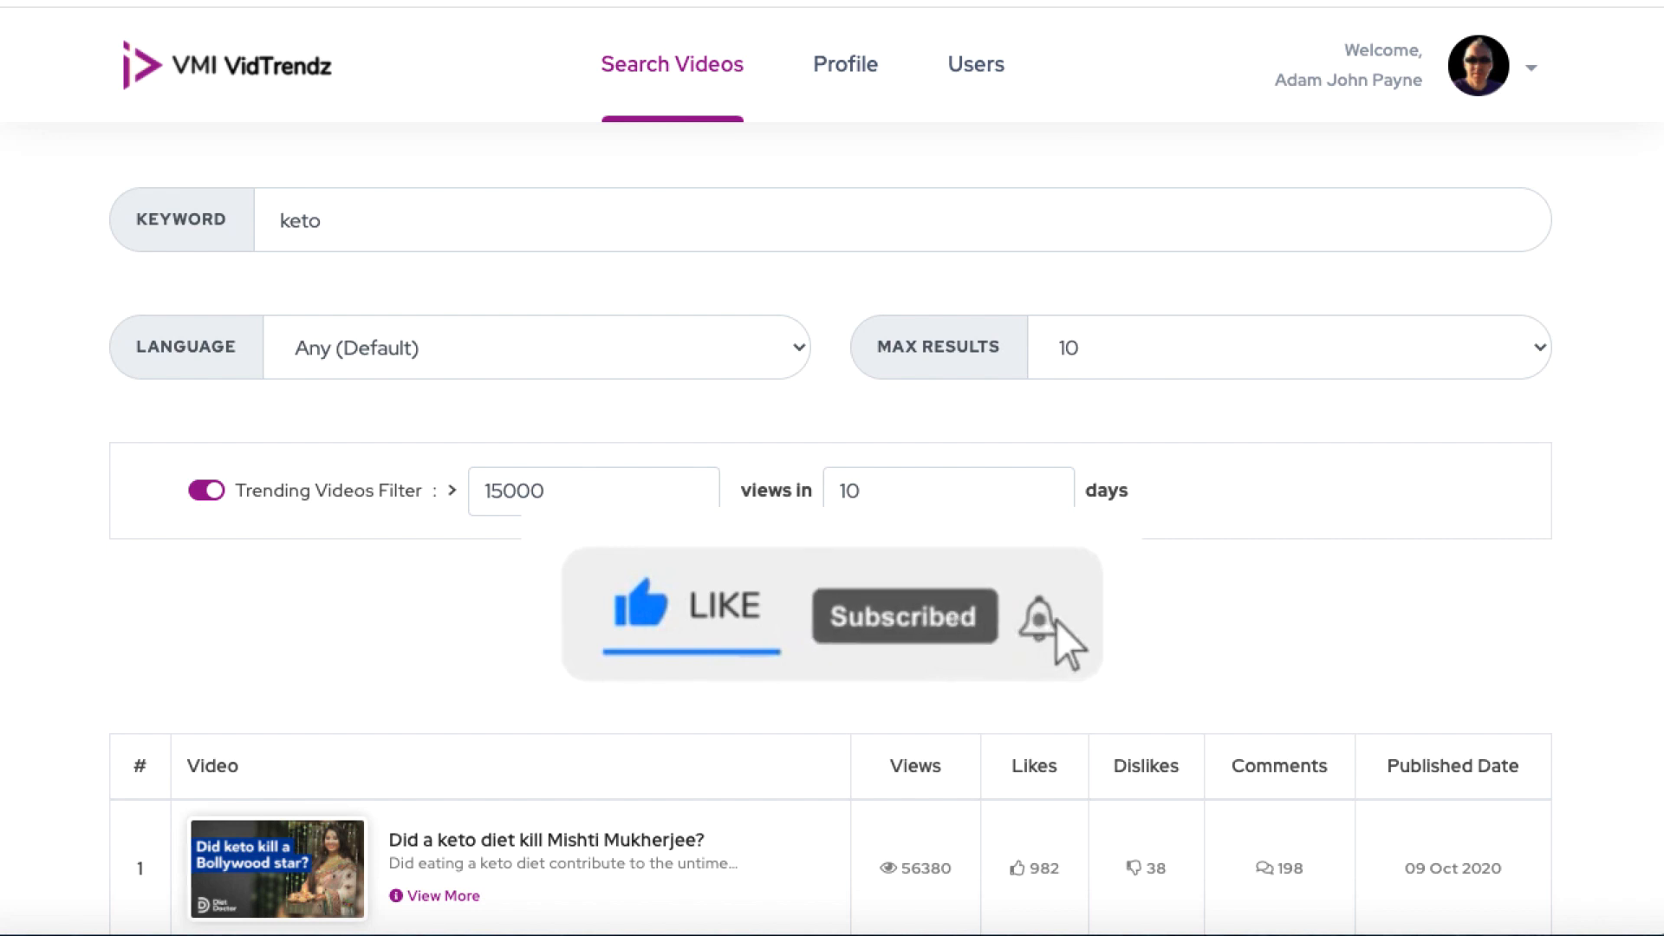